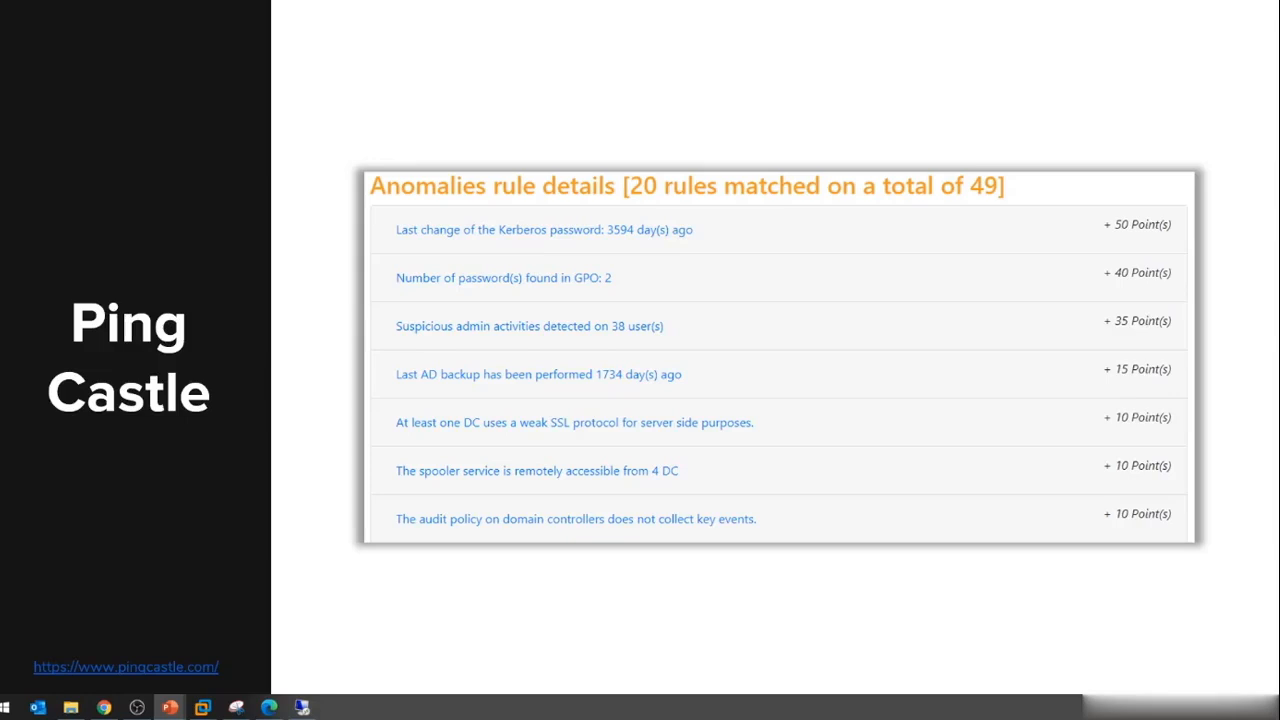
# Advance the deck to the Stale Objects rule details slide (12 of 34 rules matched)
pyautogui.press('Right')
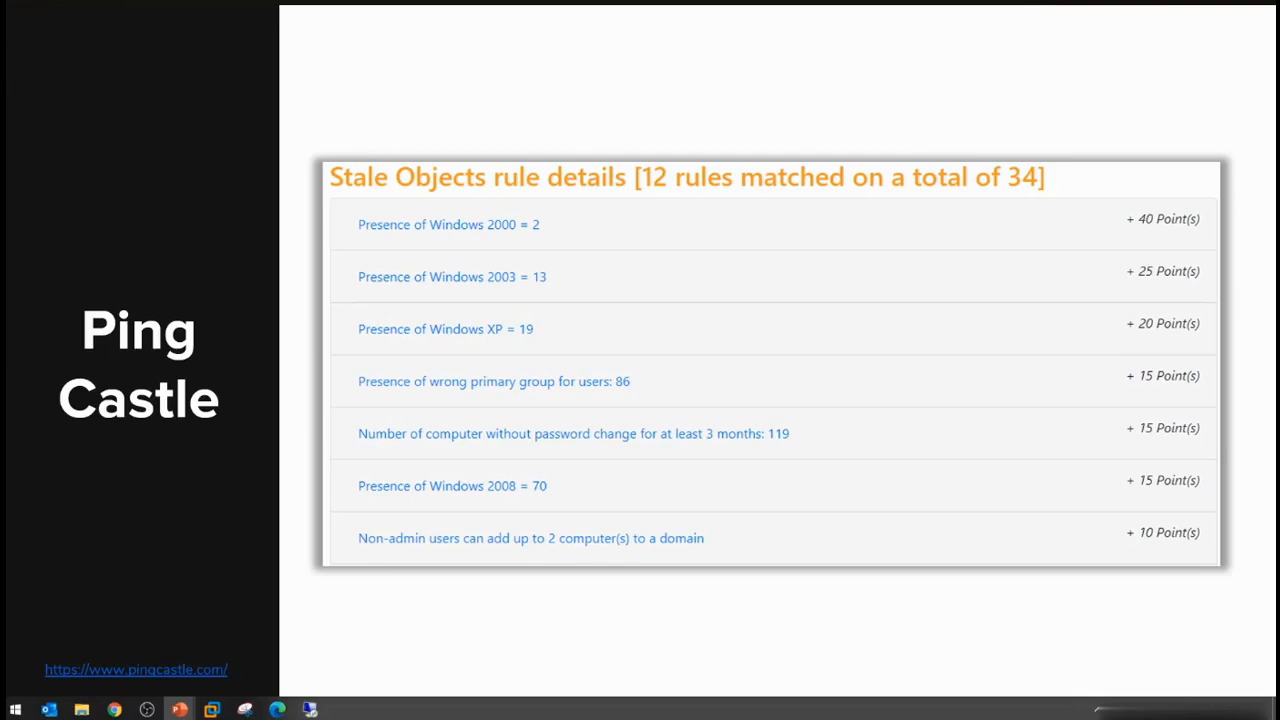
pyautogui.press('Right')
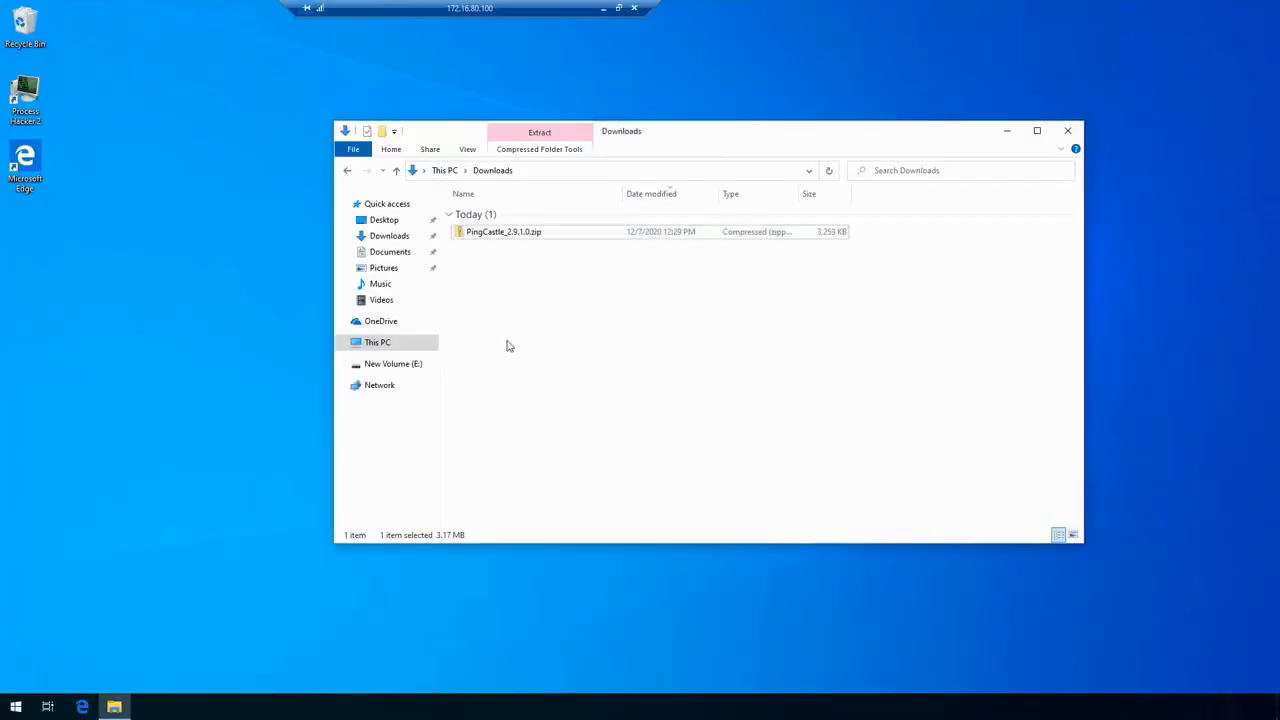
# Extract the PingCastle zip archive into its default PingCastle_2.9.1.0 folder
pyautogui.click(504, 232)
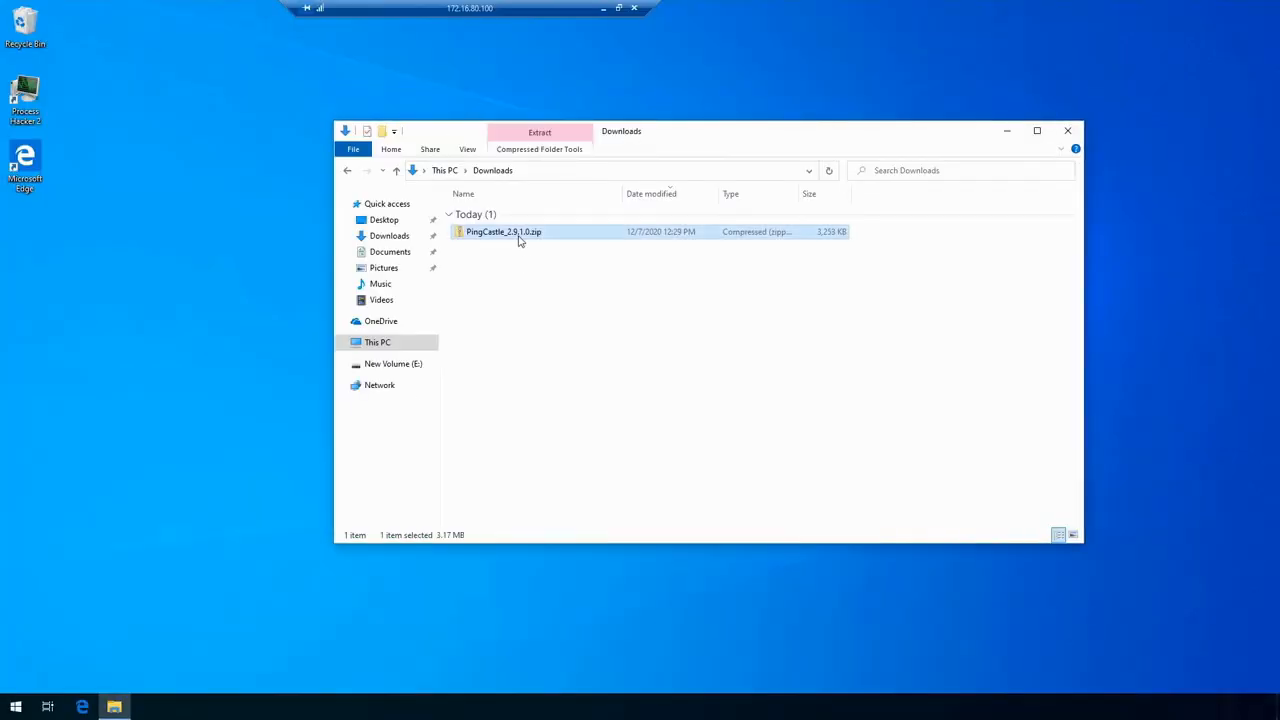
pyautogui.rightClick(504, 232)
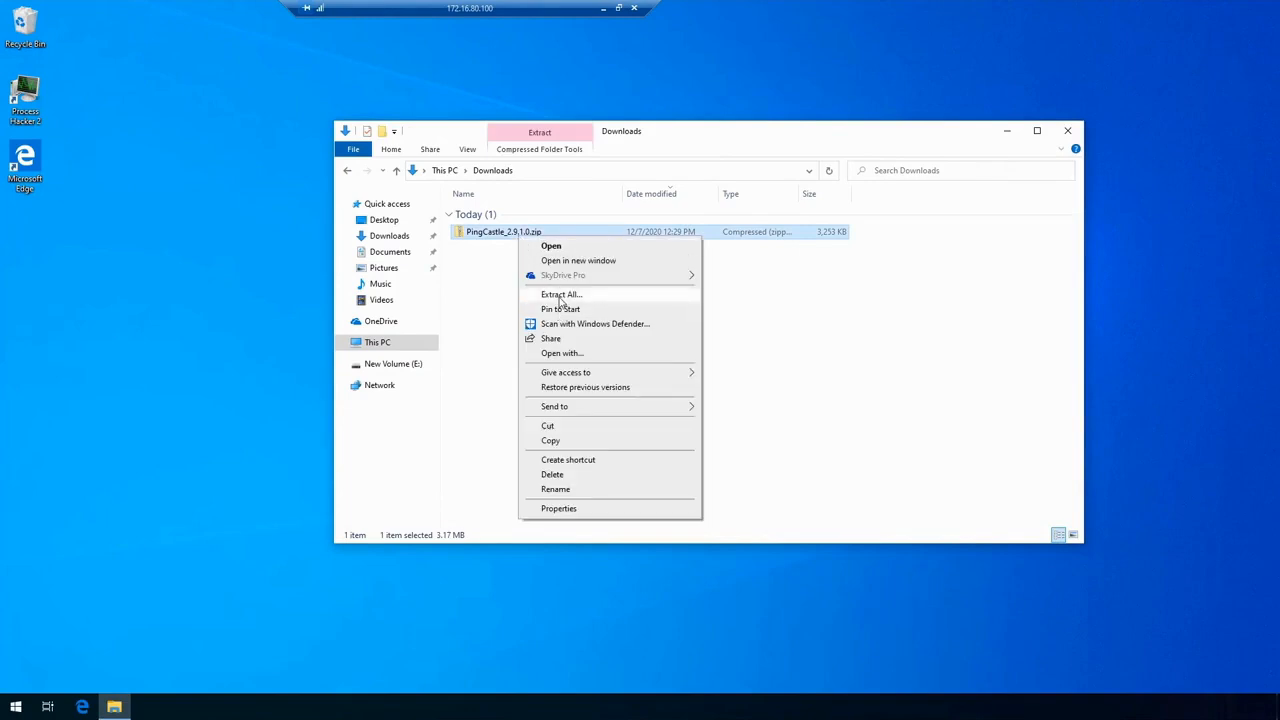
pyautogui.click(560, 294)
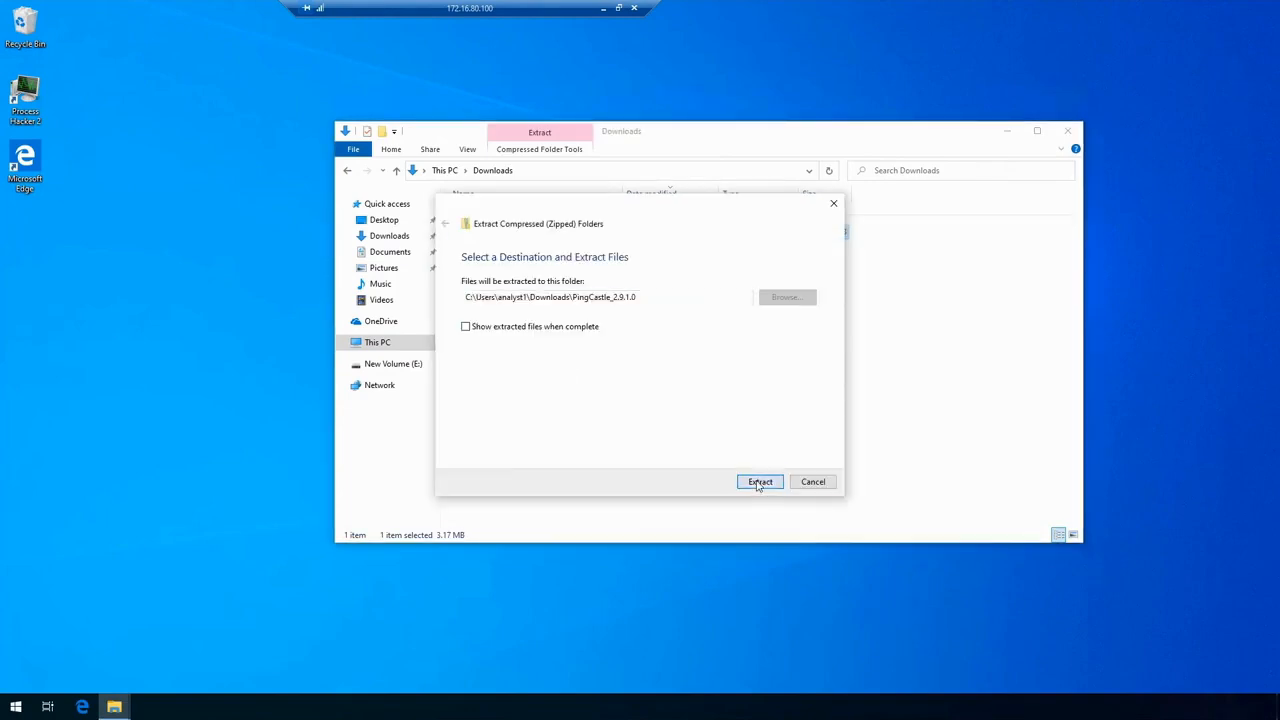
pyautogui.click(760, 482)
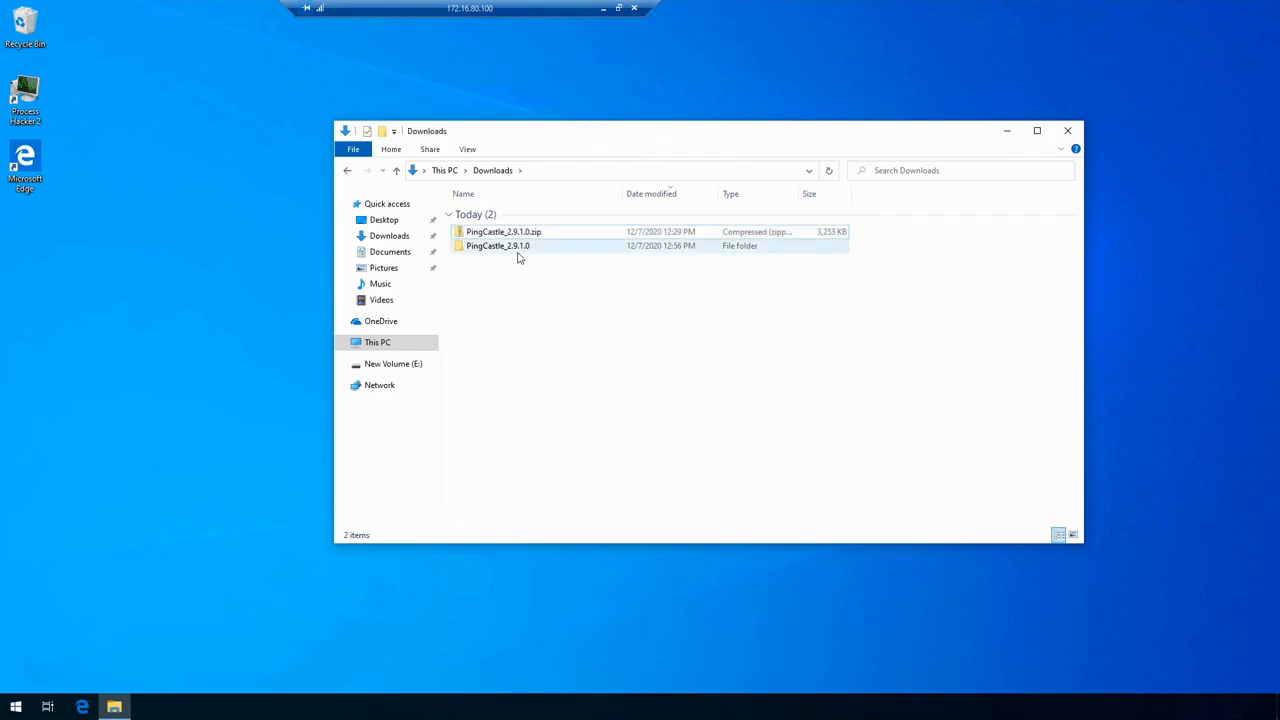
# Enter the extracted PingCastle folder and launch a Windows PowerShell window there
pyautogui.doubleClick(498, 244)
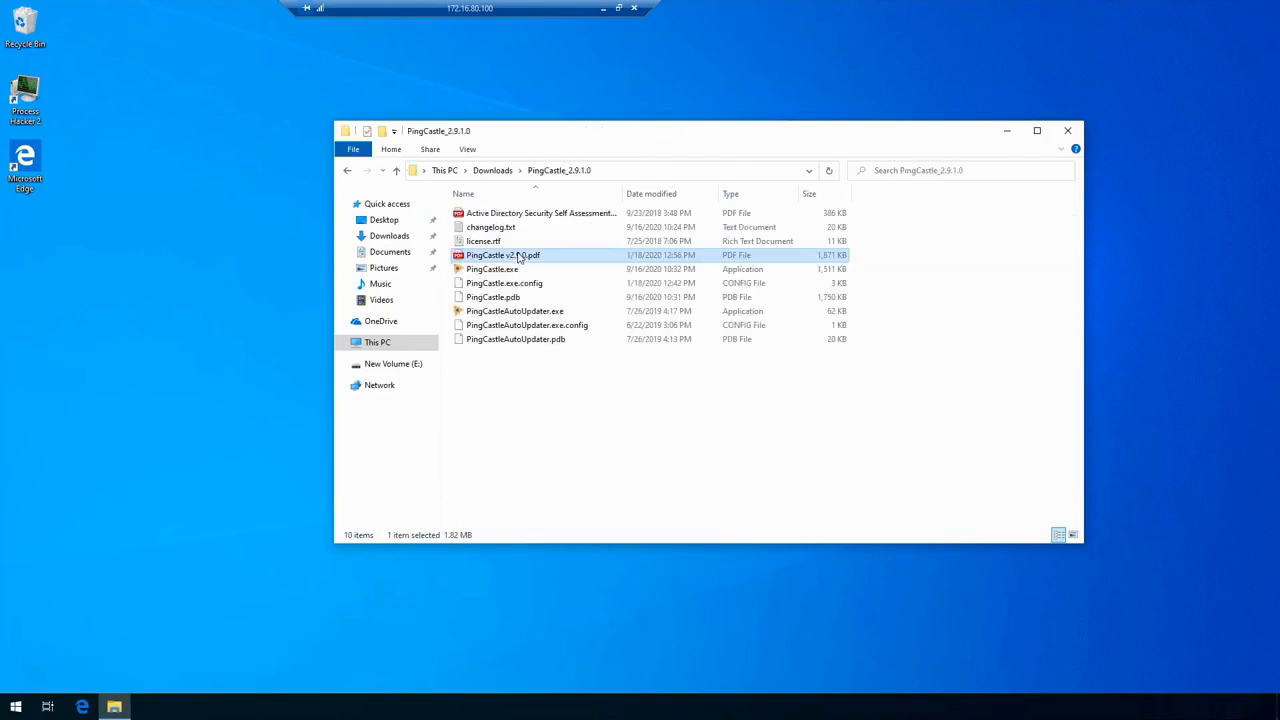
pyautogui.click(492, 268)
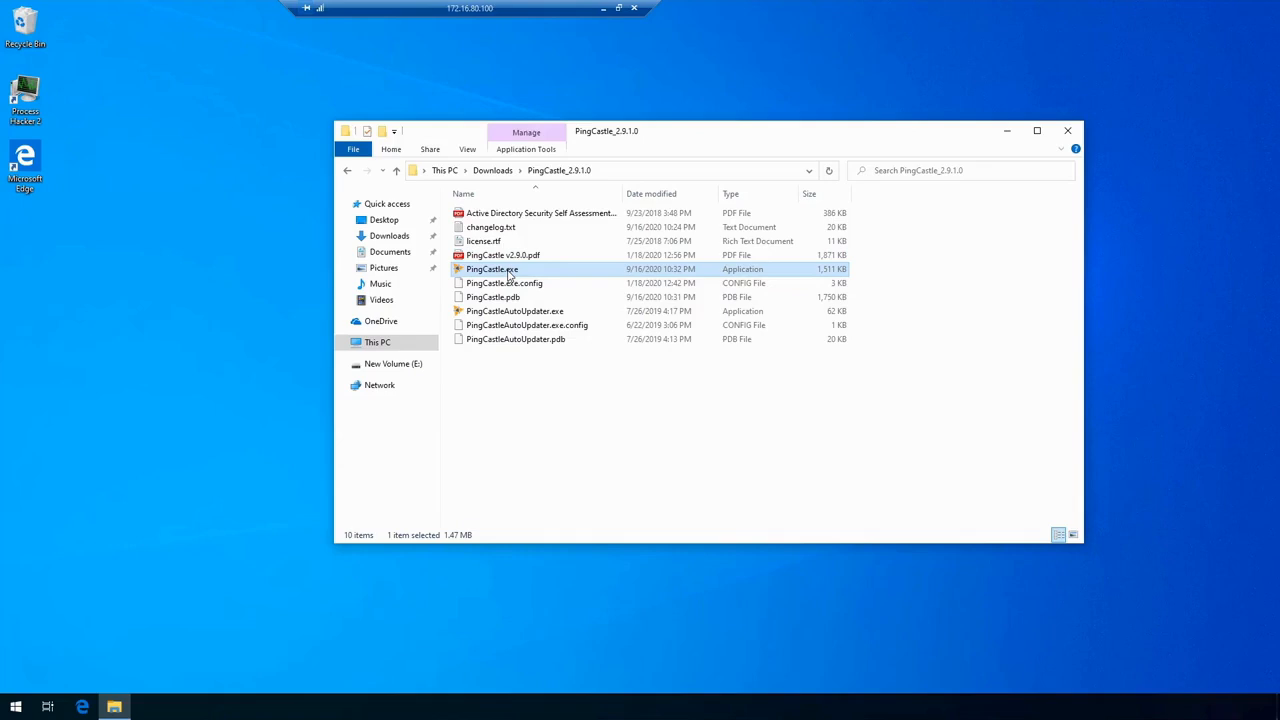
pyautogui.moveTo(504, 272)
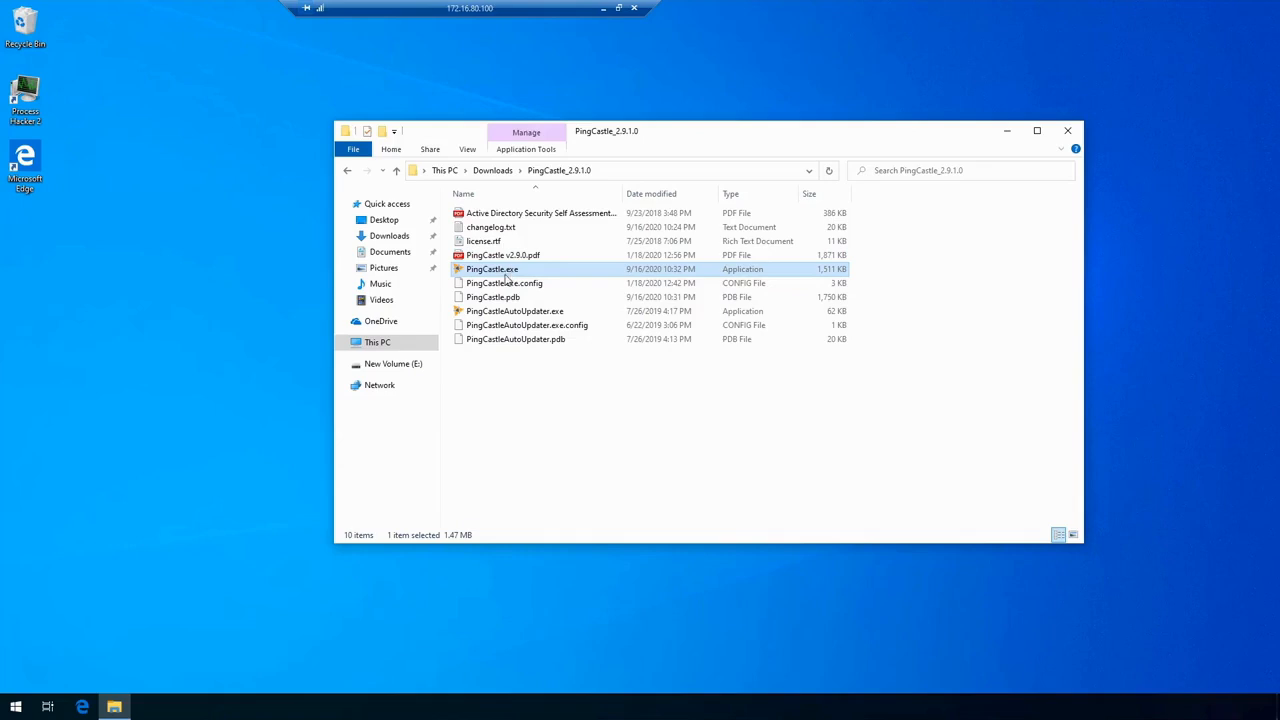
pyautogui.moveTo(492, 268)
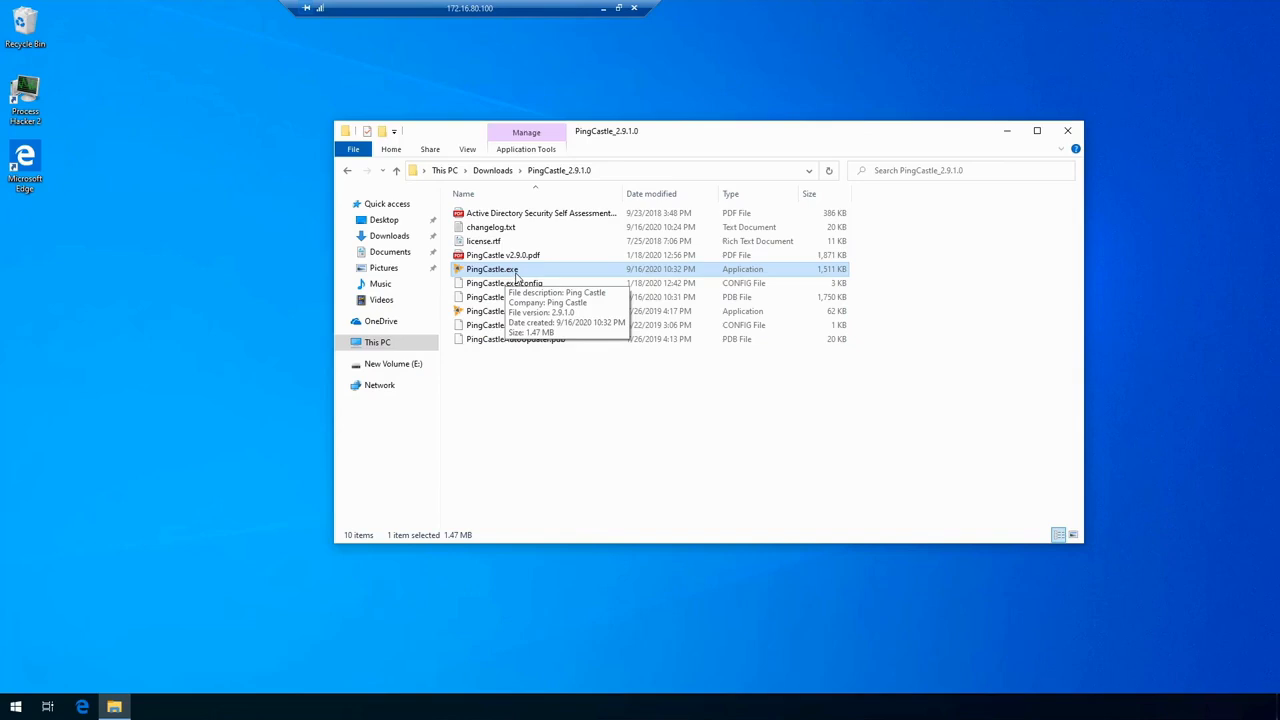
pyautogui.click(352, 148)
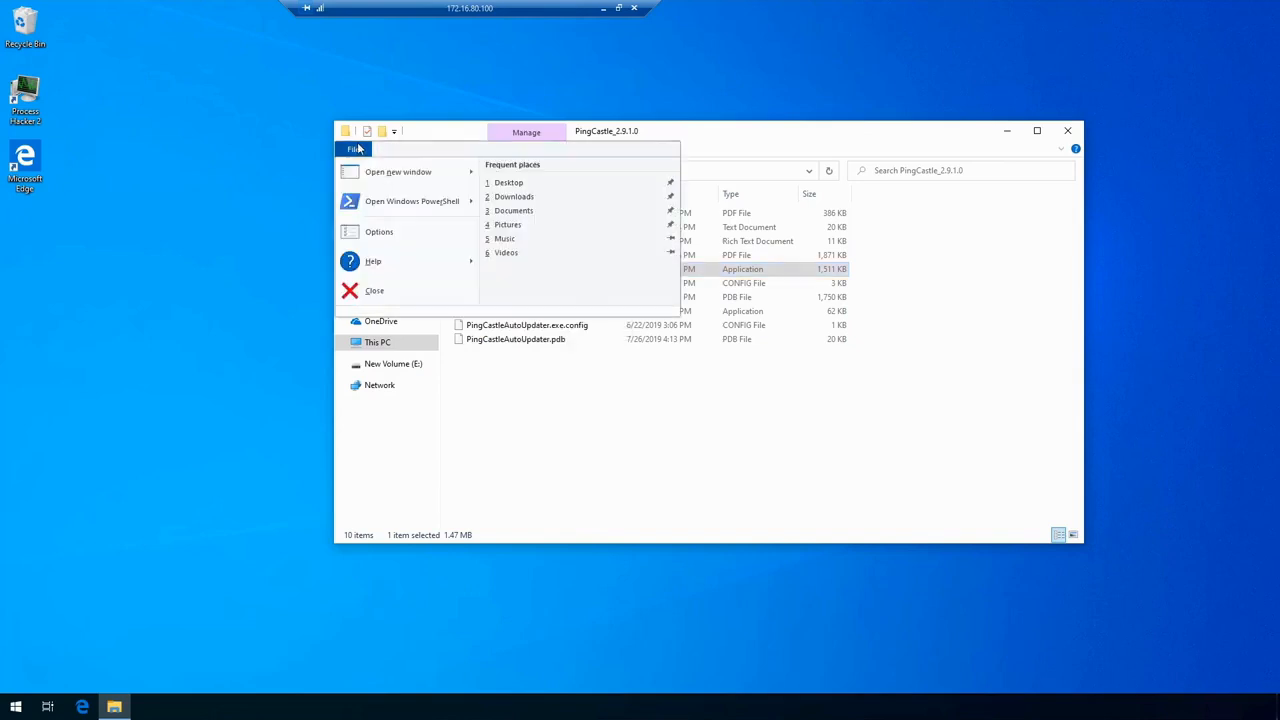
pyautogui.moveTo(412, 200)
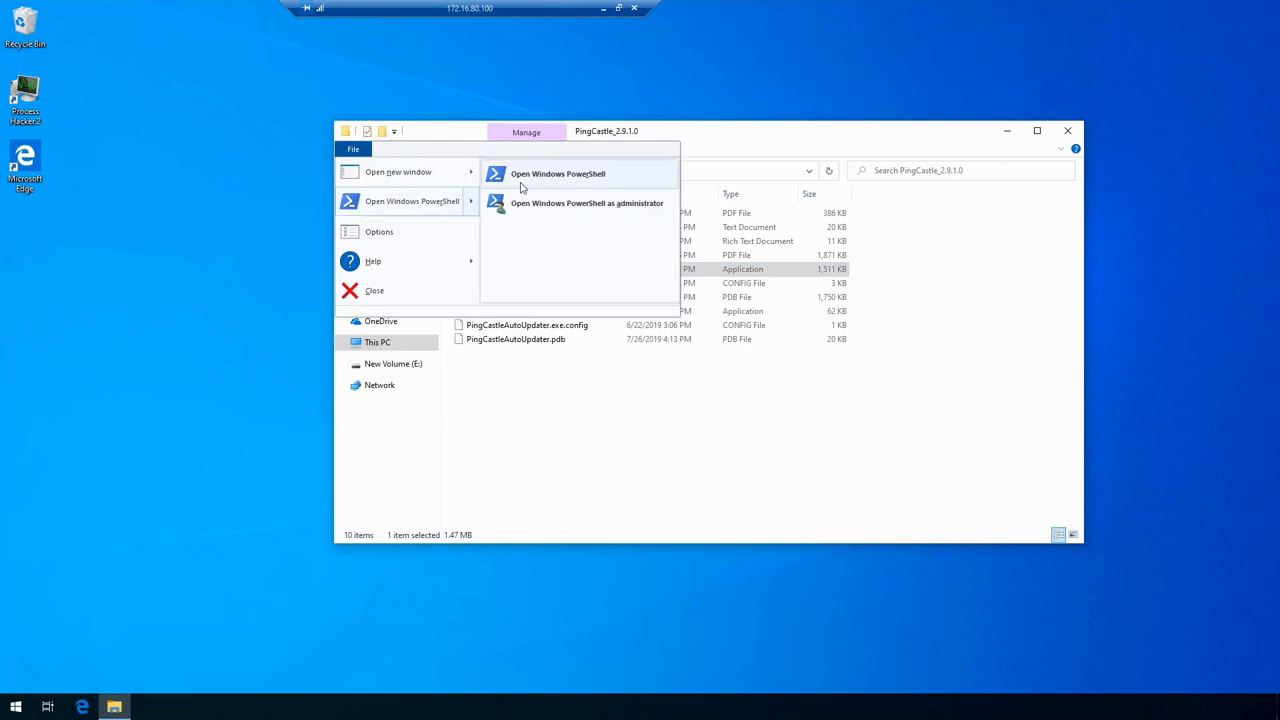
pyautogui.click(556, 172)
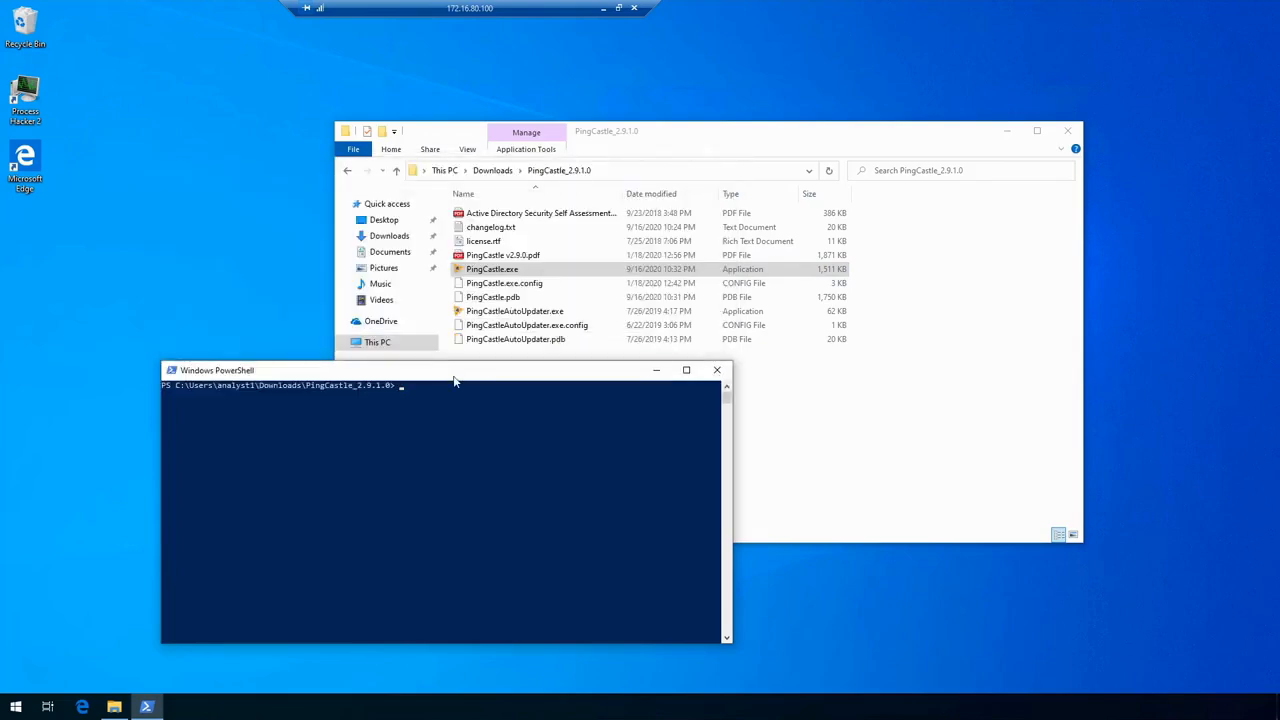
# Run PingCastle from the PowerShell prompt to reach the domain-to-investigate prompt
pyautogui.write("& '.\\PingCastle v2.9.0.pdf'")
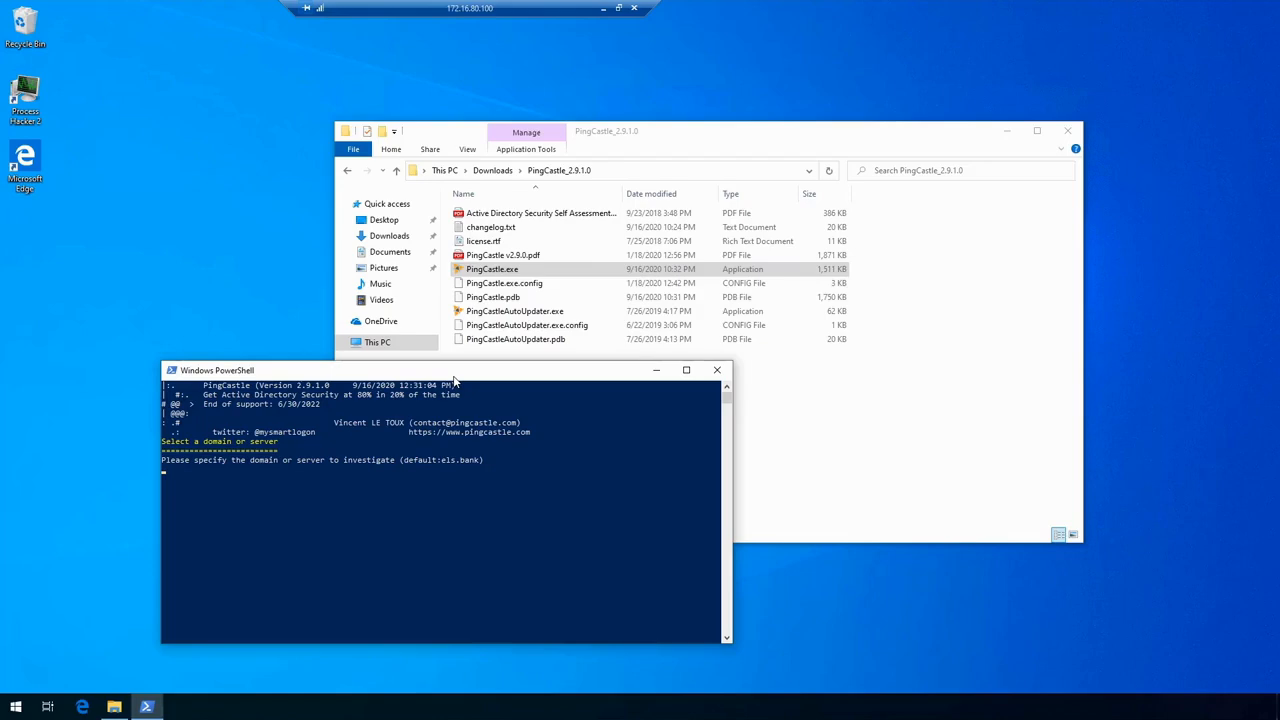
# Accept els.bank as the domain, let the healthcheck finish, and select ad_hc_els.bank.html
pyautogui.press('enter')
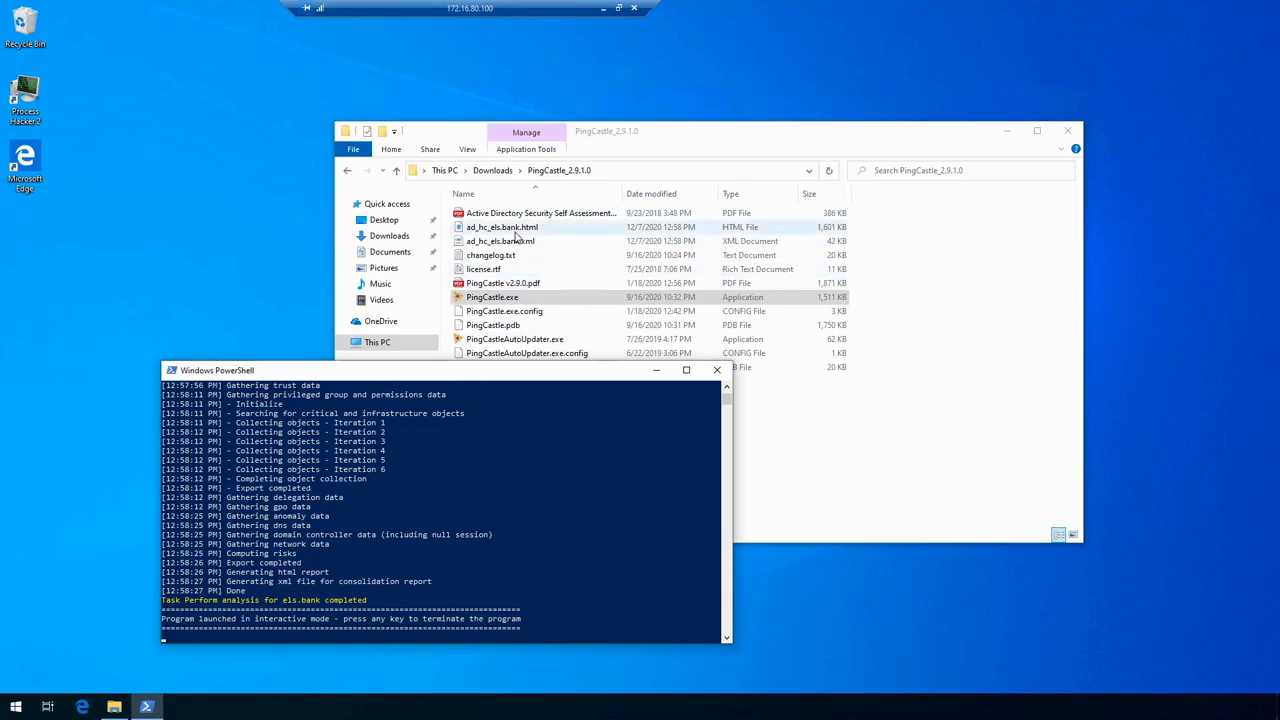
pyautogui.moveTo(564, 236)
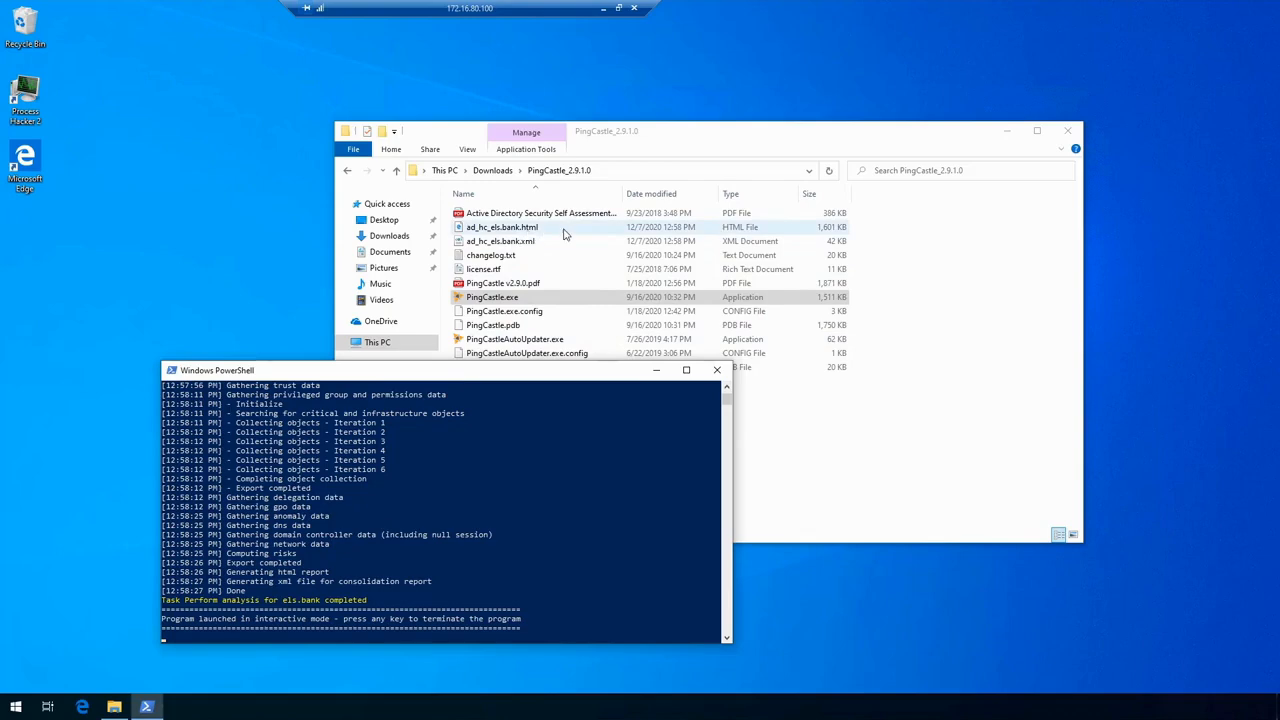
pyautogui.click(502, 228)
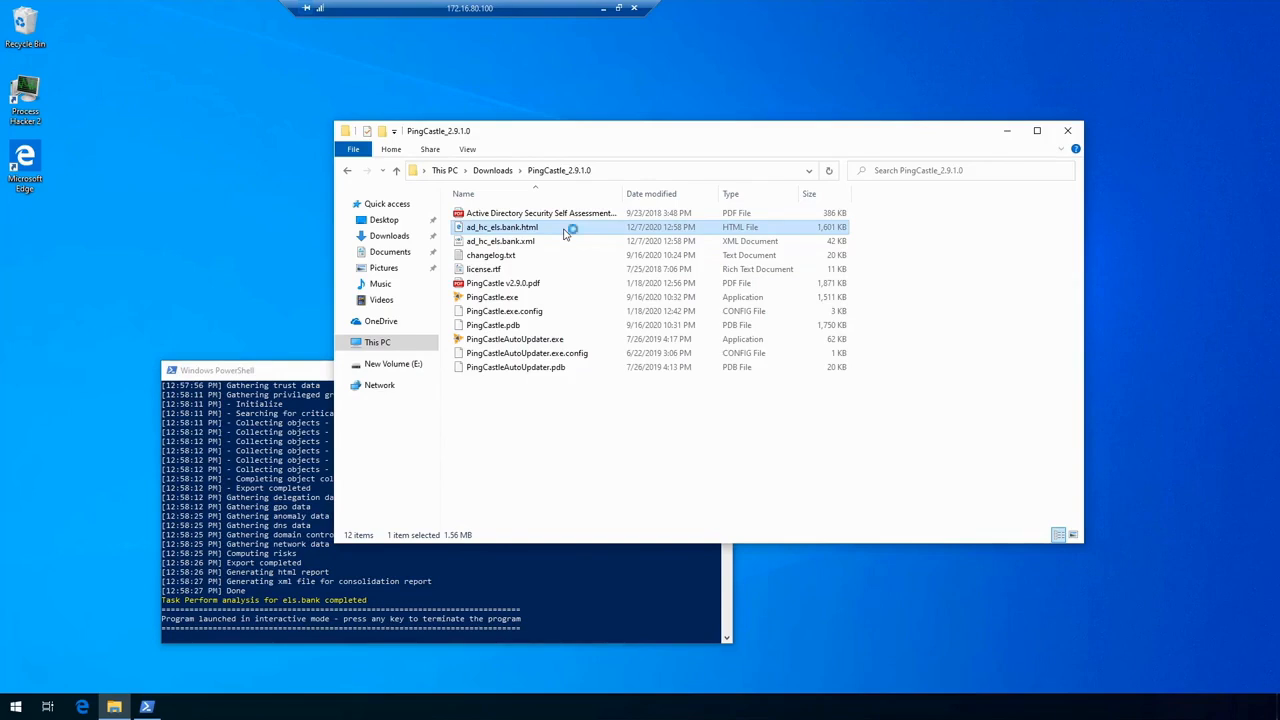
# View the els.bank healthcheck report in Edge and highlight the Privileged Accounts score of 80
pyautogui.doubleClick(502, 228)
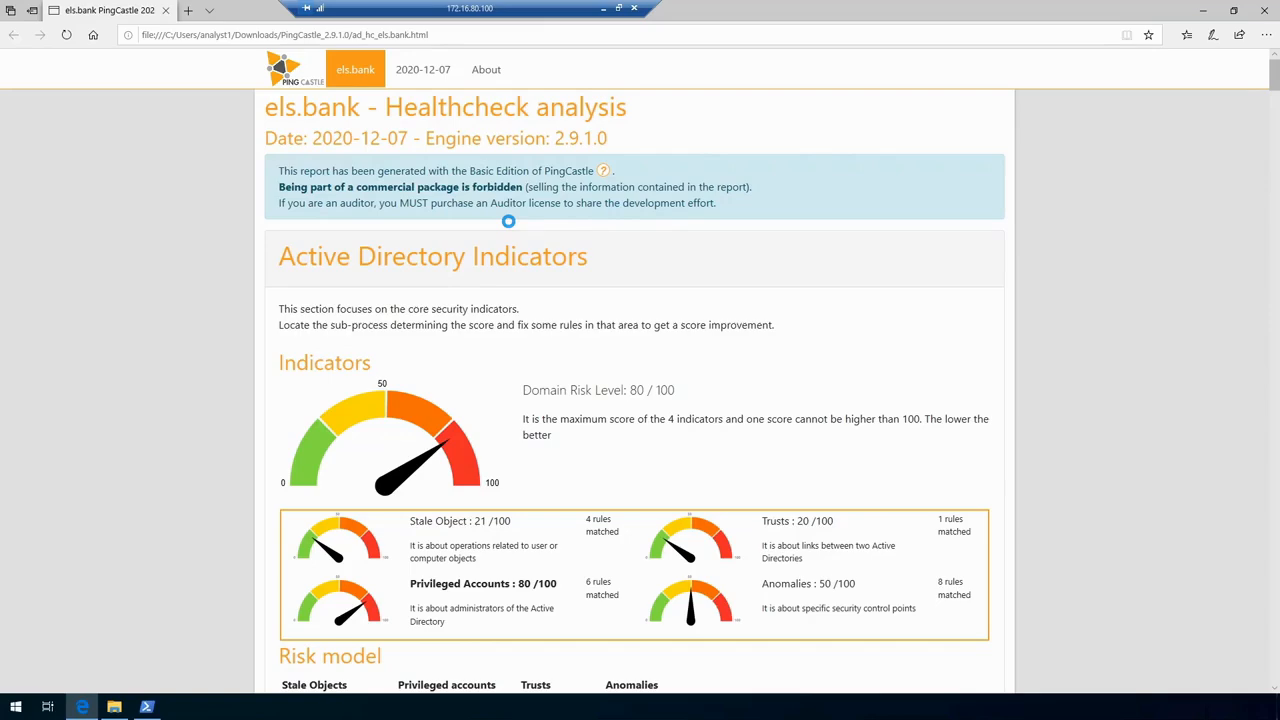
pyautogui.moveTo(520, 396)
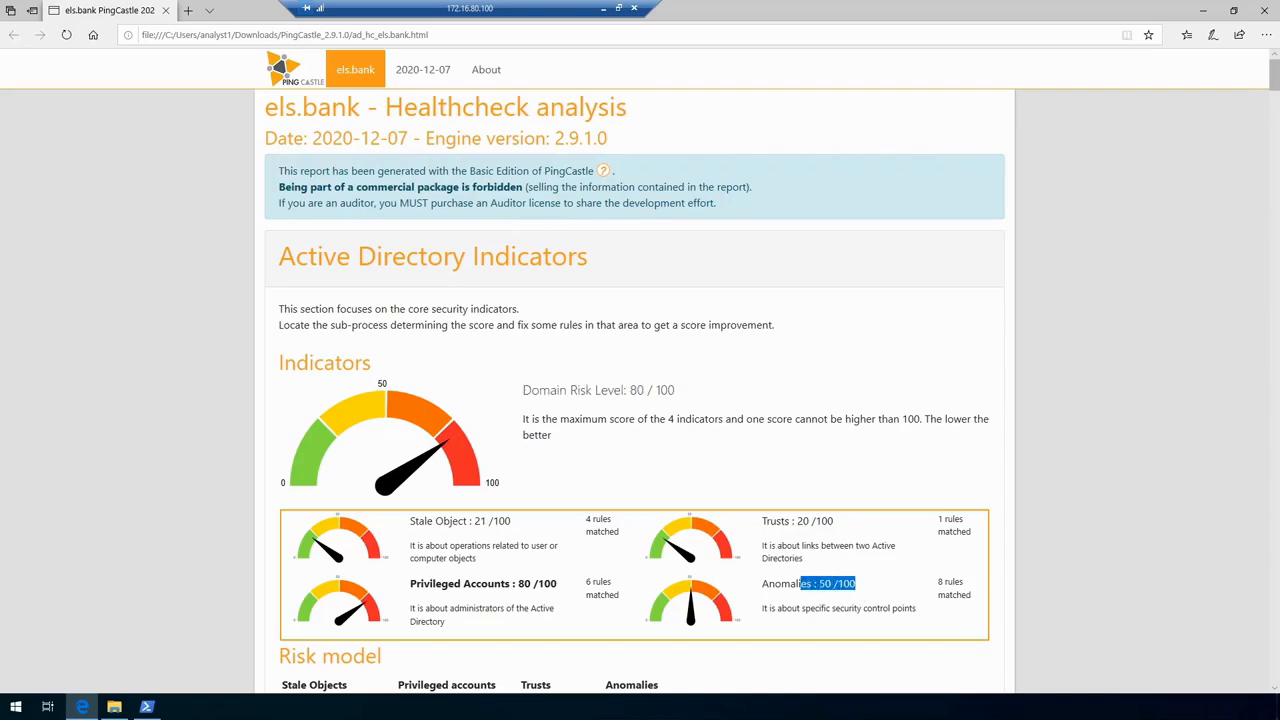
pyautogui.moveTo(632, 532)
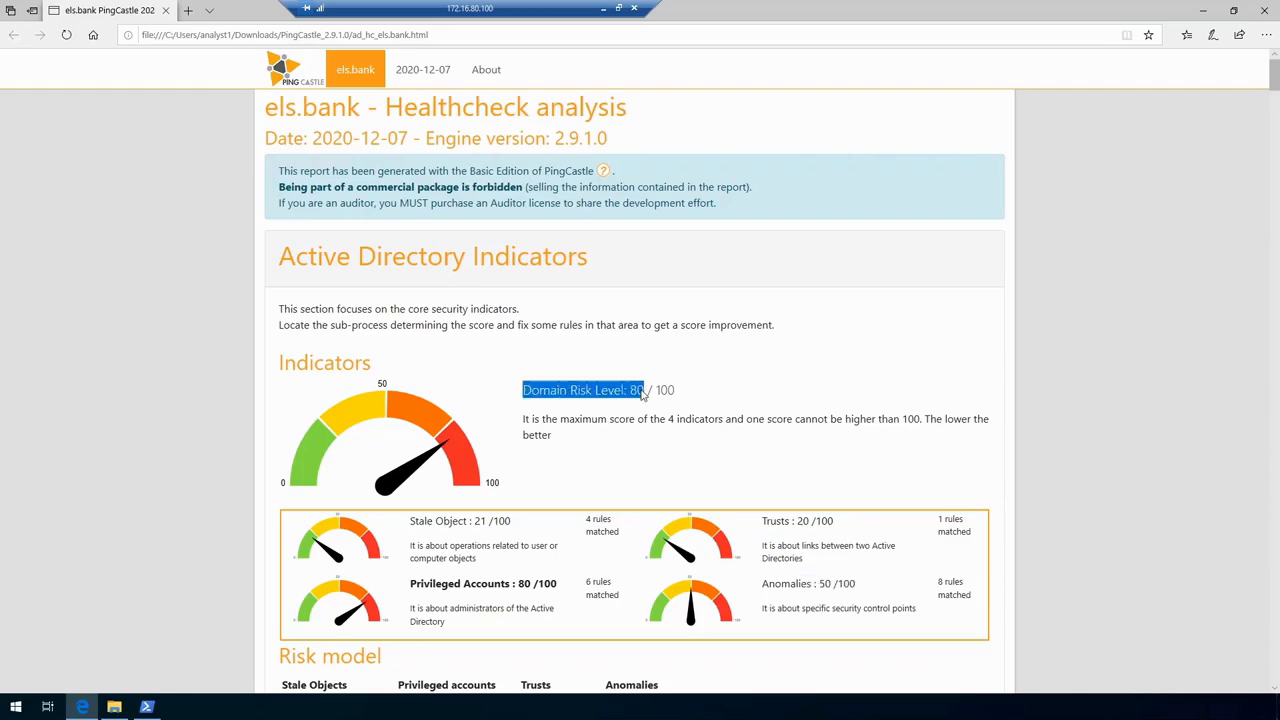
pyautogui.moveTo(866, 572)
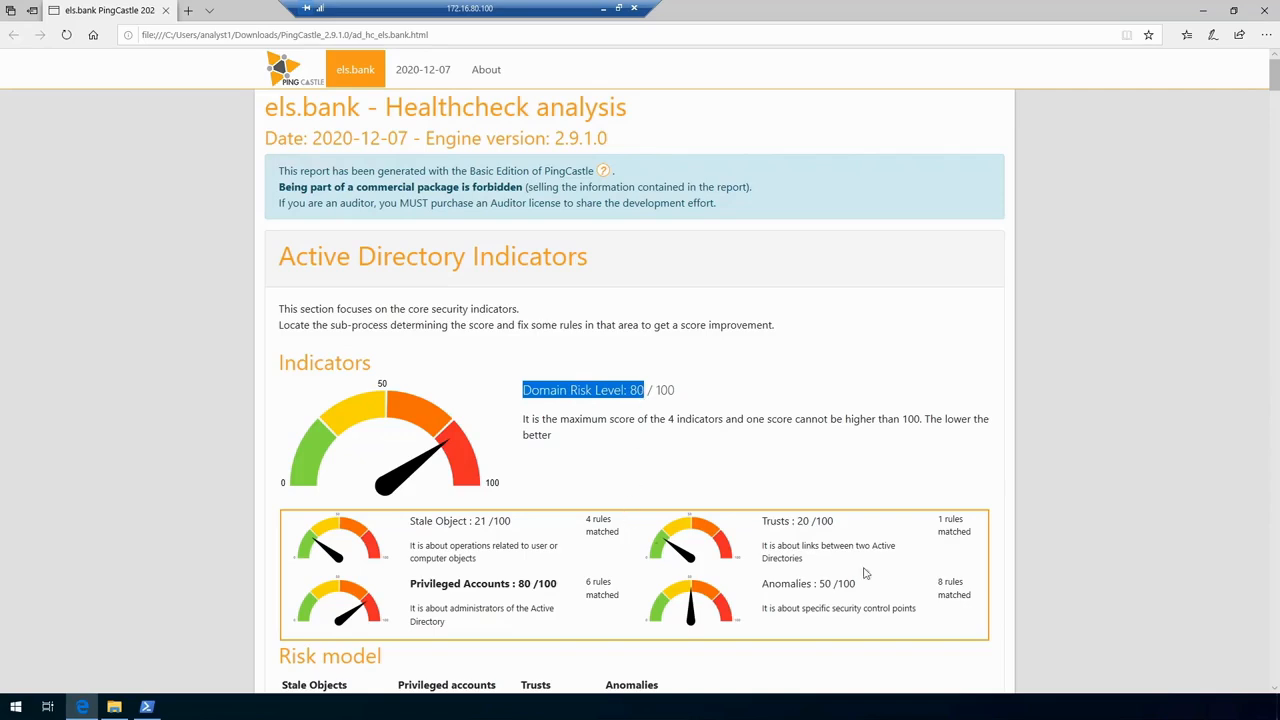
pyautogui.moveTo(812, 576)
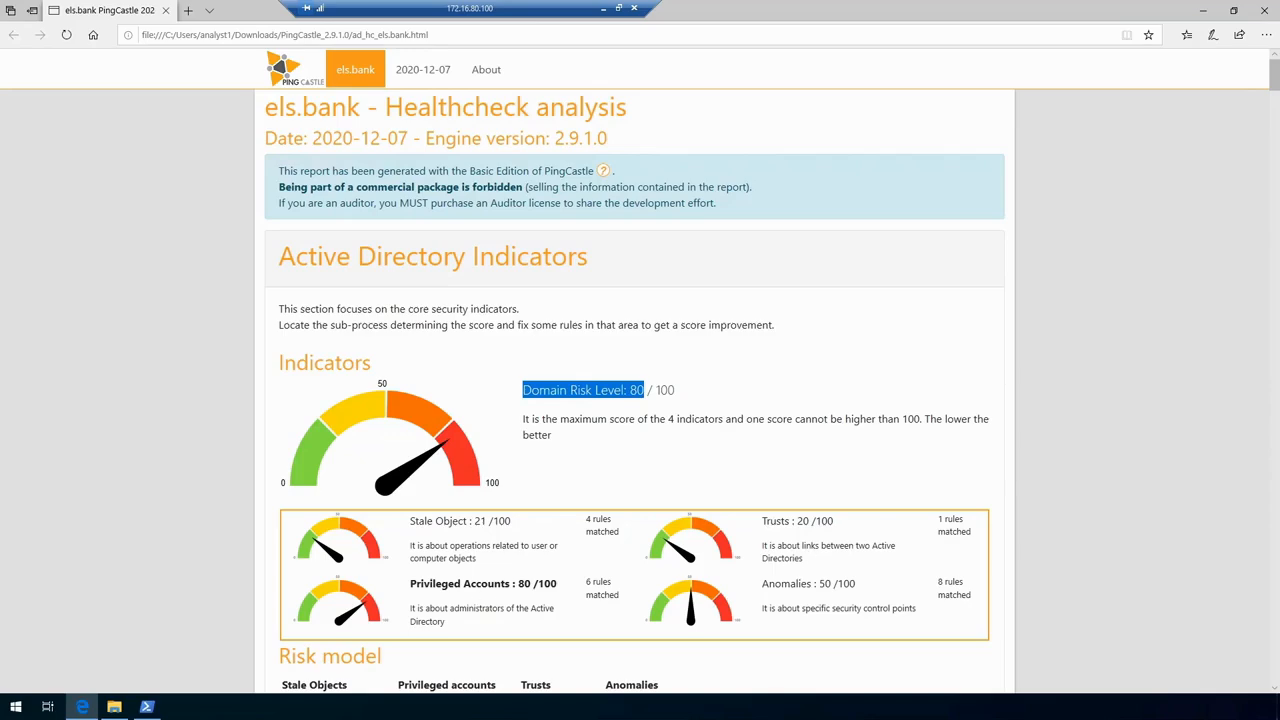
pyautogui.doubleClick(460, 584)
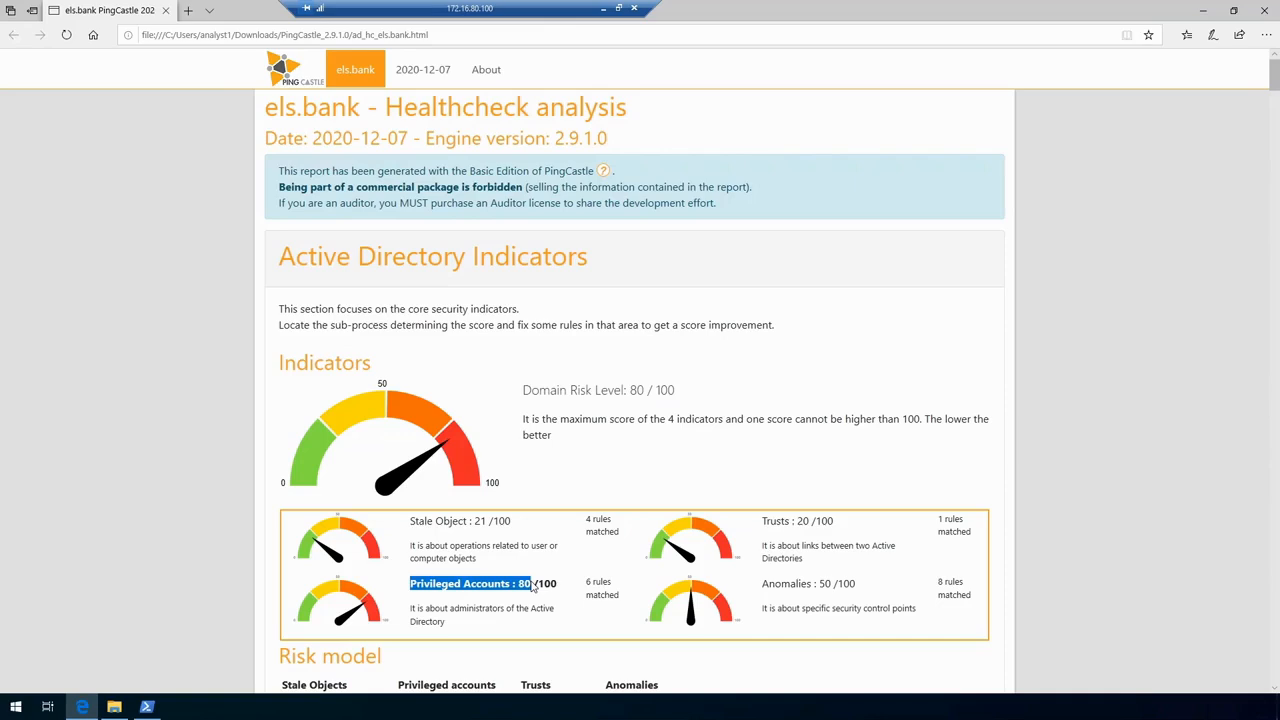
pyautogui.scroll(-3)
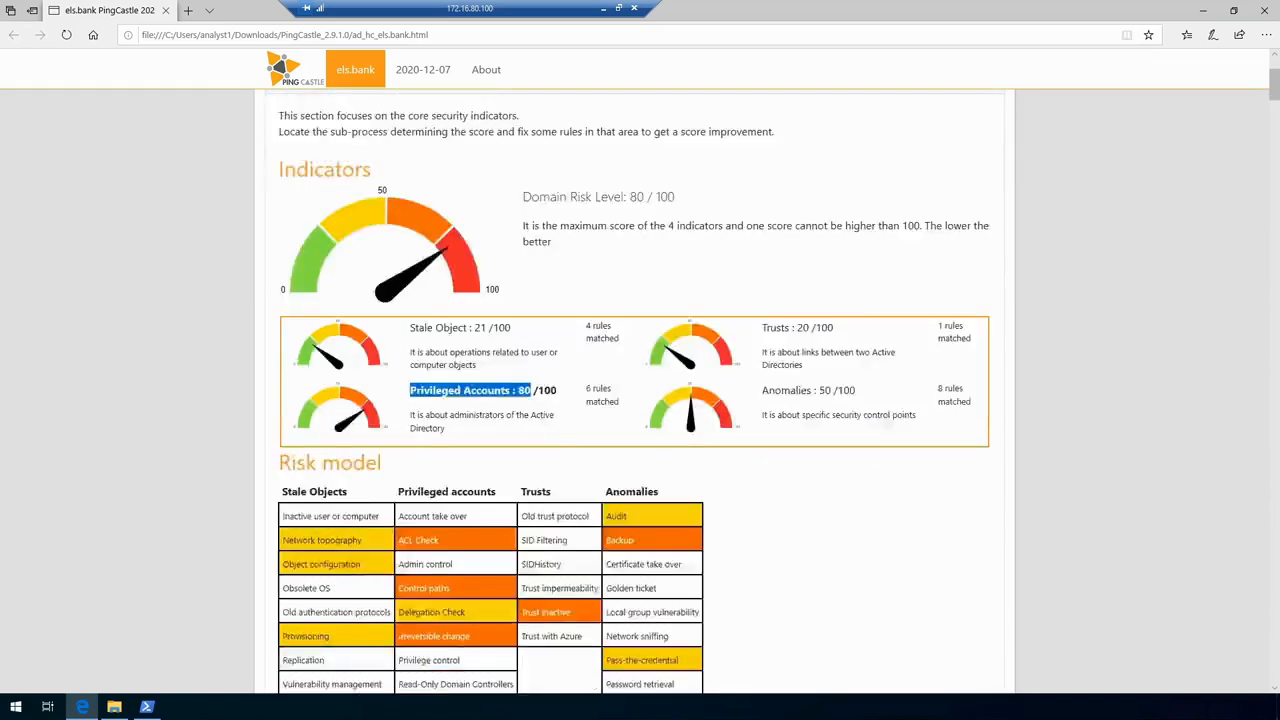
pyautogui.scroll(-3)
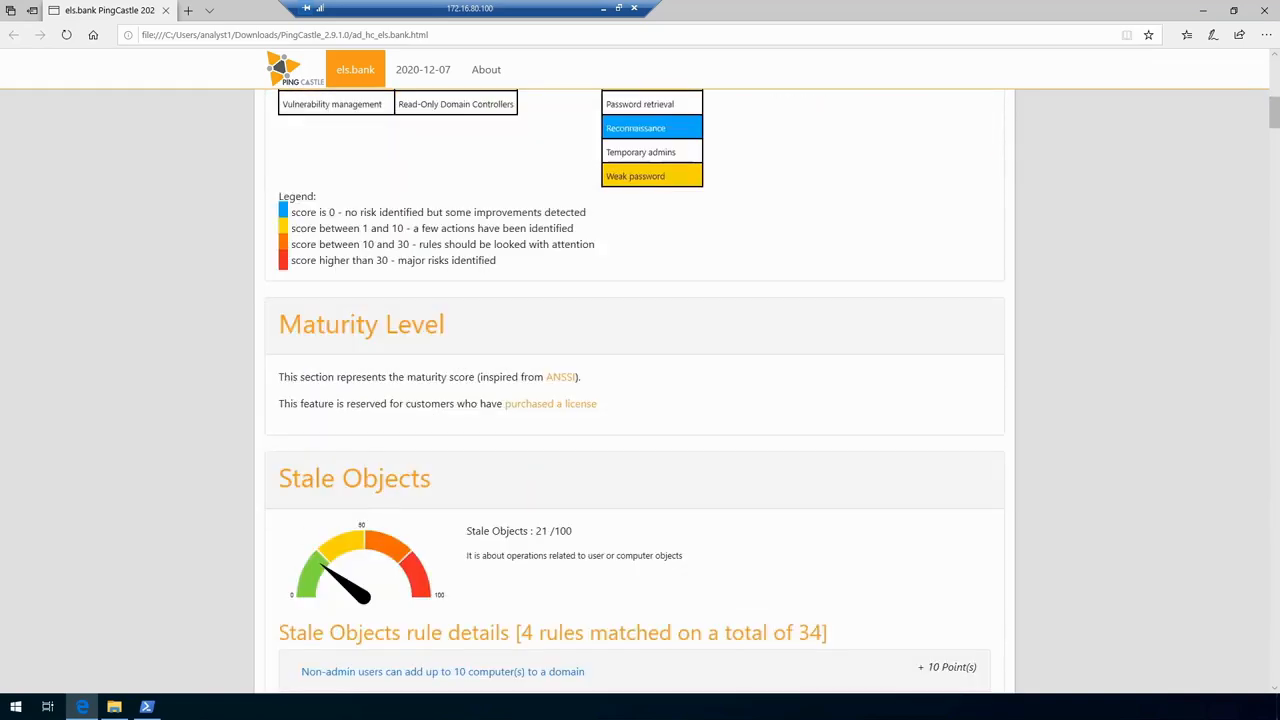
pyautogui.scroll(-3)
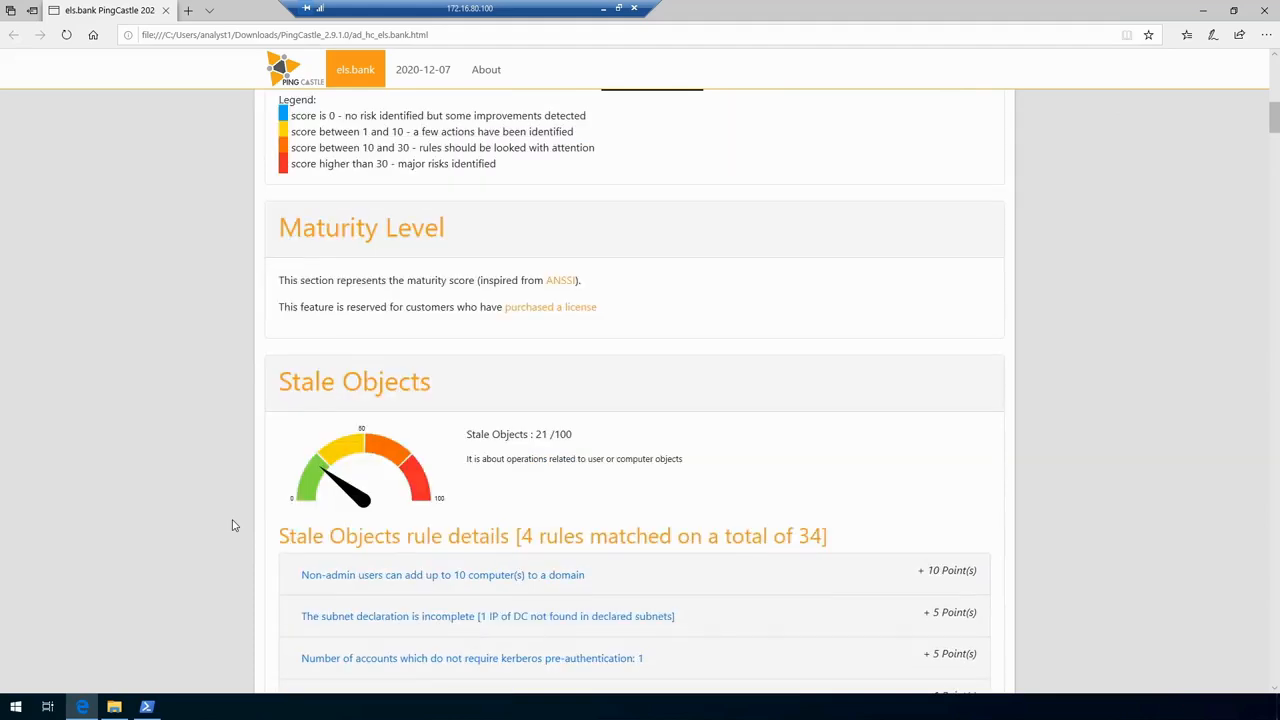
pyautogui.scroll(-3)
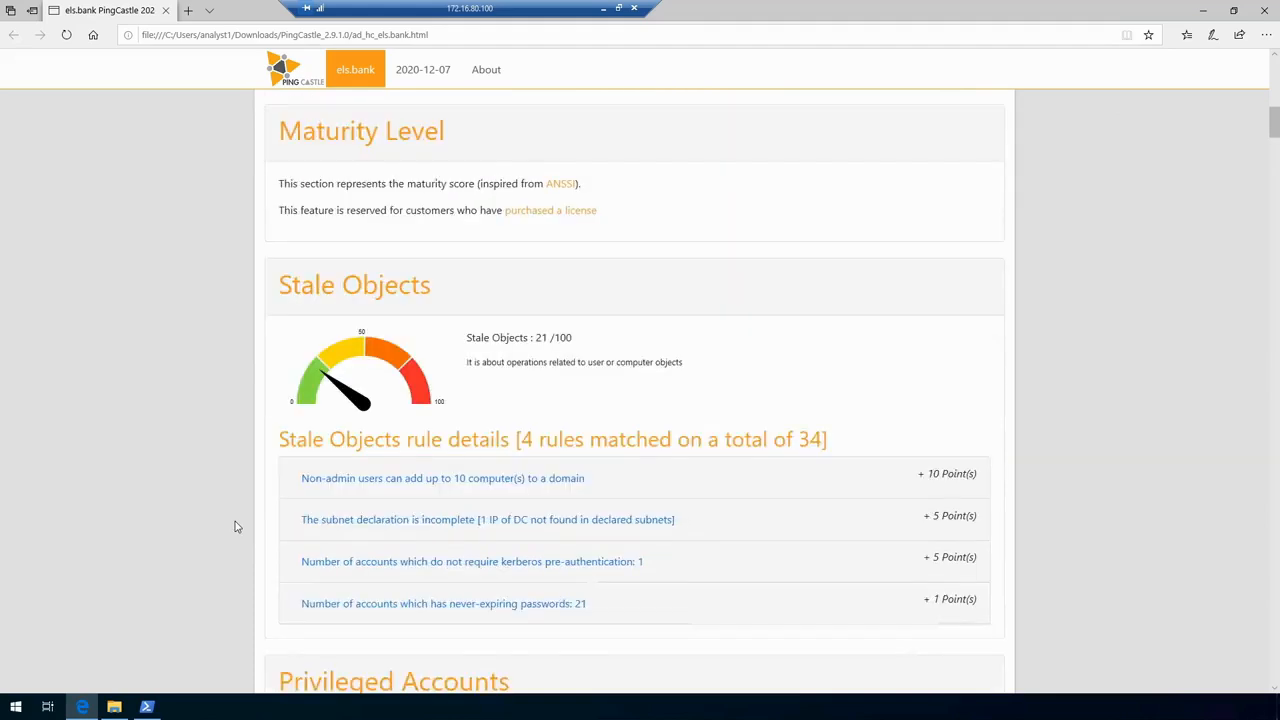
pyautogui.scroll(-3)
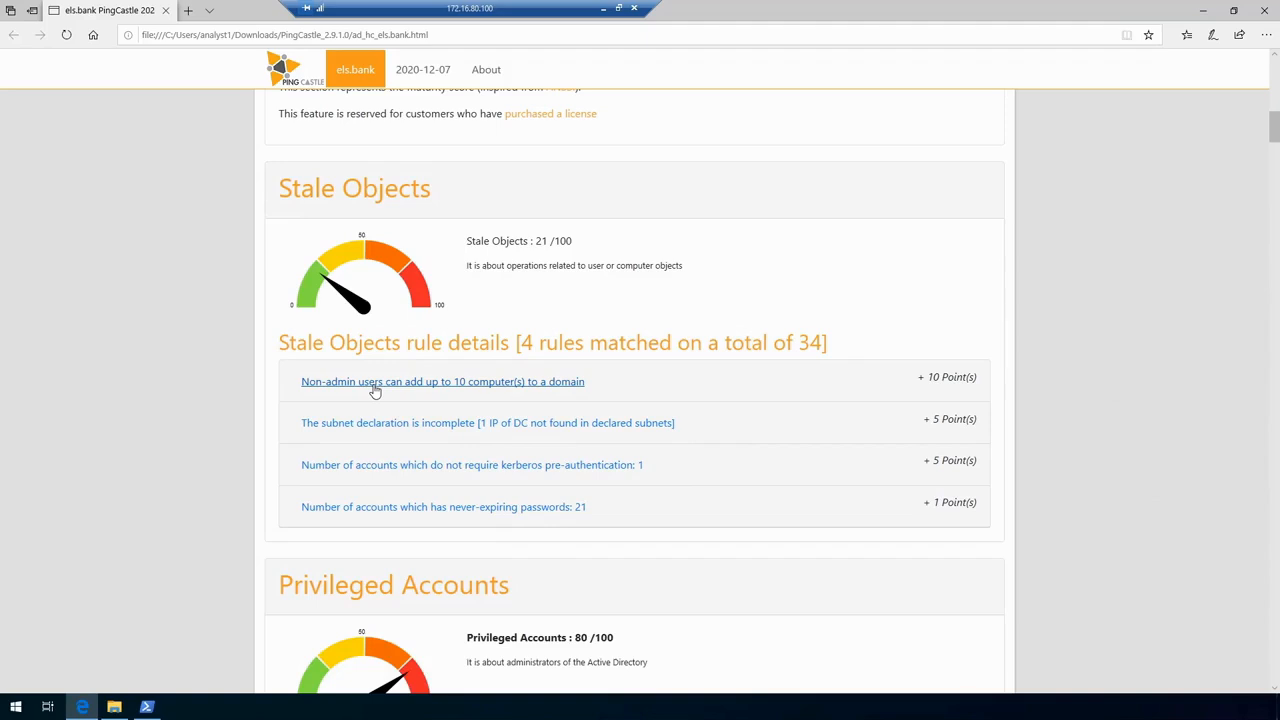
pyautogui.moveTo(304, 470)
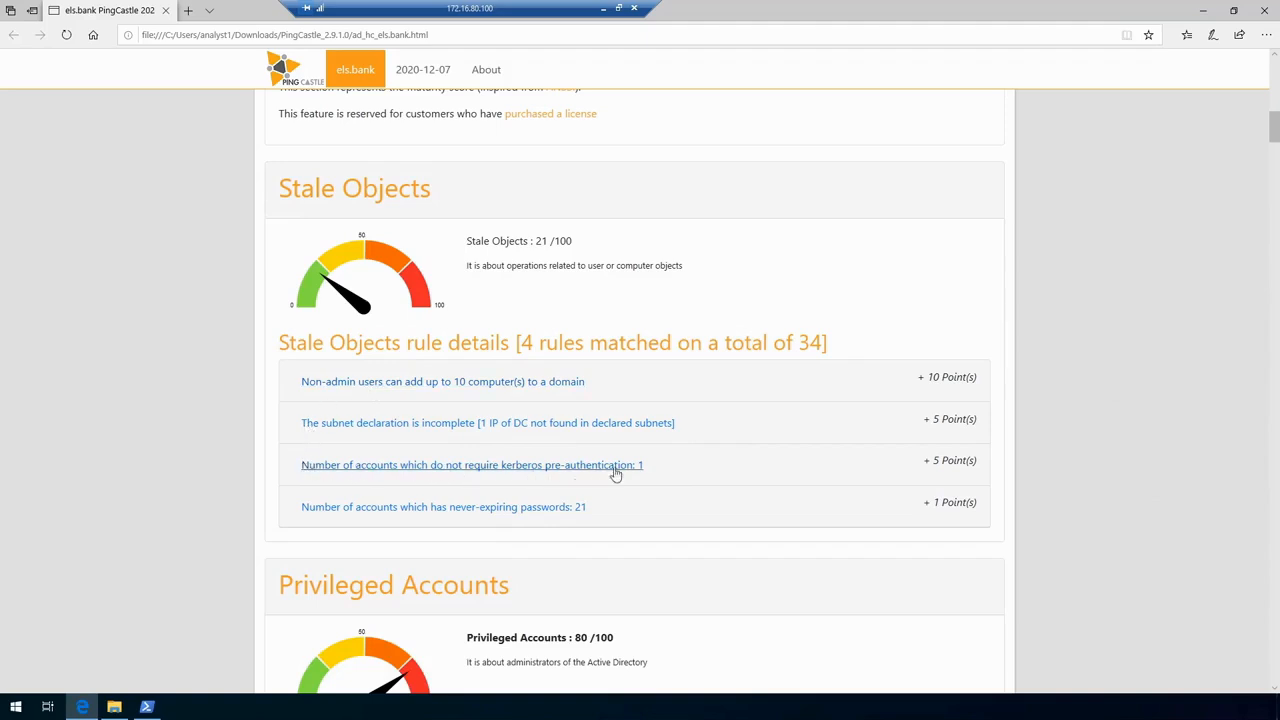
pyautogui.moveTo(624, 472)
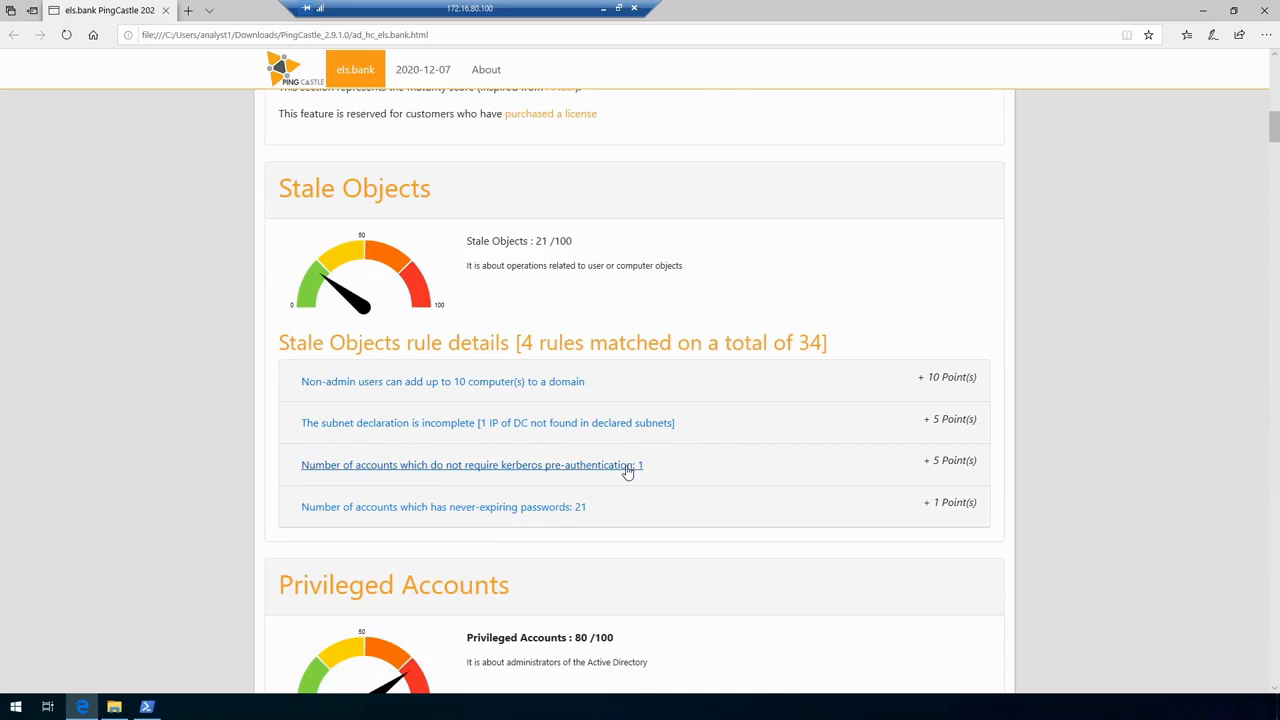
# Expand the Kerberos pre-authentication rule and pick out the single account lacking pre-authentication
pyautogui.click(472, 464)
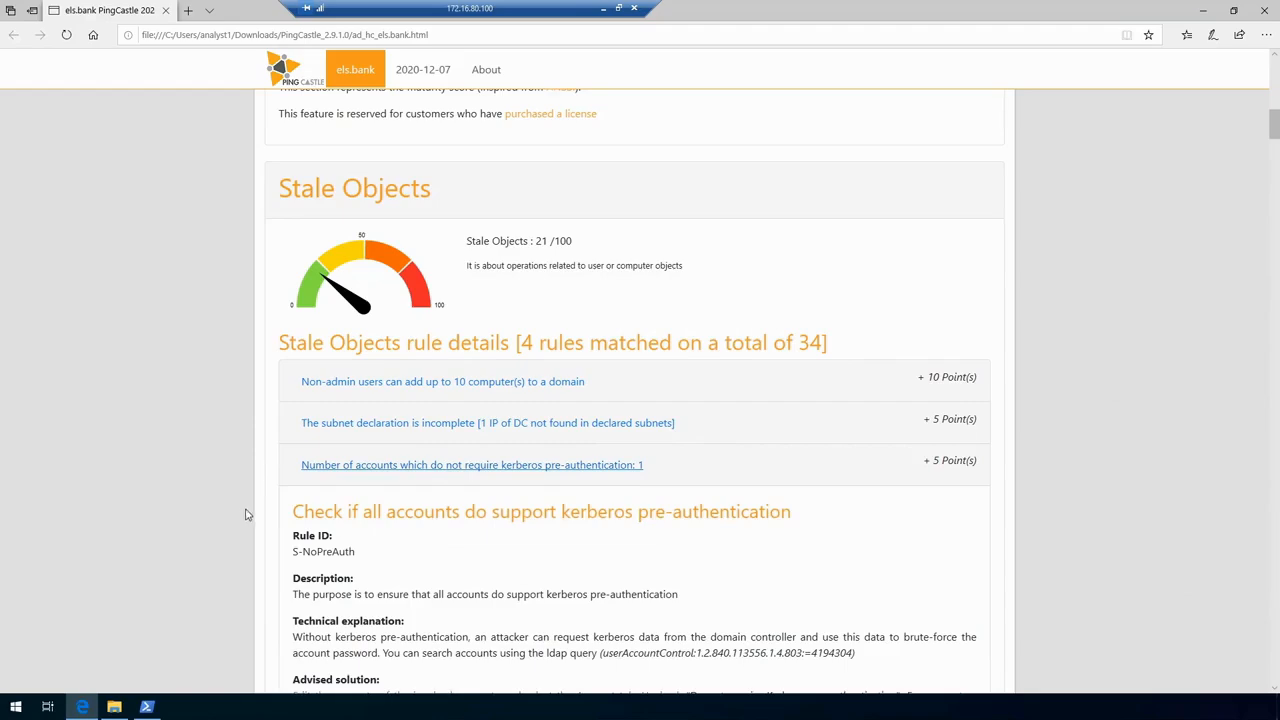
pyautogui.scroll(-3)
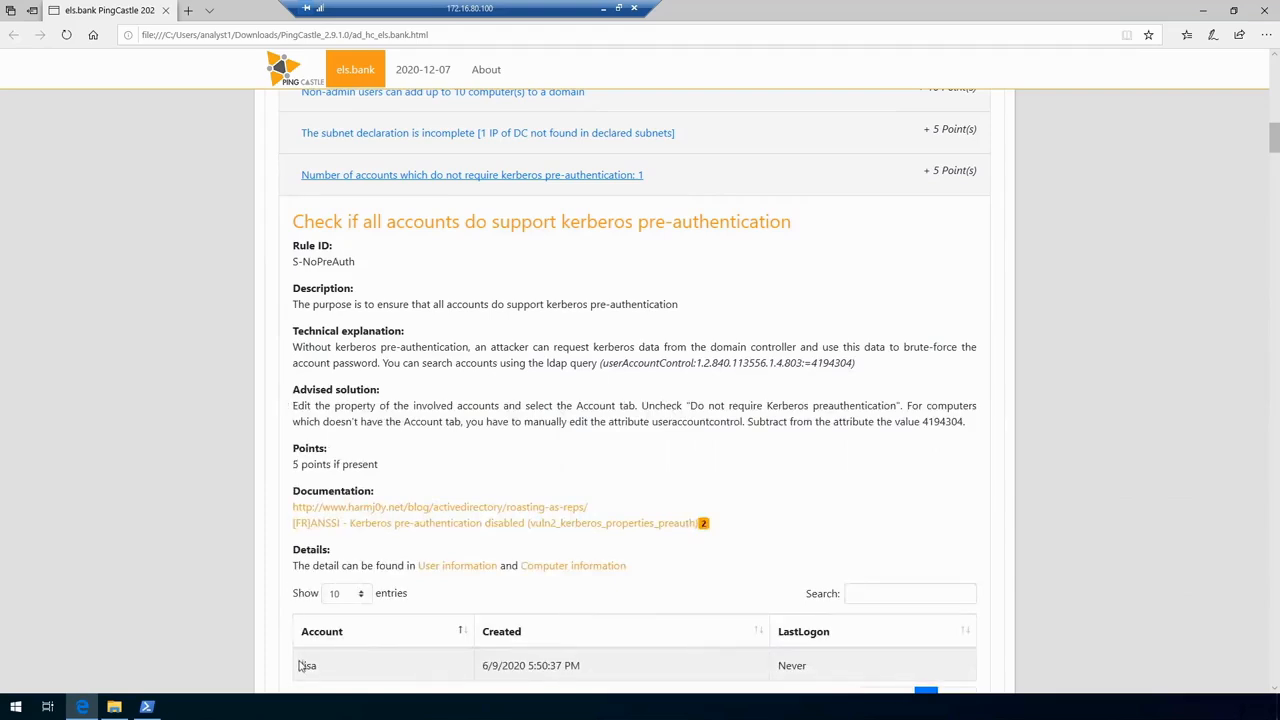
pyautogui.doubleClick(308, 664)
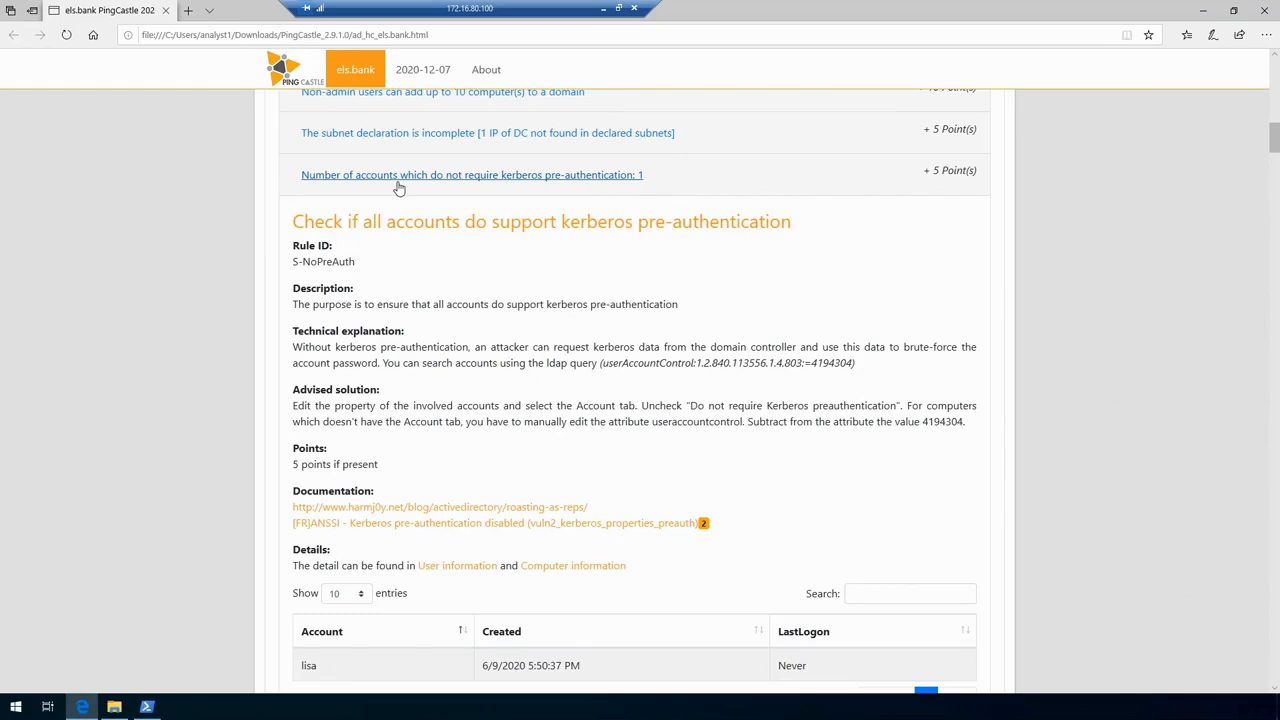
pyautogui.scroll(-3)
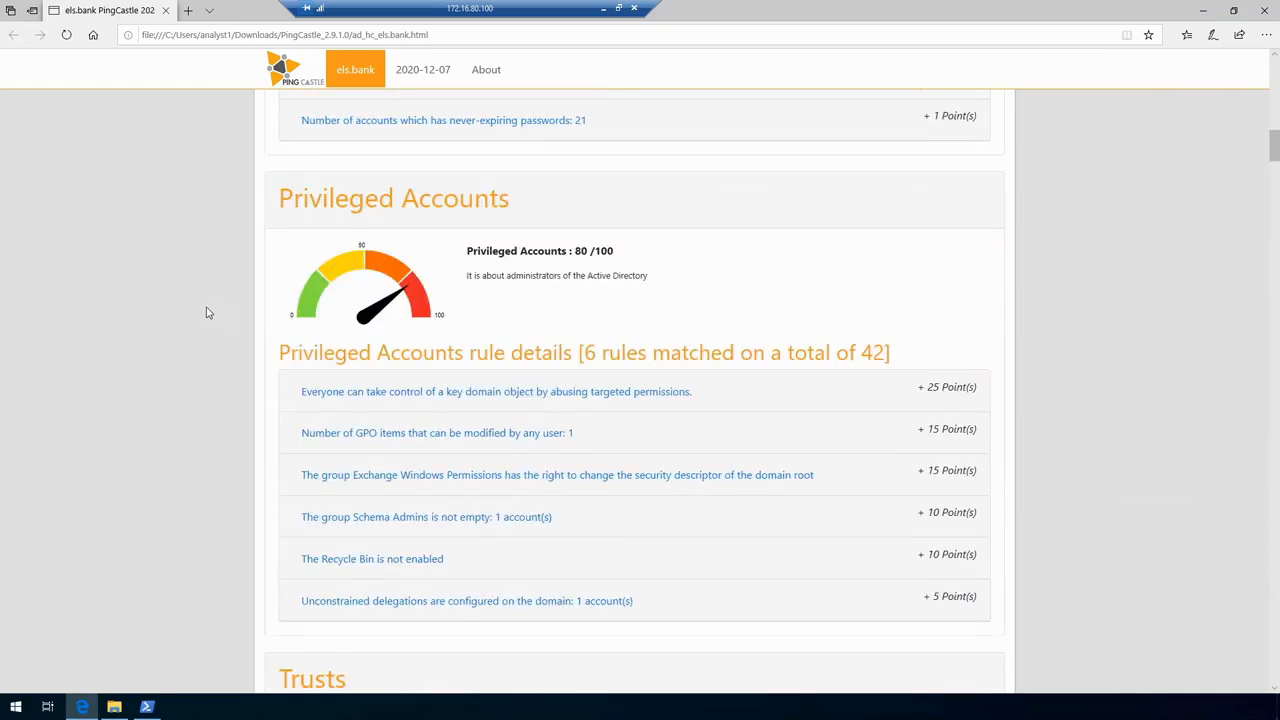
pyautogui.scroll(-3)
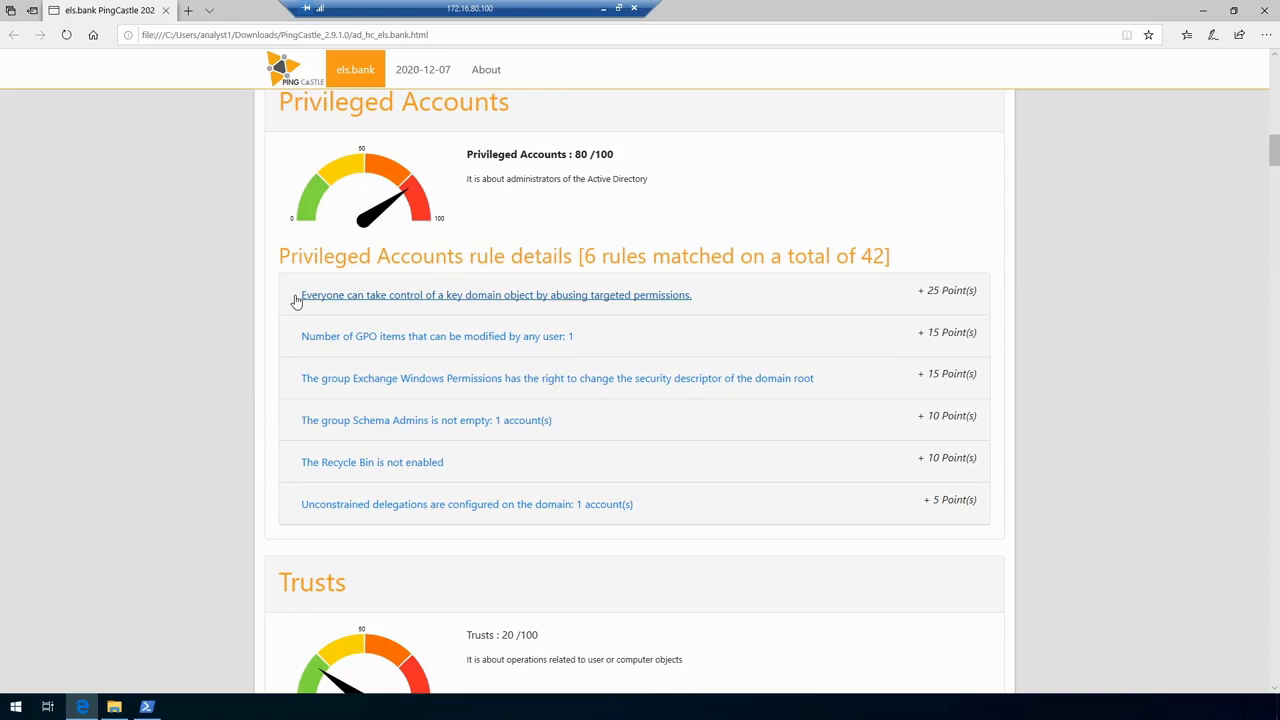
pyautogui.moveTo(304, 332)
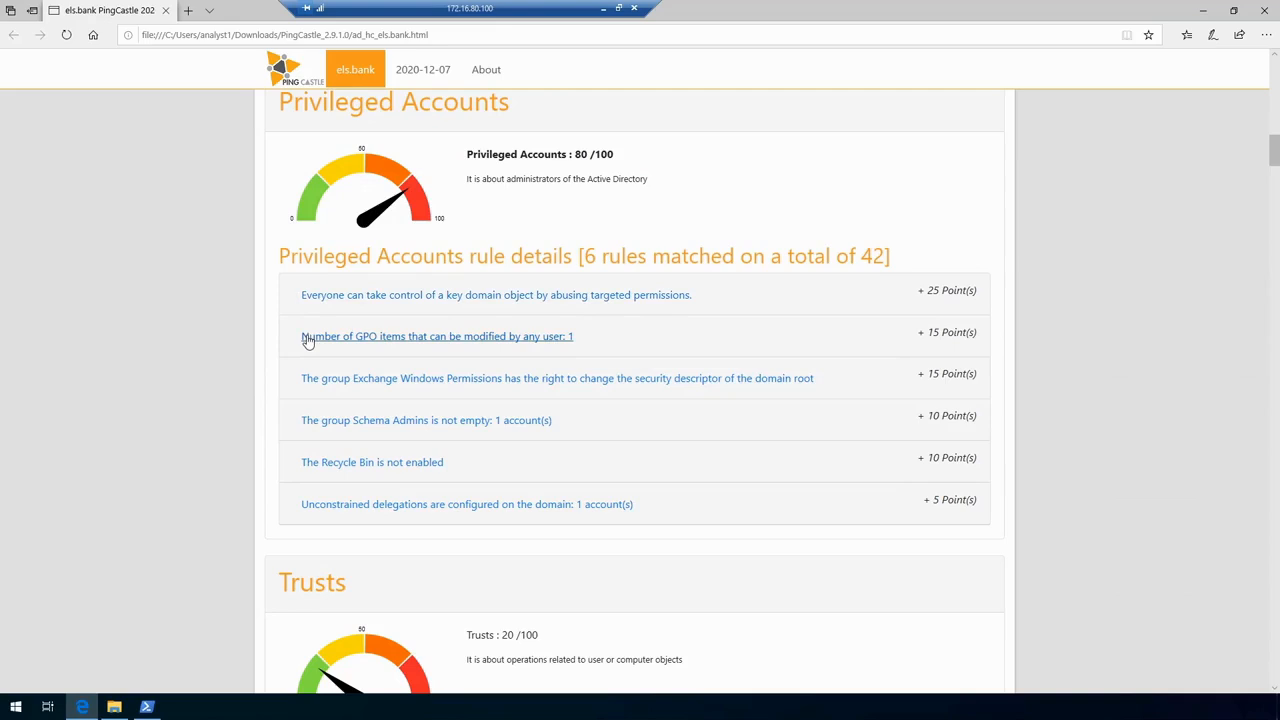
pyautogui.moveTo(530, 342)
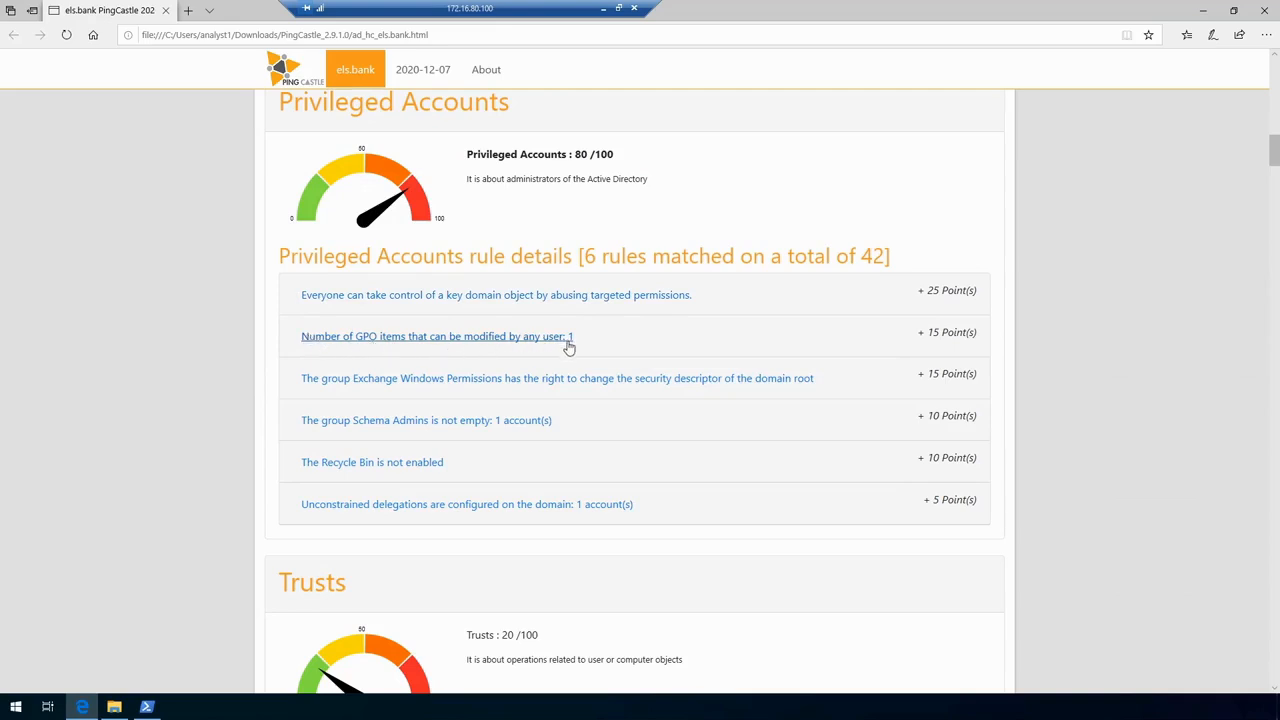
# Expand the 'GPO items that can be modified by any user: 1' rule details
pyautogui.click(436, 336)
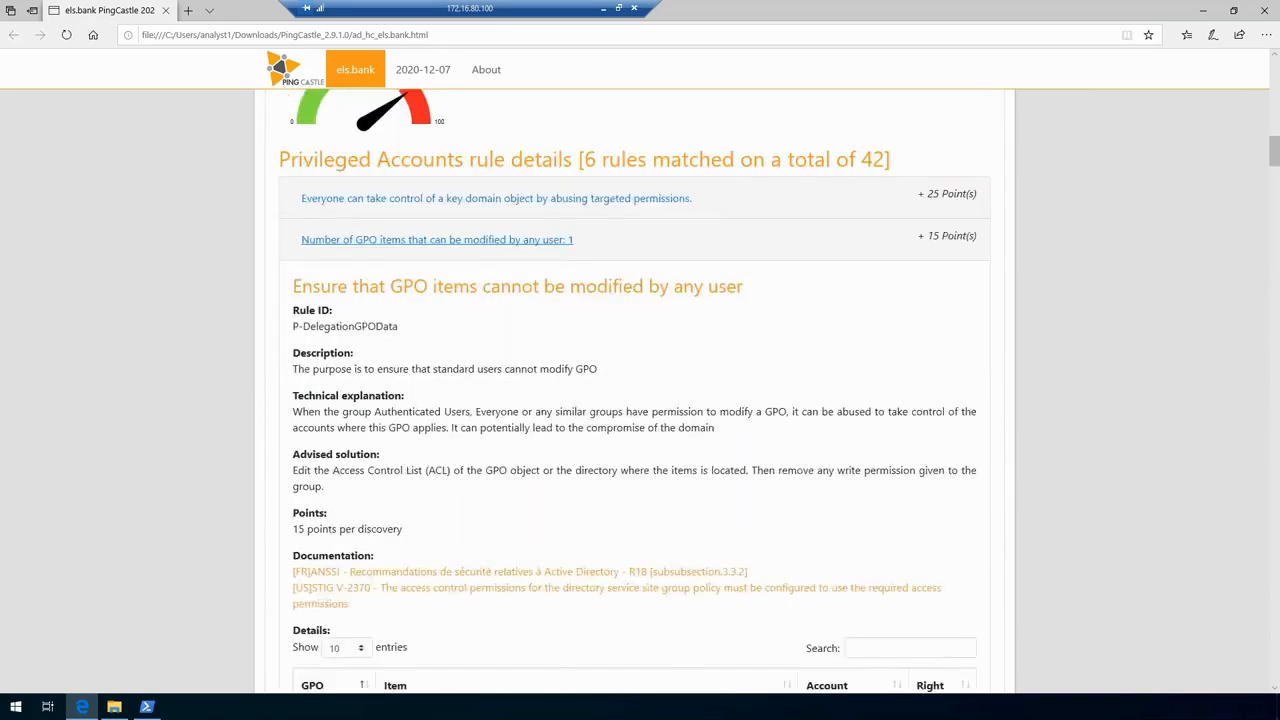
pyautogui.scroll(-3)
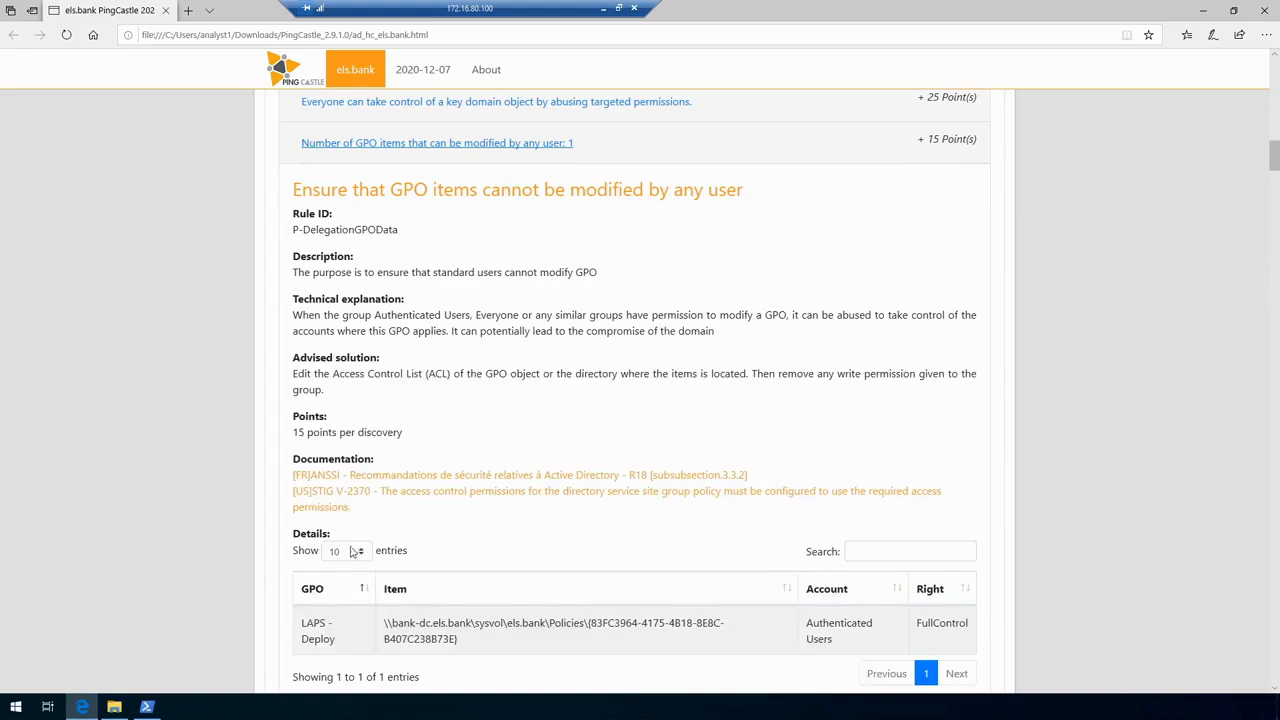
pyautogui.doubleClick(310, 622)
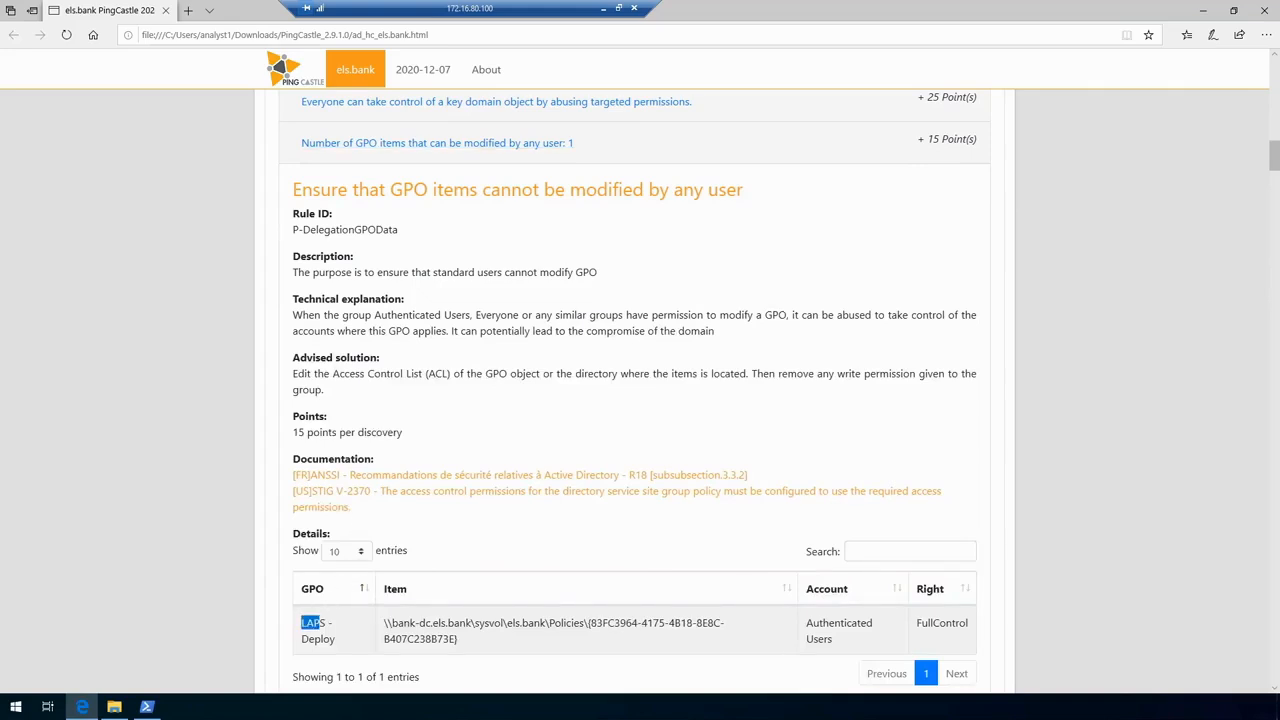
pyautogui.doubleClick(316, 630)
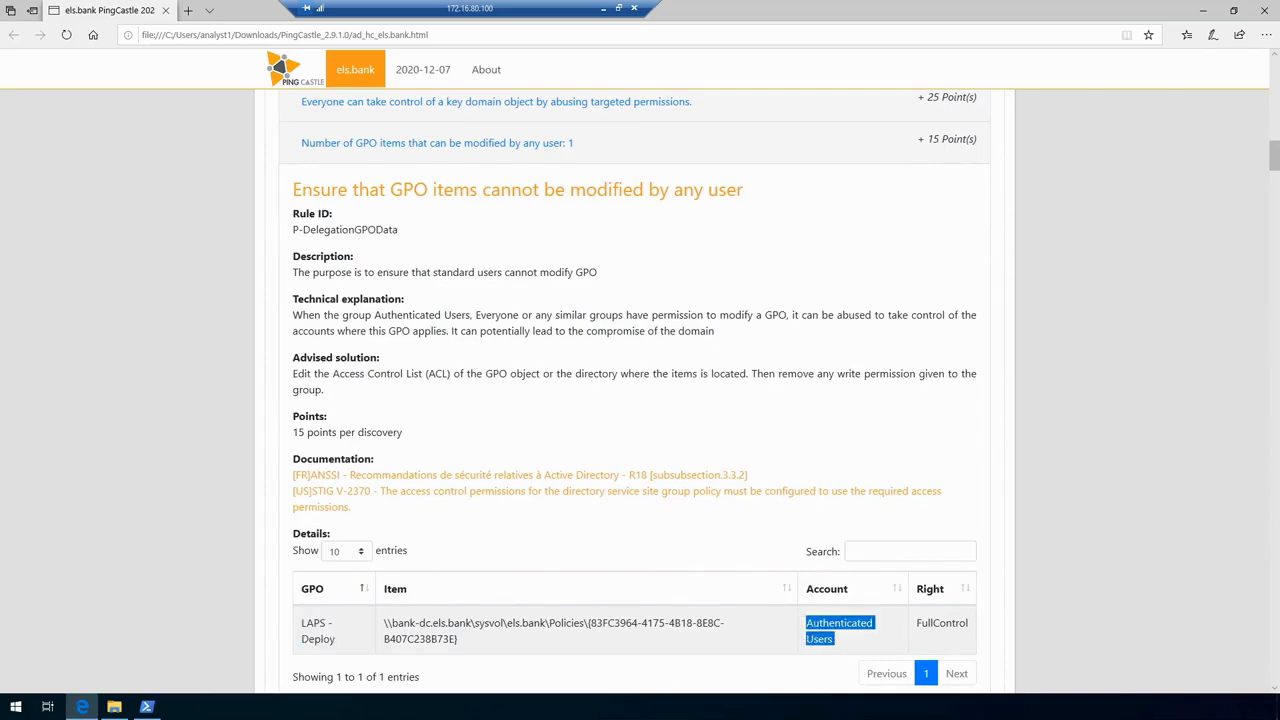
pyautogui.doubleClick(940, 624)
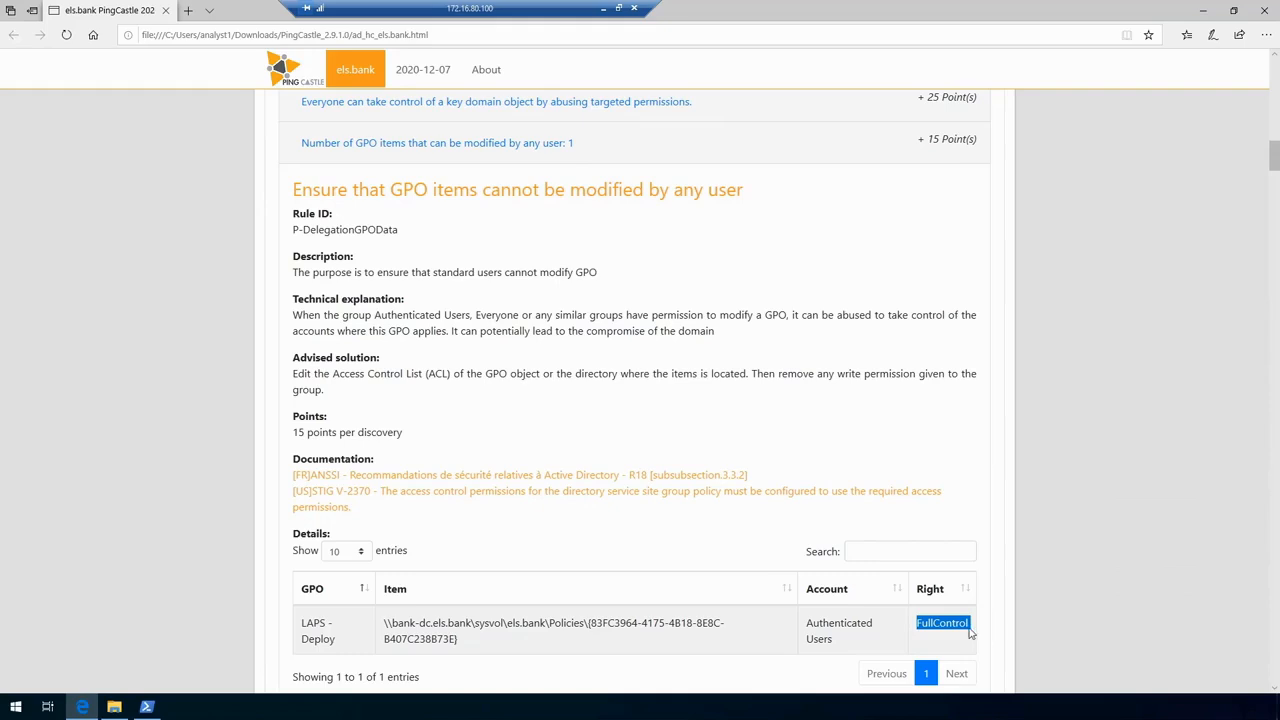
# Expand the unconstrained delegation rule showing the one affected account, UAT01$
pyautogui.scroll(-3)
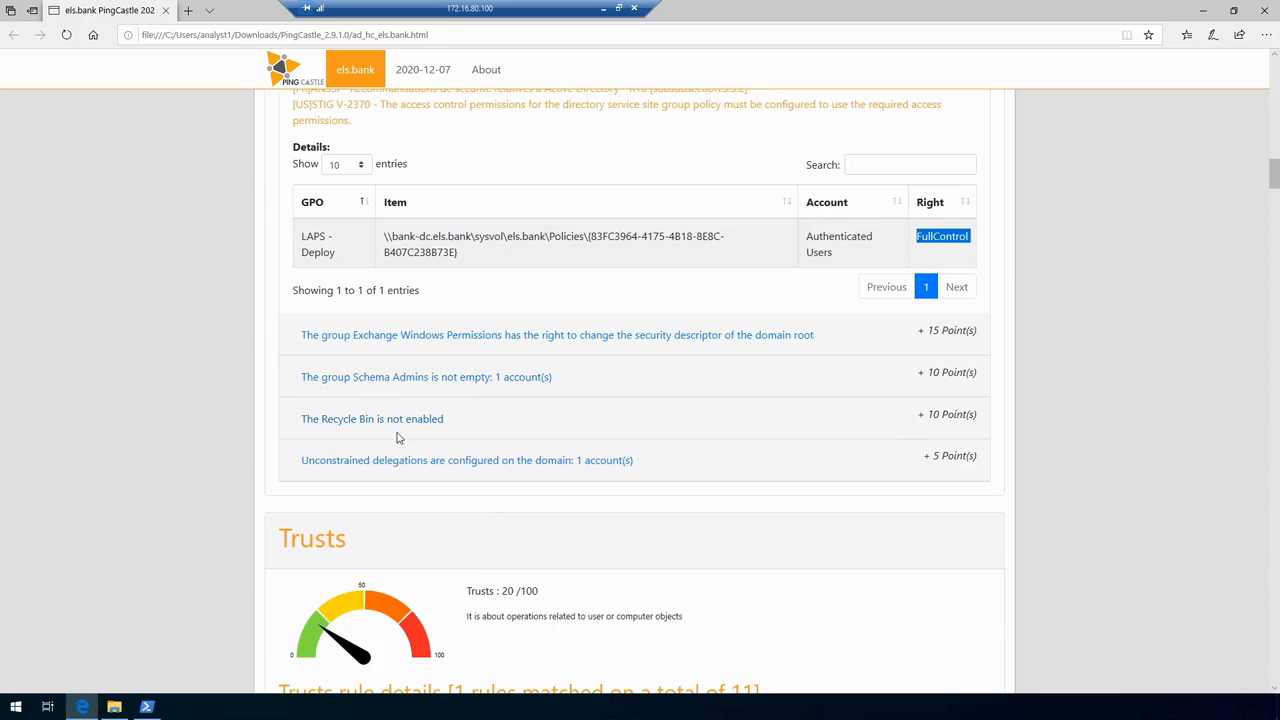
pyautogui.moveTo(404, 442)
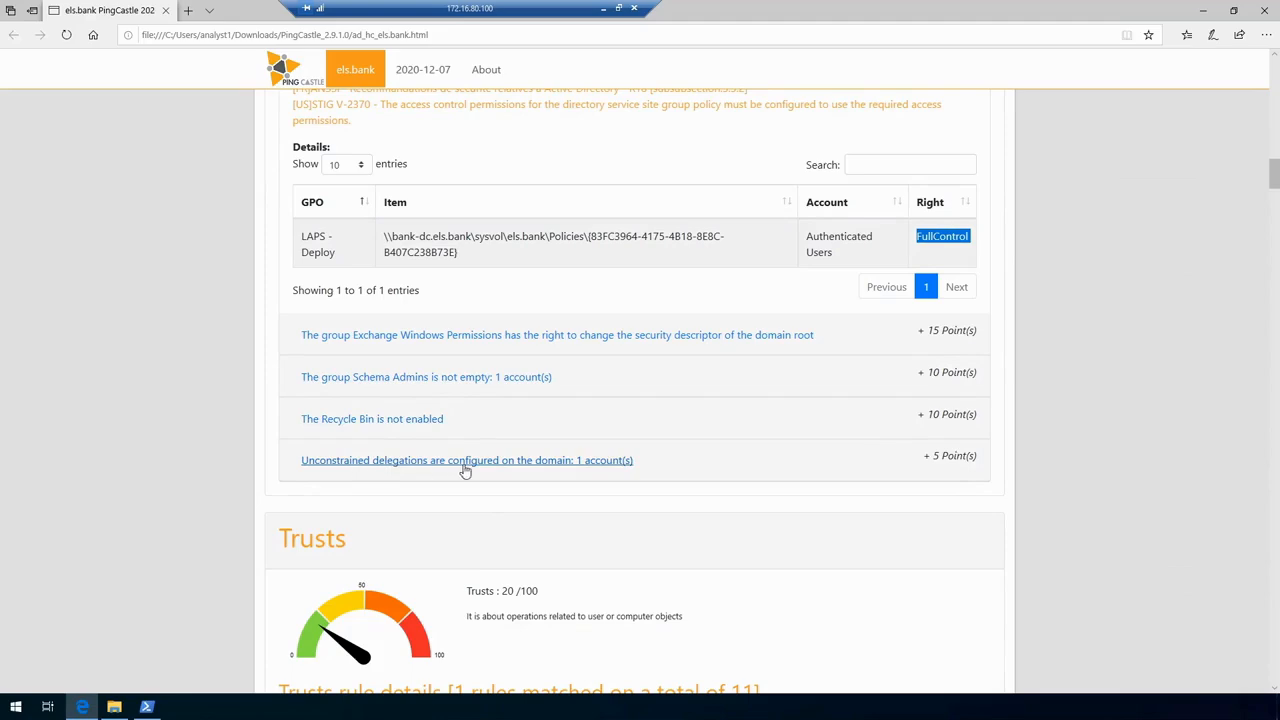
pyautogui.moveTo(628, 468)
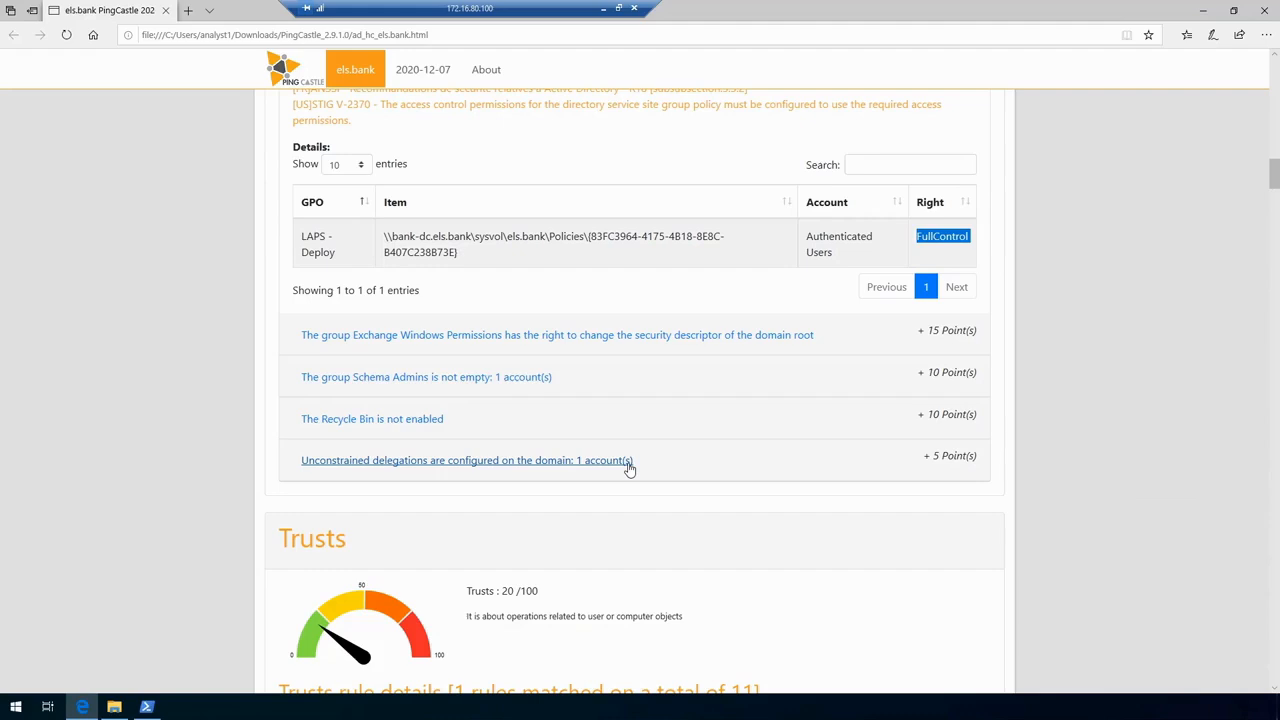
pyautogui.click(466, 460)
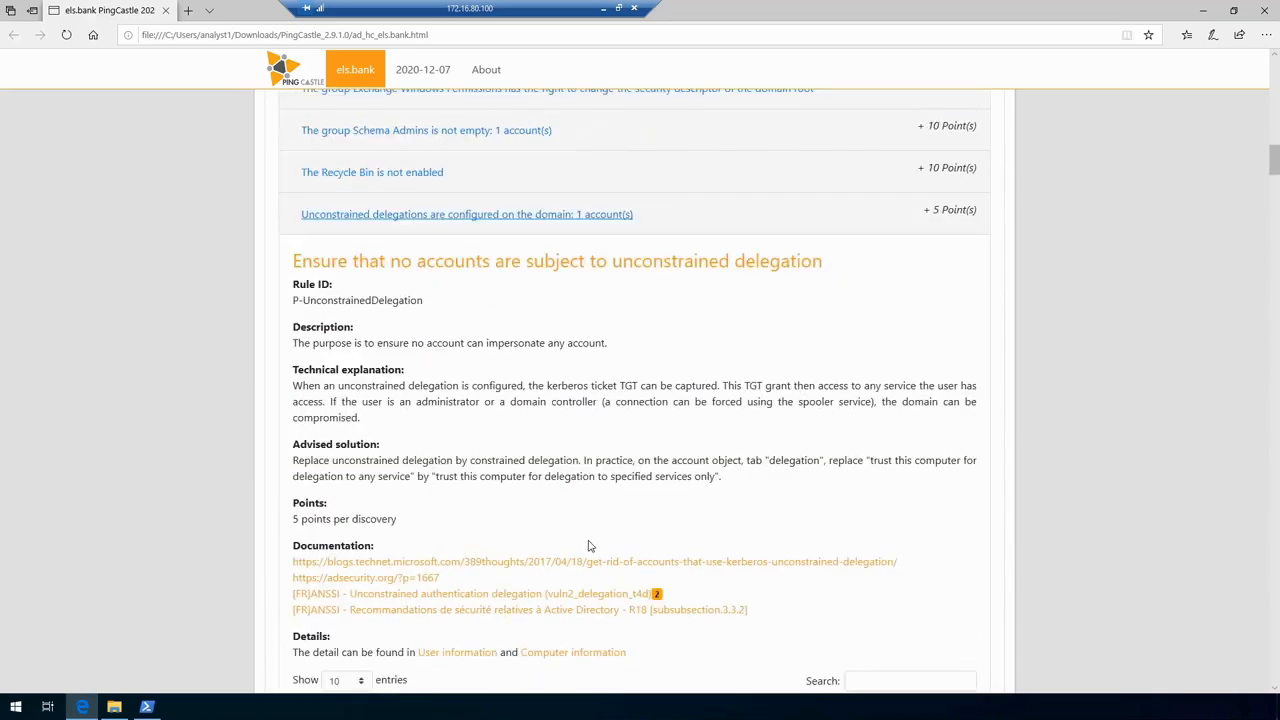
pyautogui.scroll(-3)
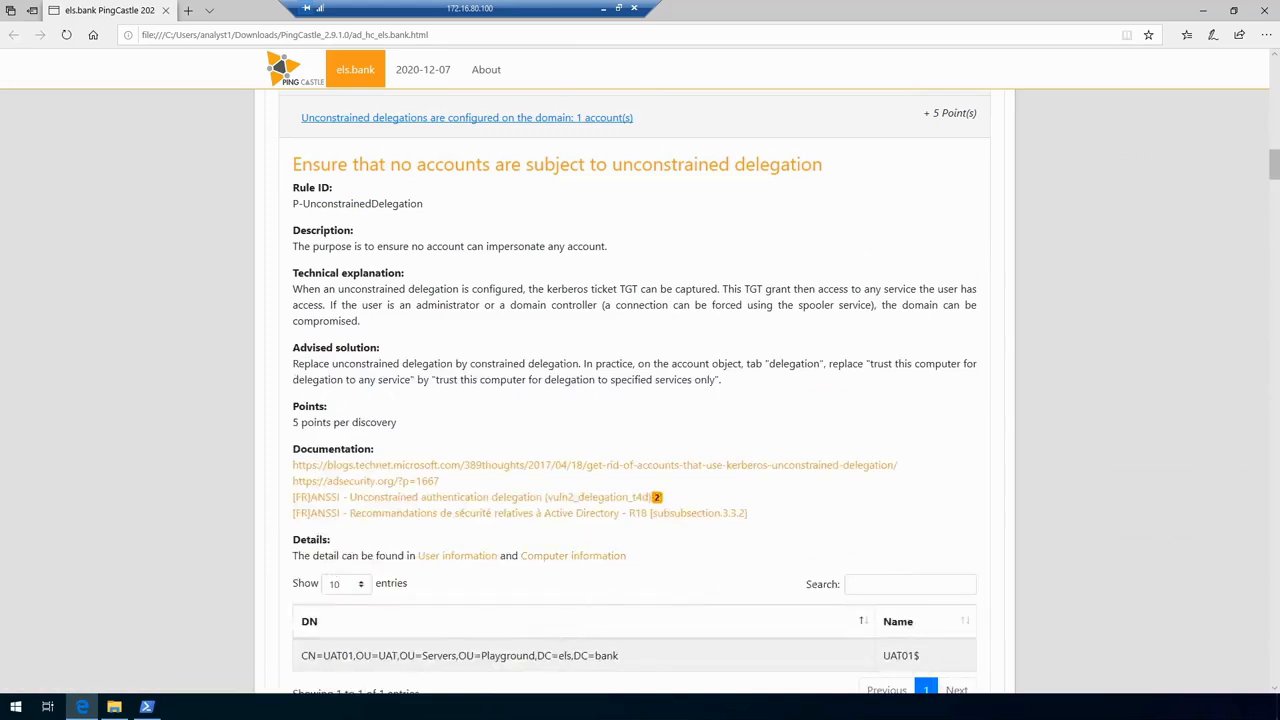
pyautogui.scroll(-3)
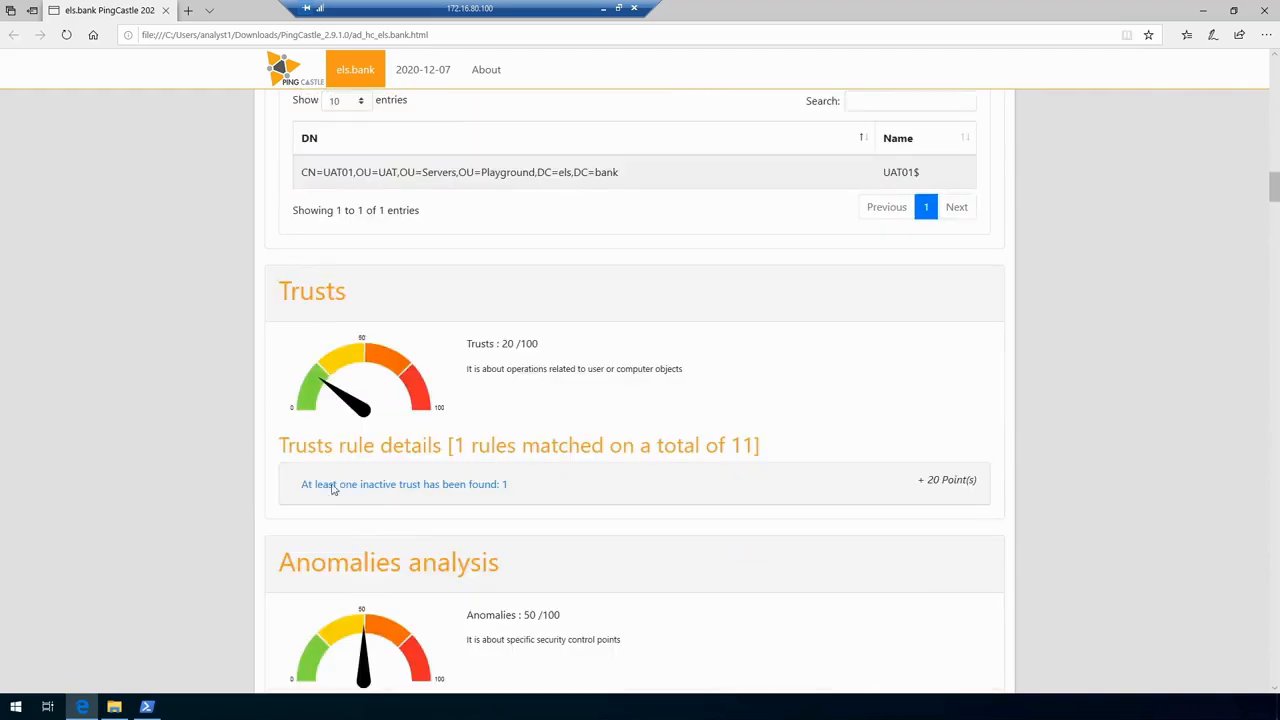
# Scroll past the Anomalies rule details to the els.bank Domain Information table
pyautogui.scroll(-3)
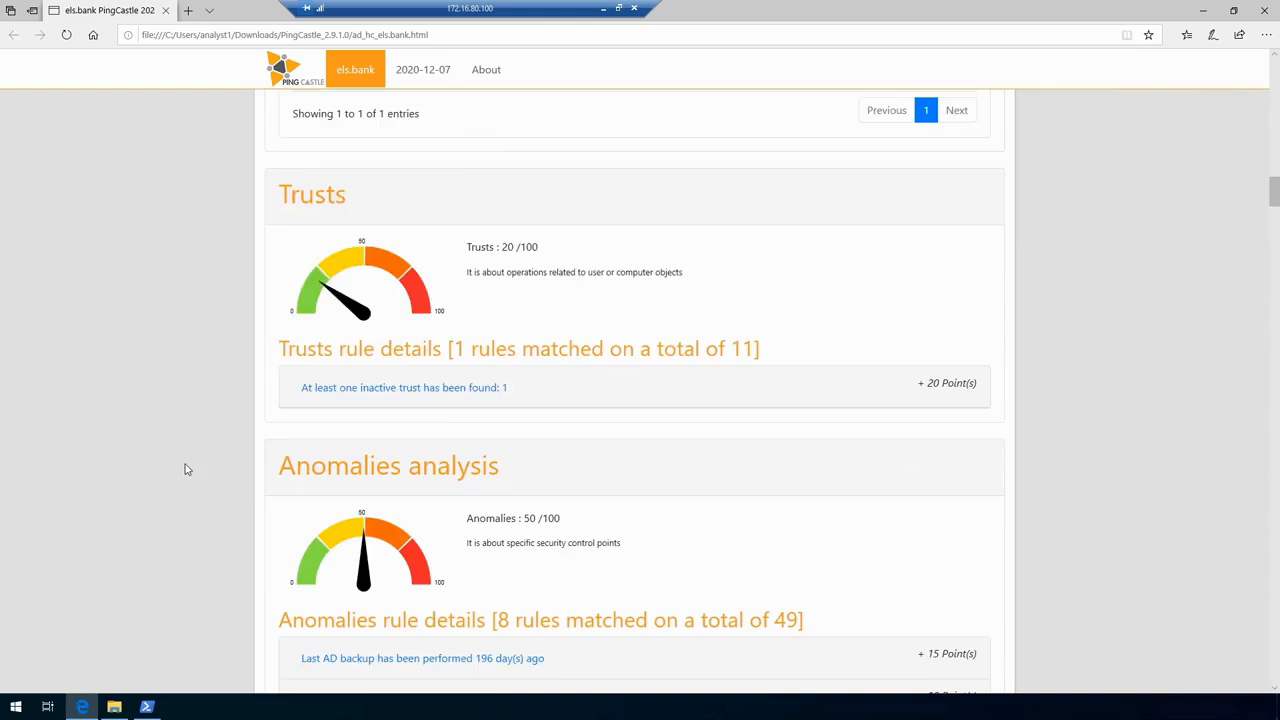
pyautogui.scroll(-3)
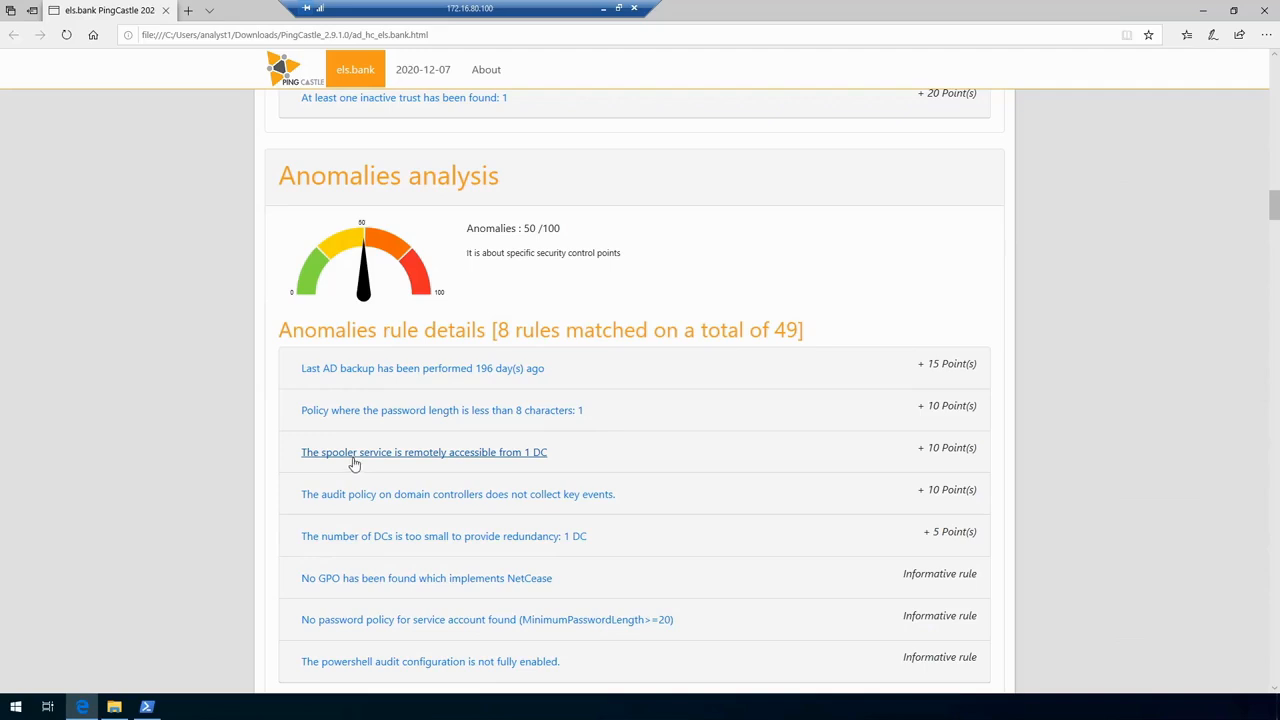
pyautogui.moveTo(348, 642)
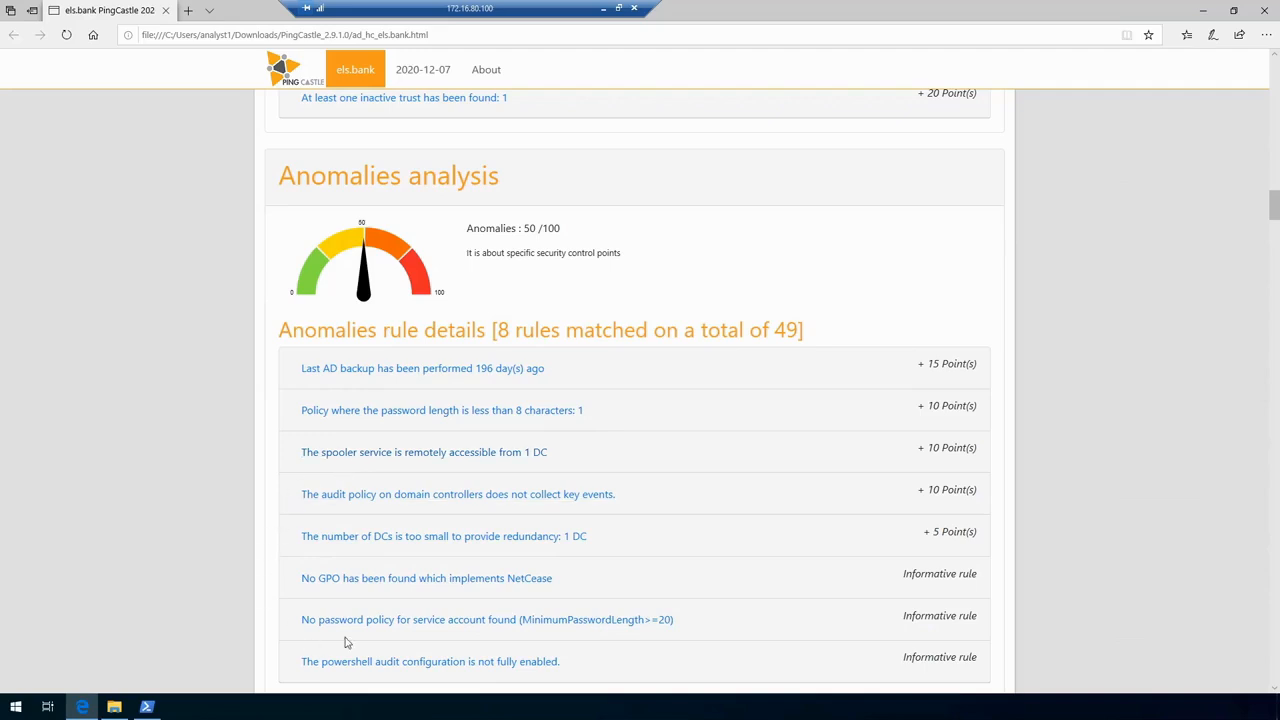
pyautogui.moveTo(362, 630)
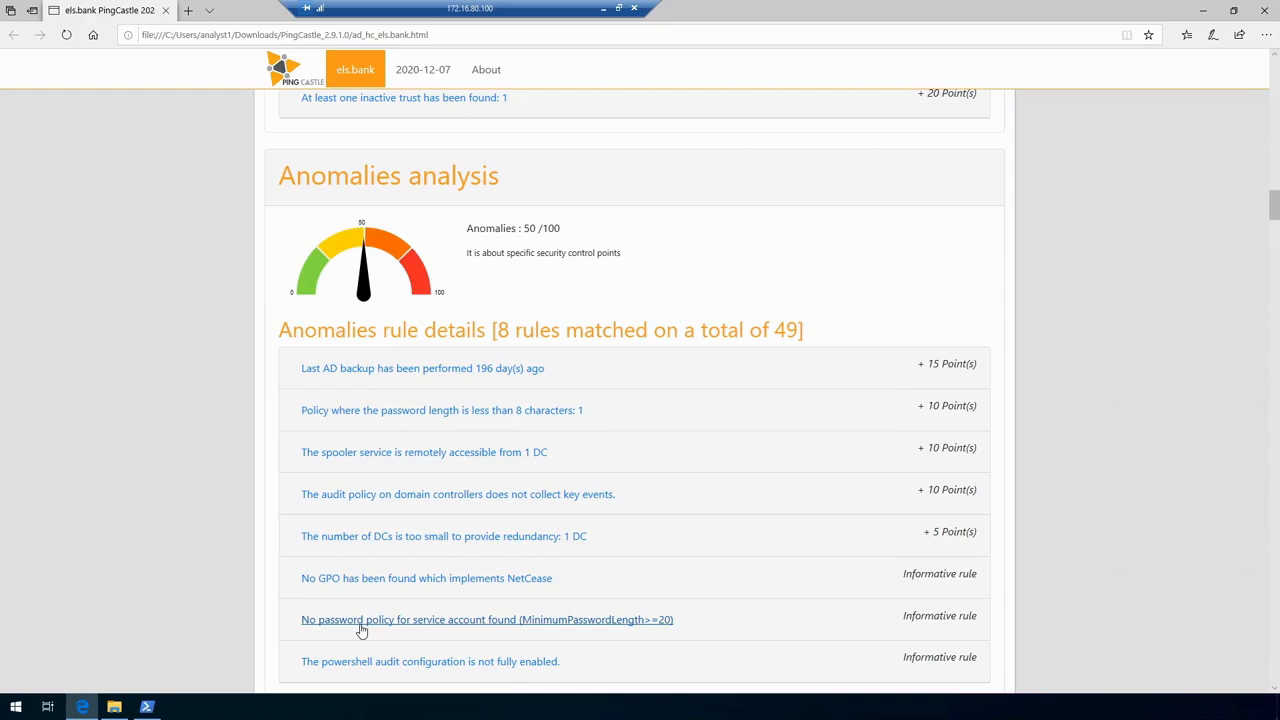
pyautogui.scroll(-3)
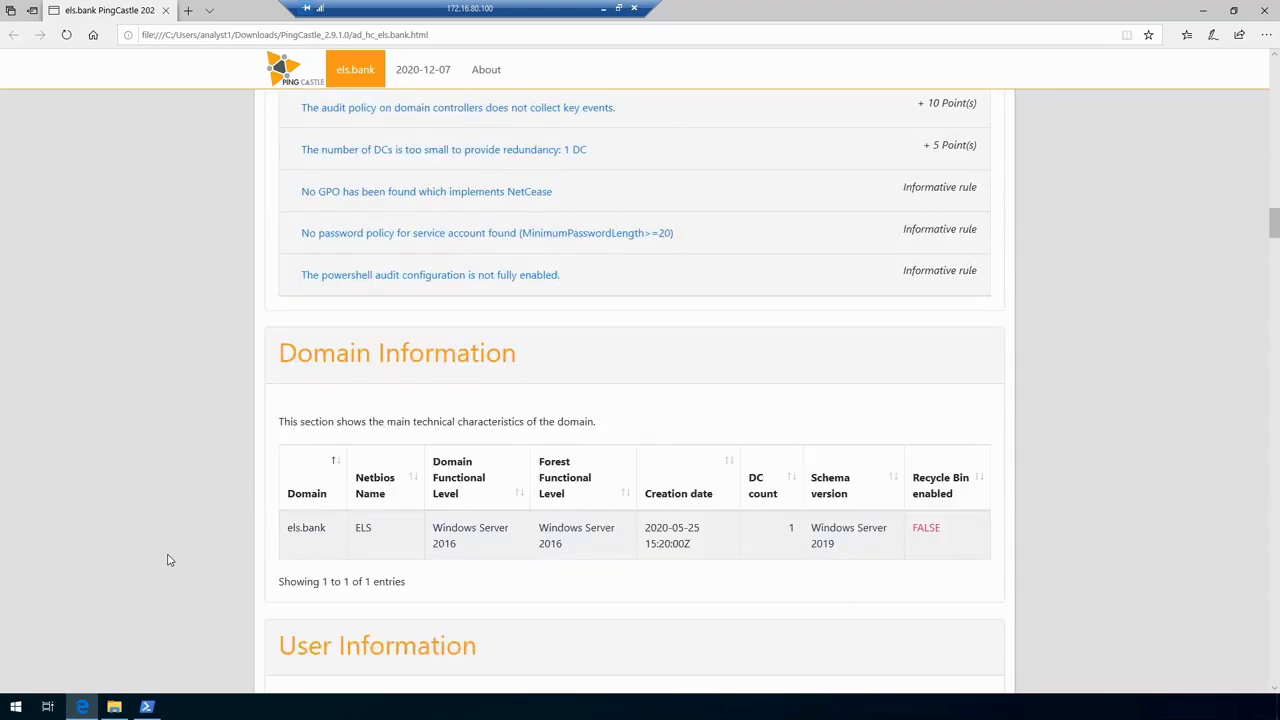
# Scroll through User, Computer and Admin Groups statistics down to the 14-entry Delegations section
pyautogui.scroll(-3)
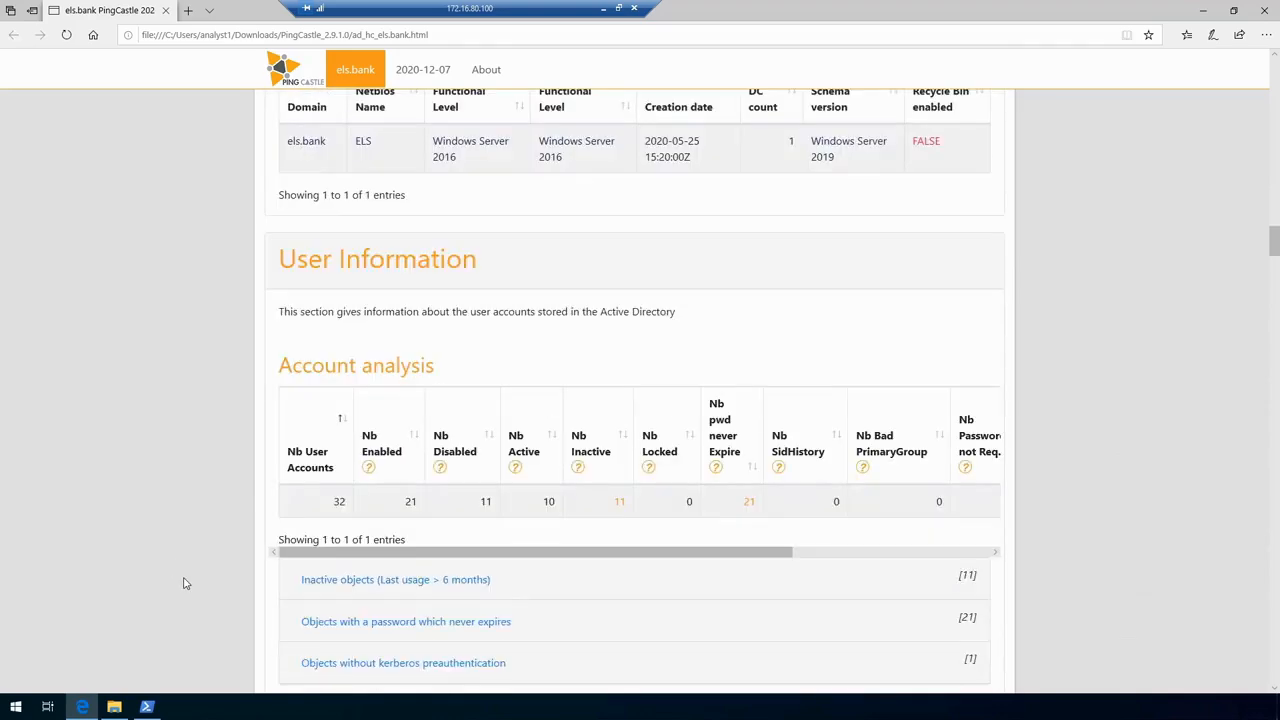
pyautogui.scroll(-3)
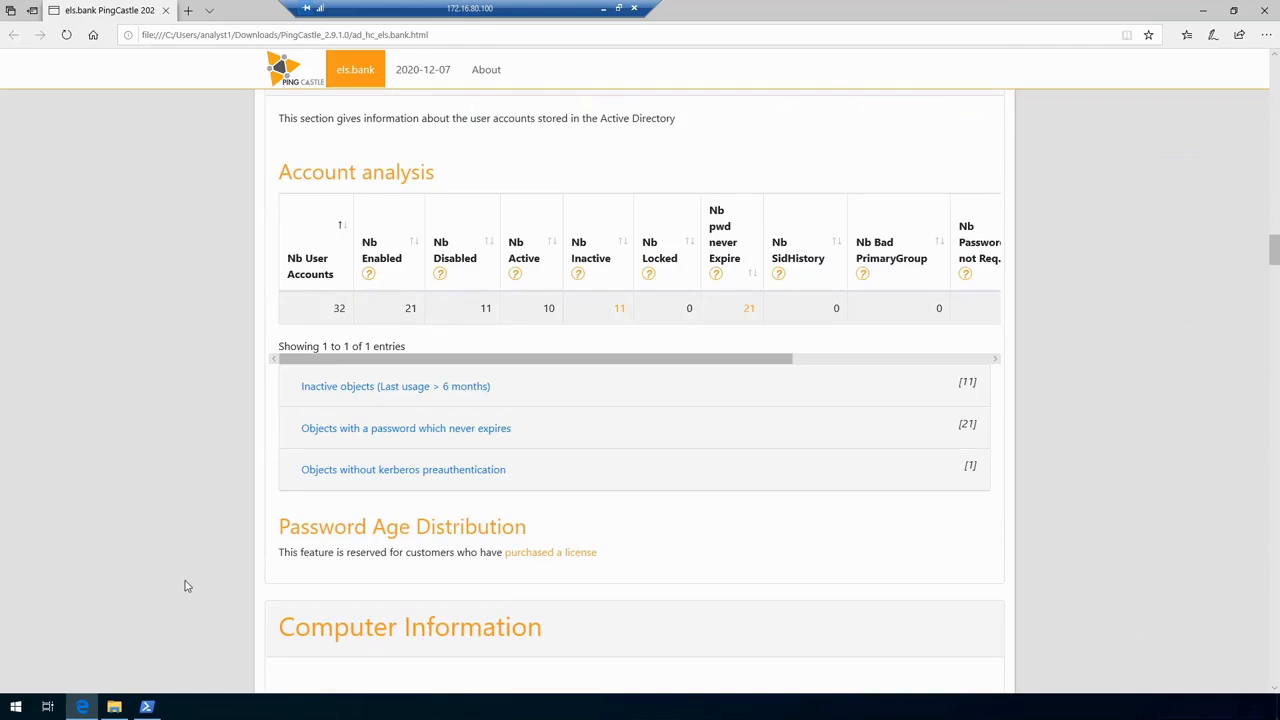
pyautogui.moveTo(184, 592)
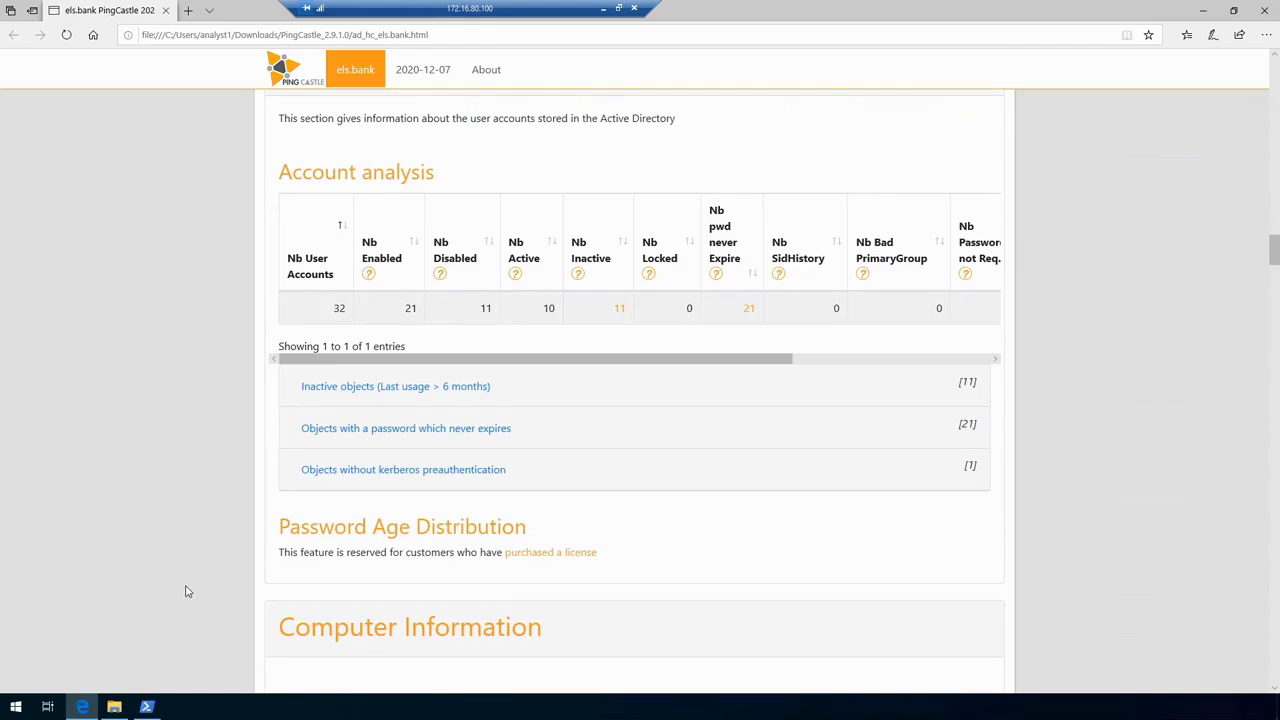
pyautogui.scroll(-3)
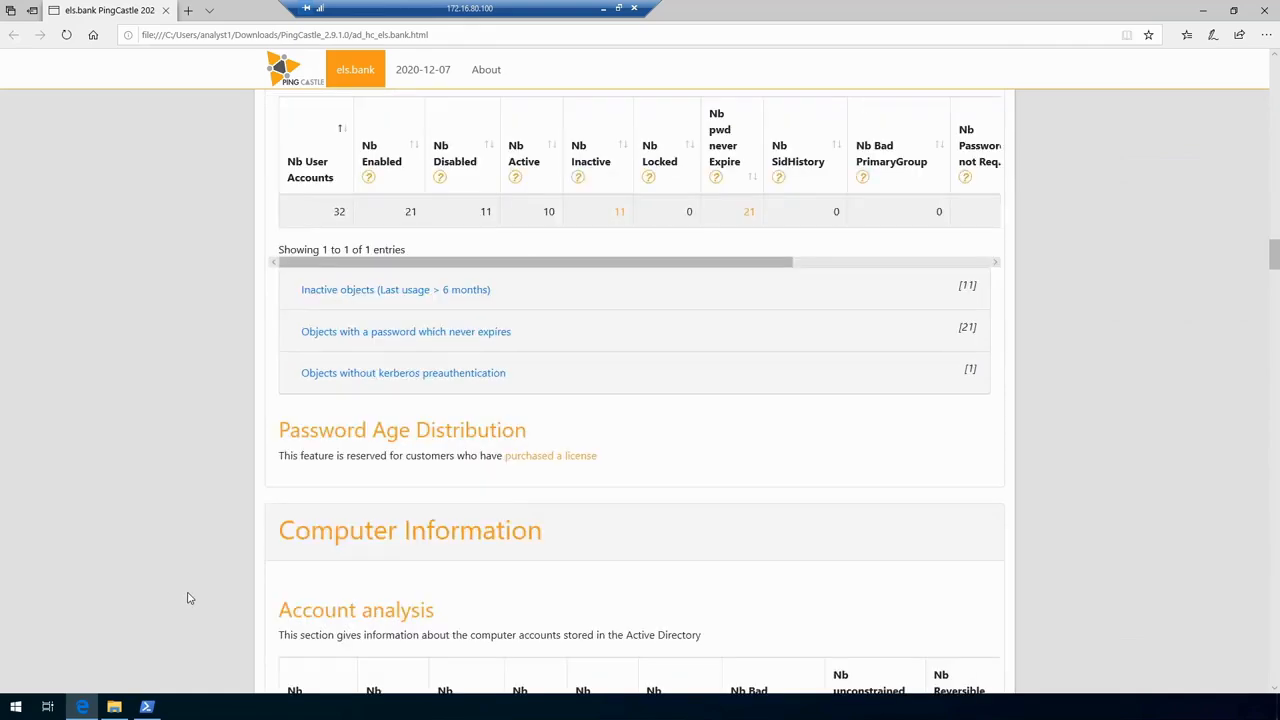
pyautogui.scroll(-3)
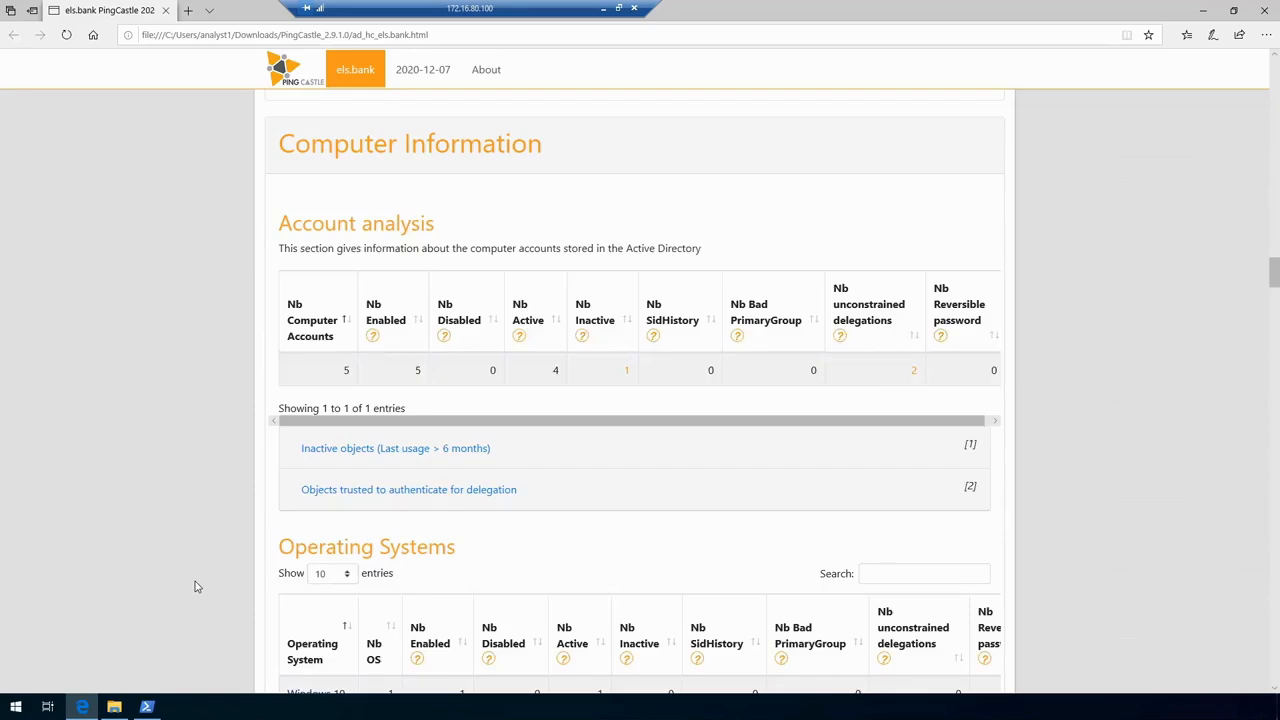
pyautogui.scroll(-3)
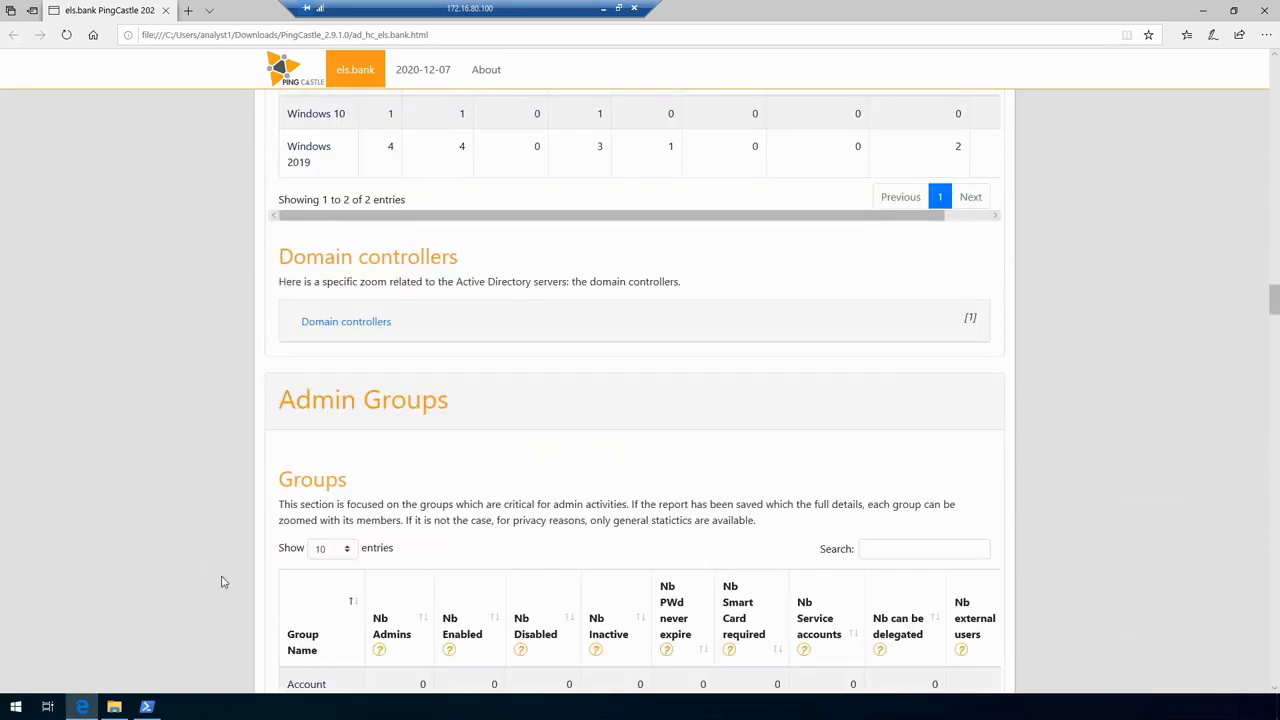
pyautogui.scroll(-3)
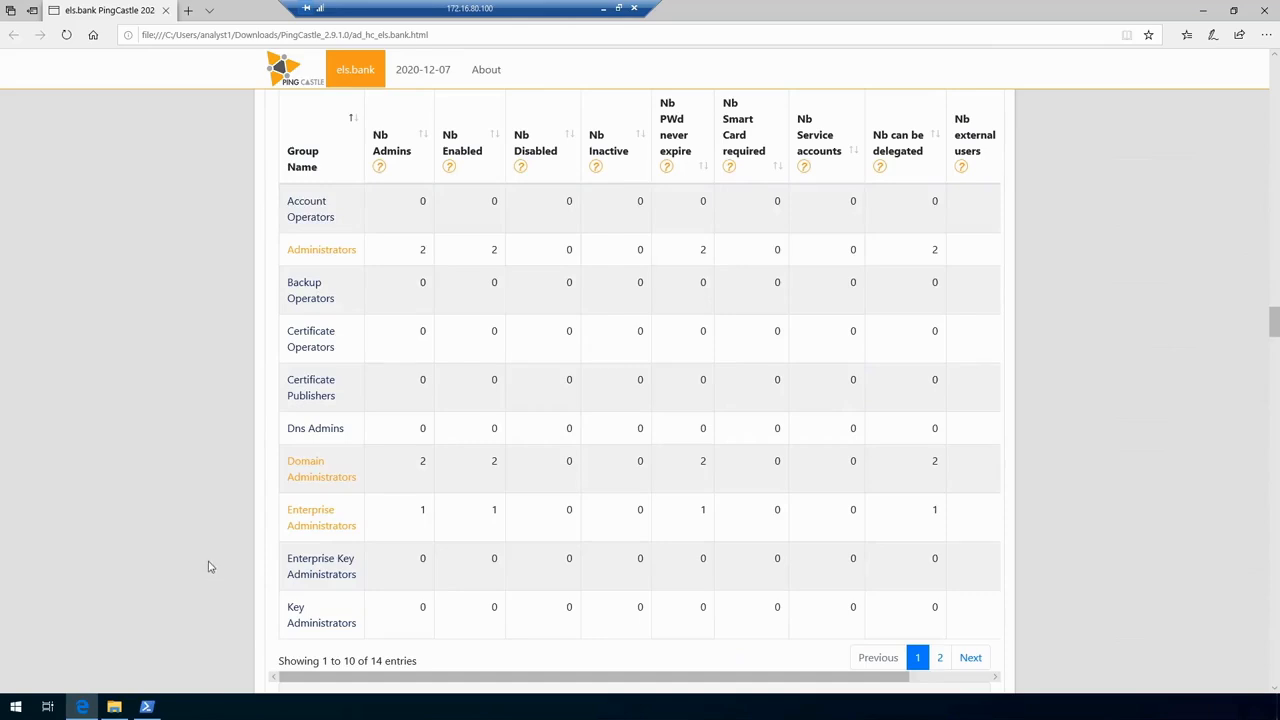
pyautogui.moveTo(222, 568)
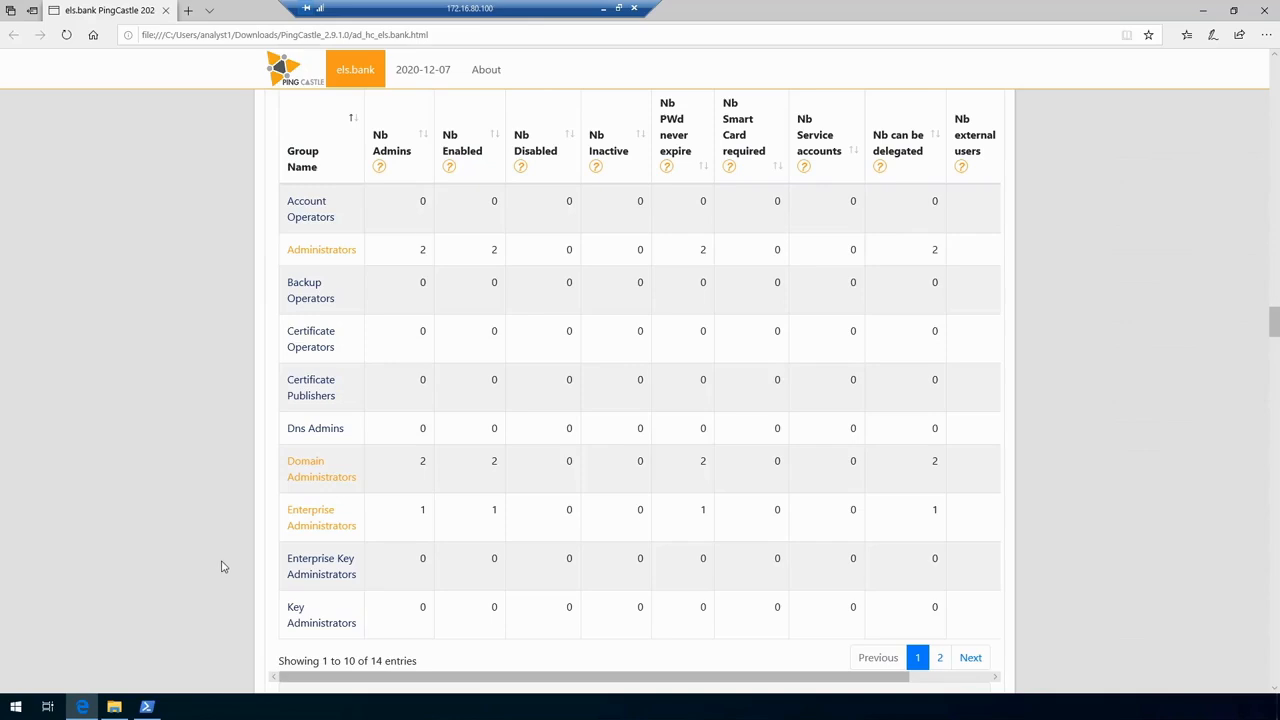
pyautogui.scroll(-3)
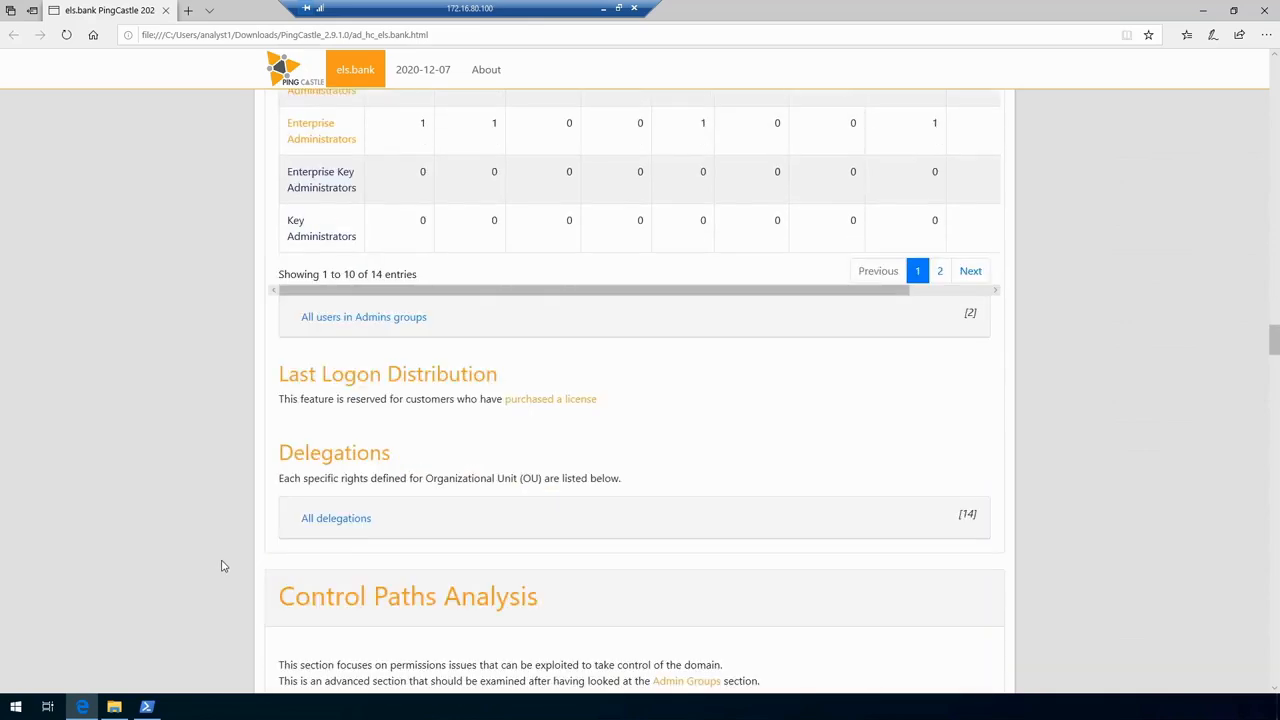
pyautogui.scroll(-3)
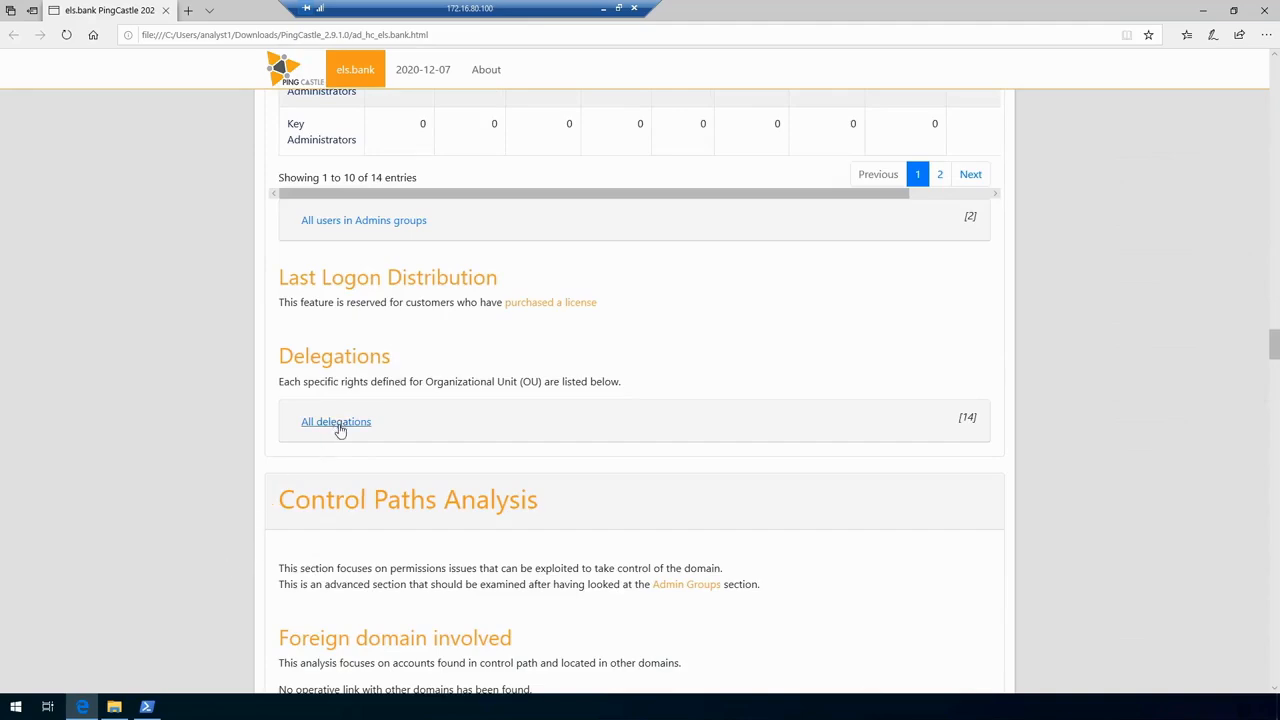
# Expand all delegations and highlight the third entry's account, ELS\ronni, and its GenericAll right
pyautogui.click(336, 420)
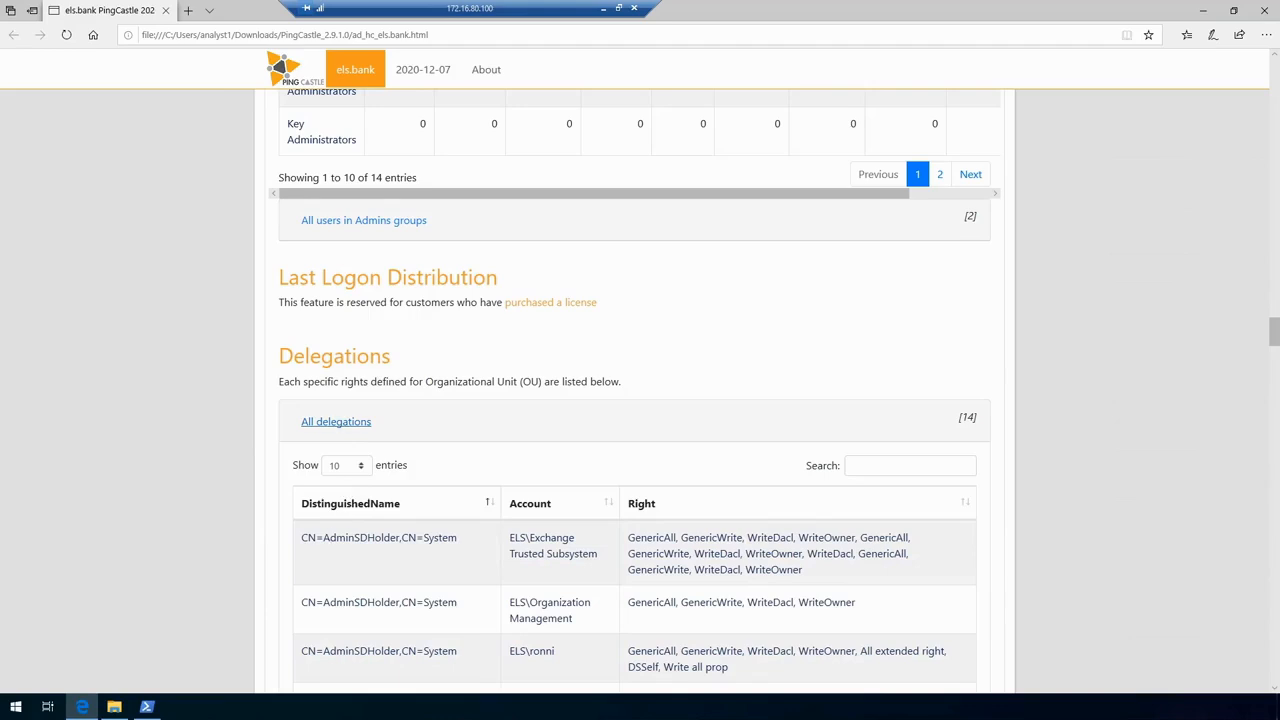
pyautogui.scroll(-3)
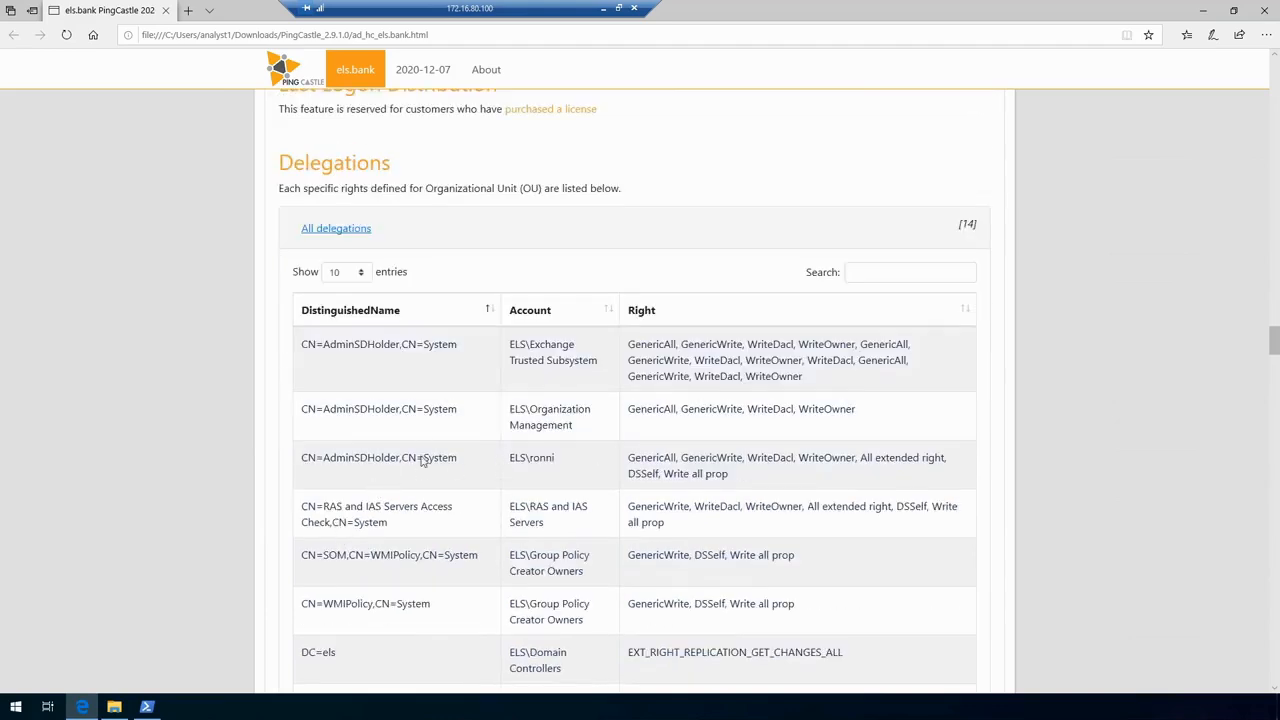
pyautogui.doubleClick(540, 456)
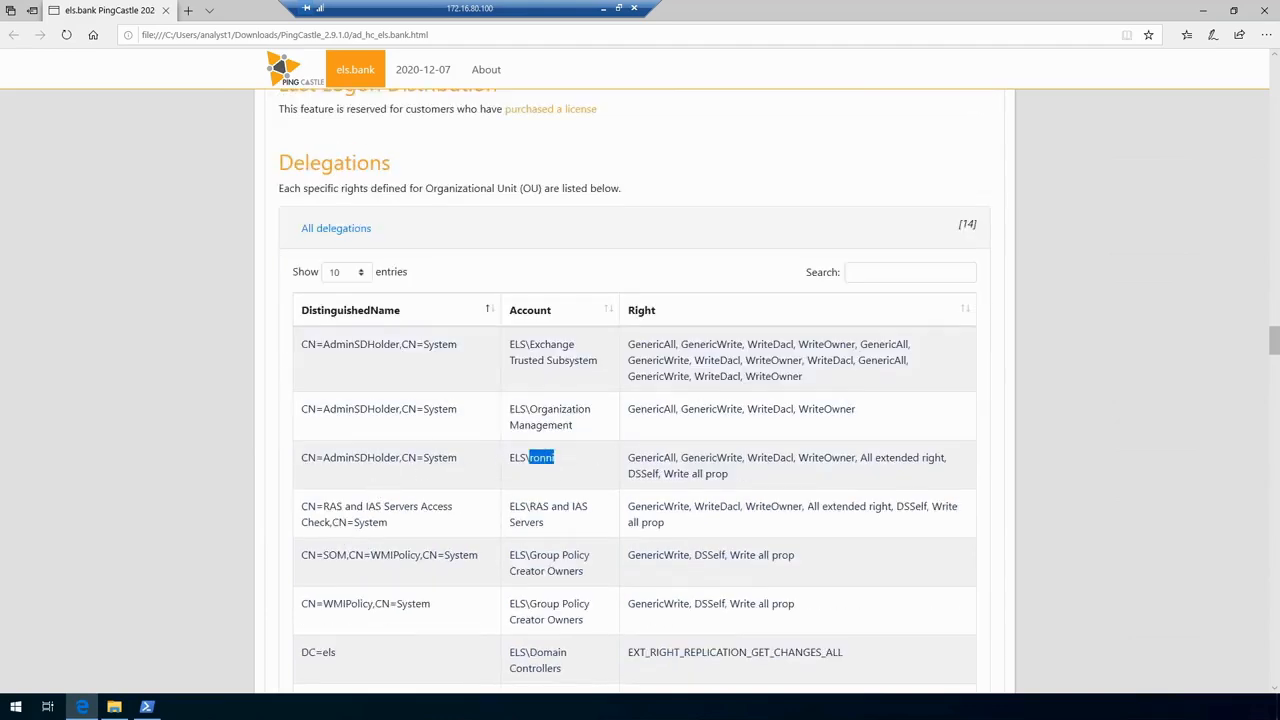
pyautogui.doubleClick(652, 456)
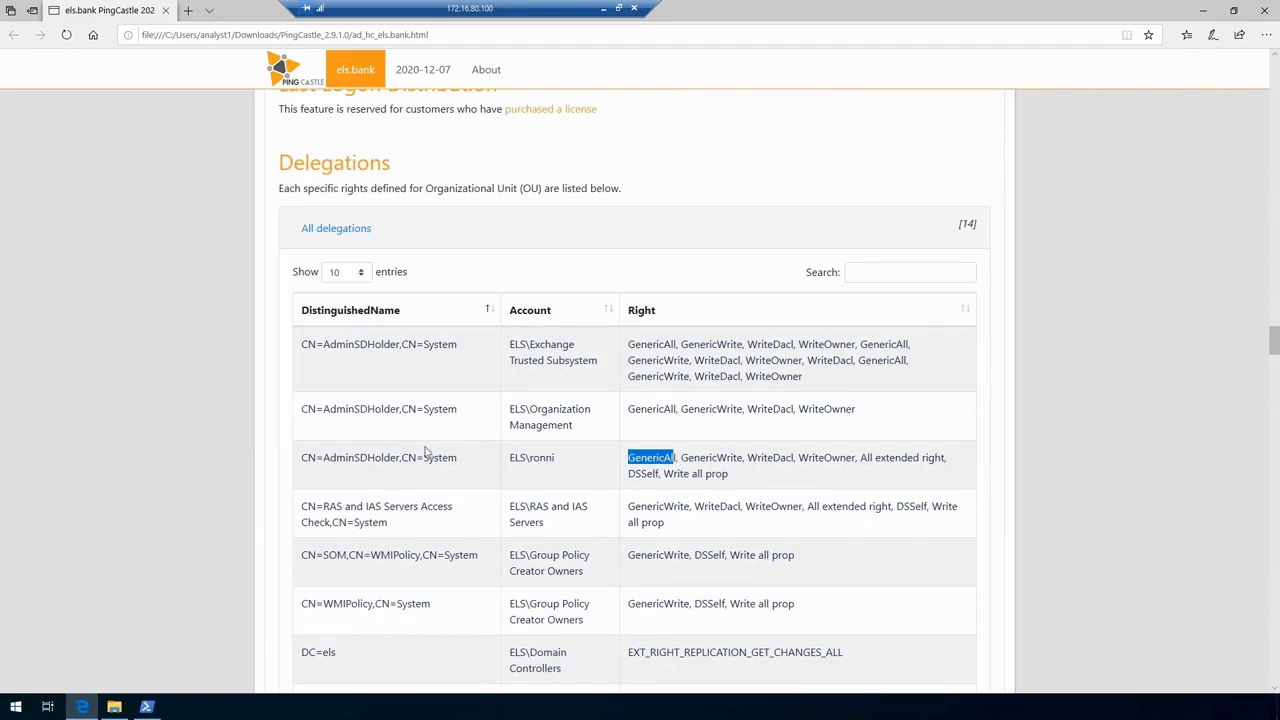
pyautogui.doubleClick(358, 456)
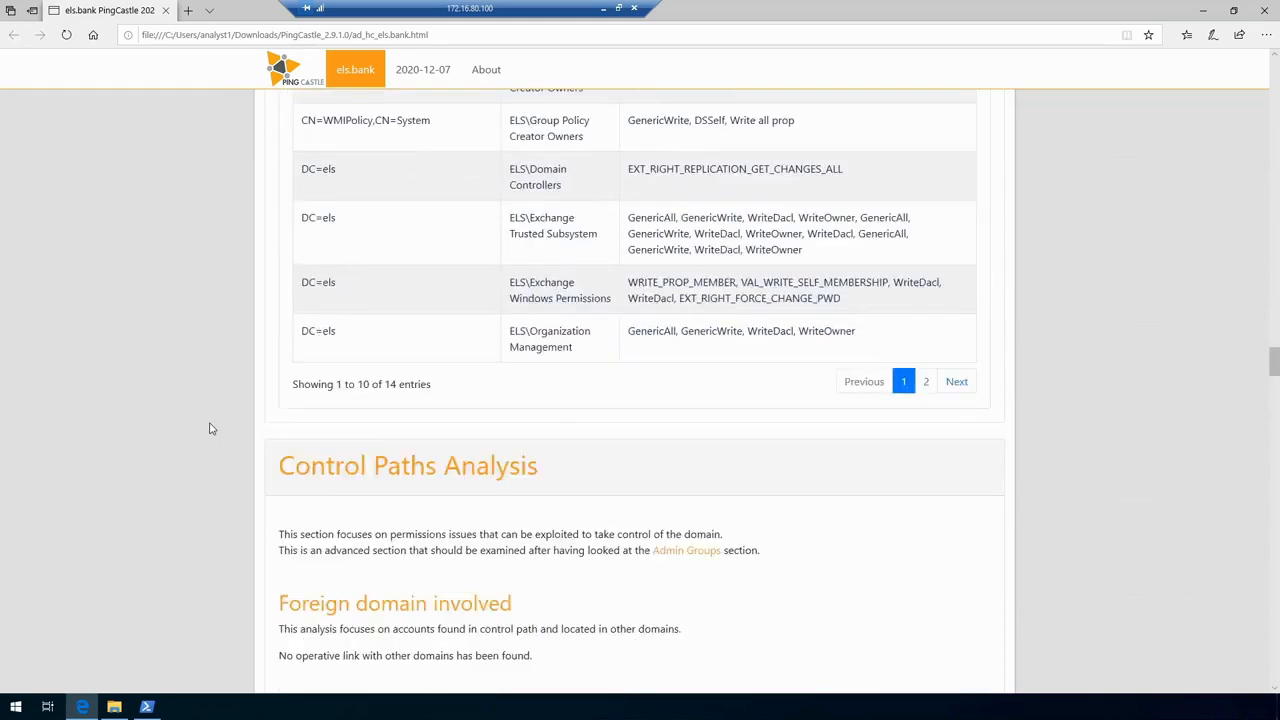
# Move past Control Paths, Anomalies and GPOs to GPO Deployed Files and highlight the LAPS - Deploy GPO name
pyautogui.scroll(-3)
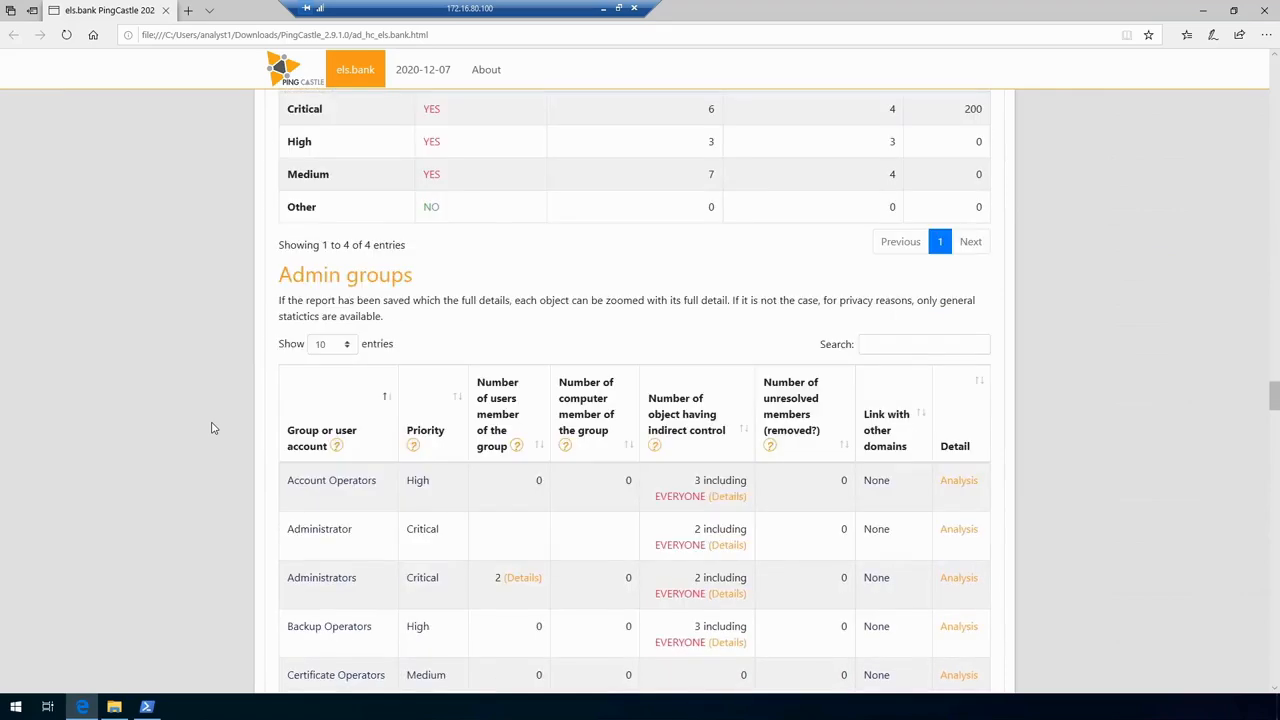
pyautogui.scroll(-3)
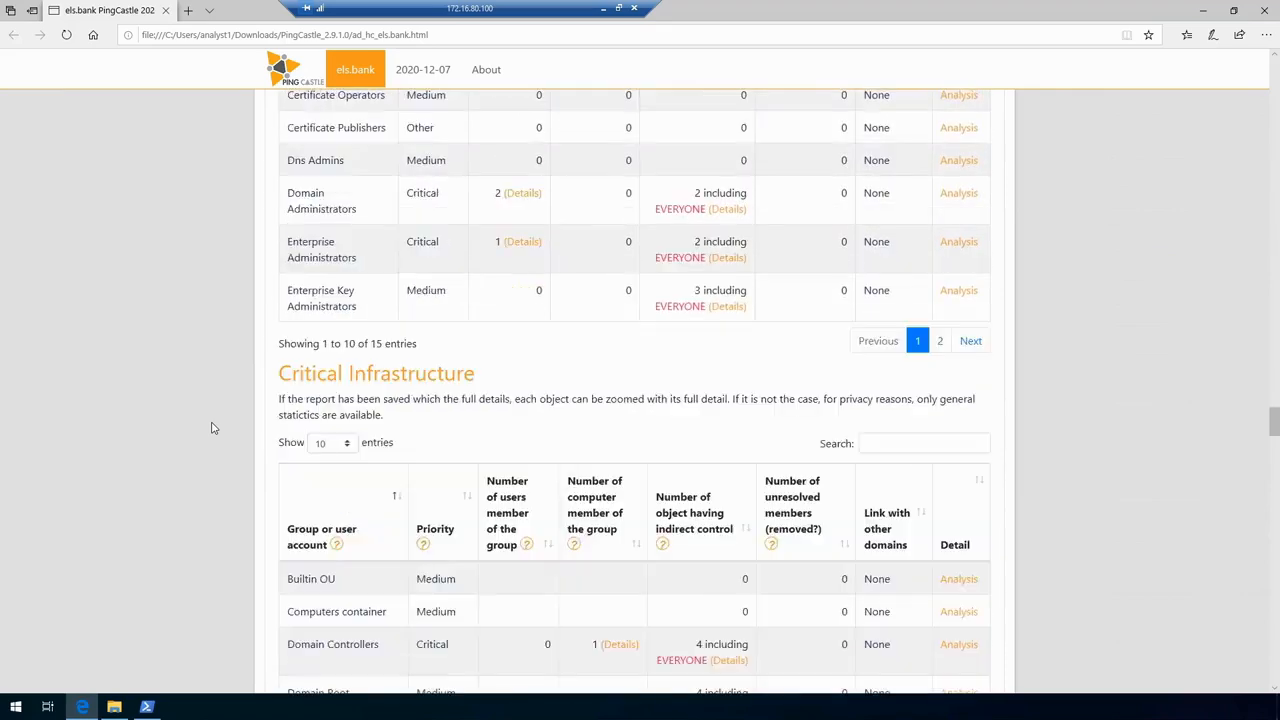
pyautogui.scroll(-3)
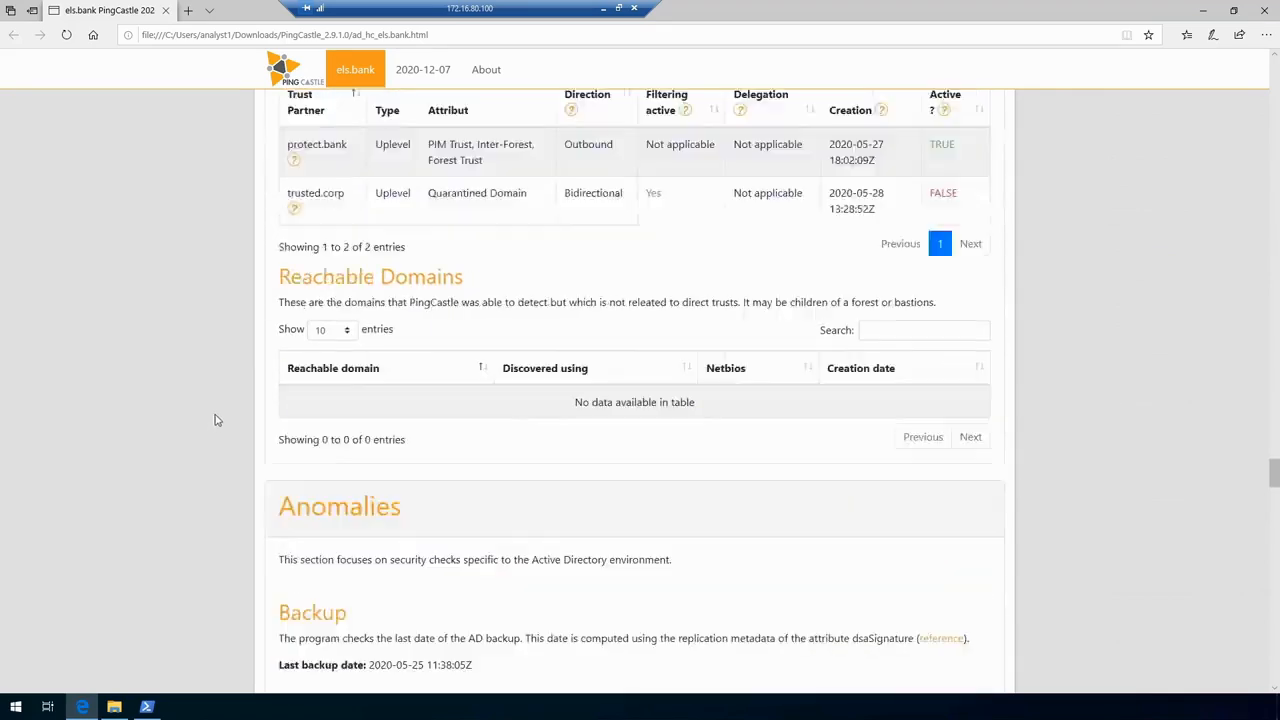
pyautogui.scroll(-3)
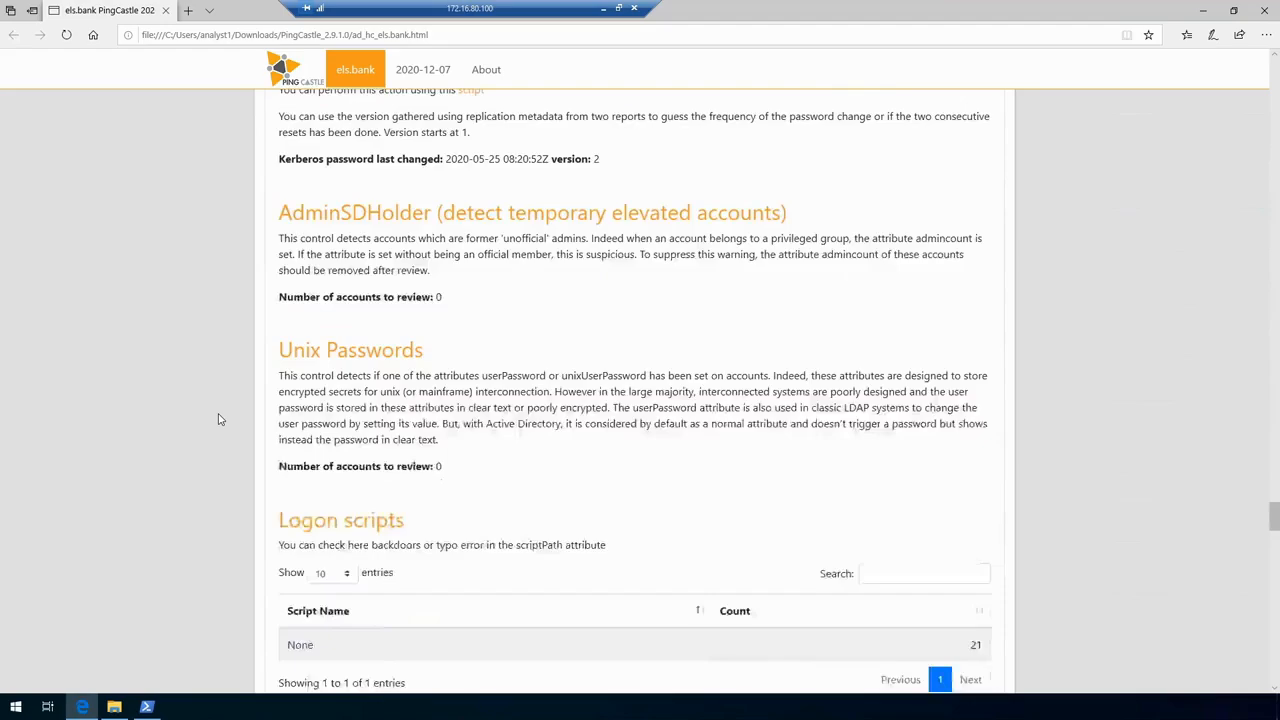
pyautogui.scroll(-3)
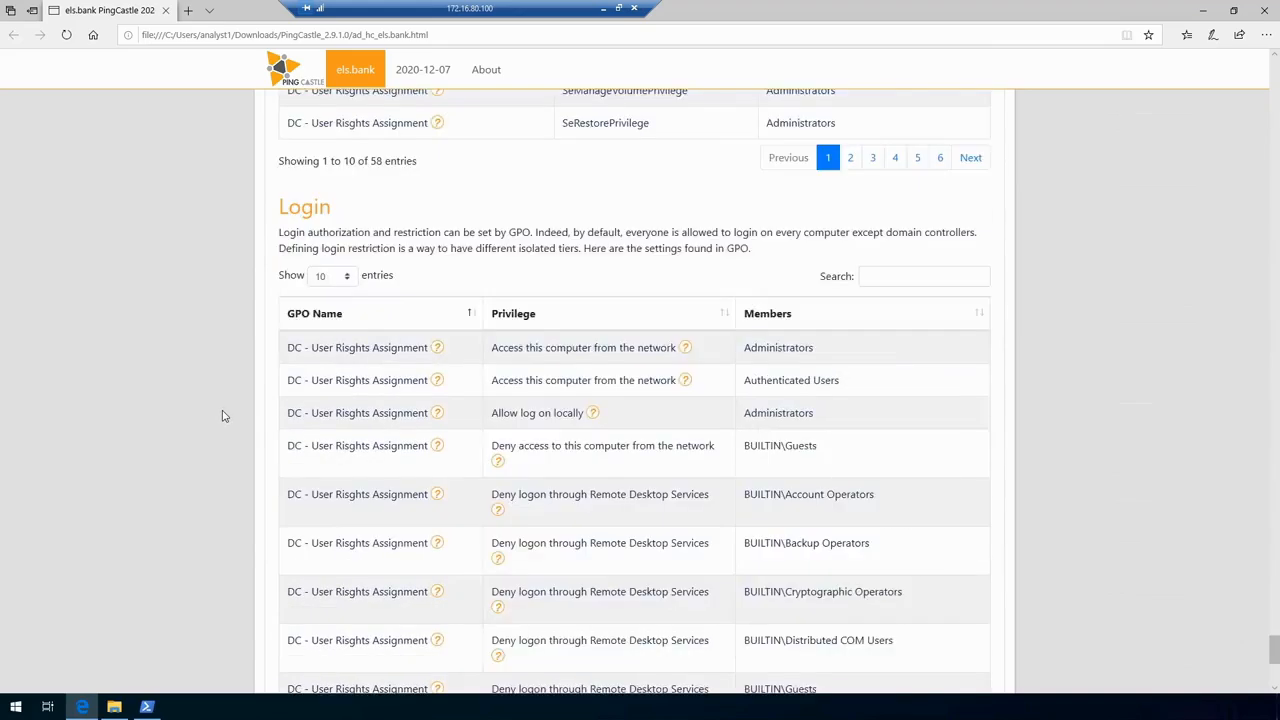
pyautogui.scroll(-3)
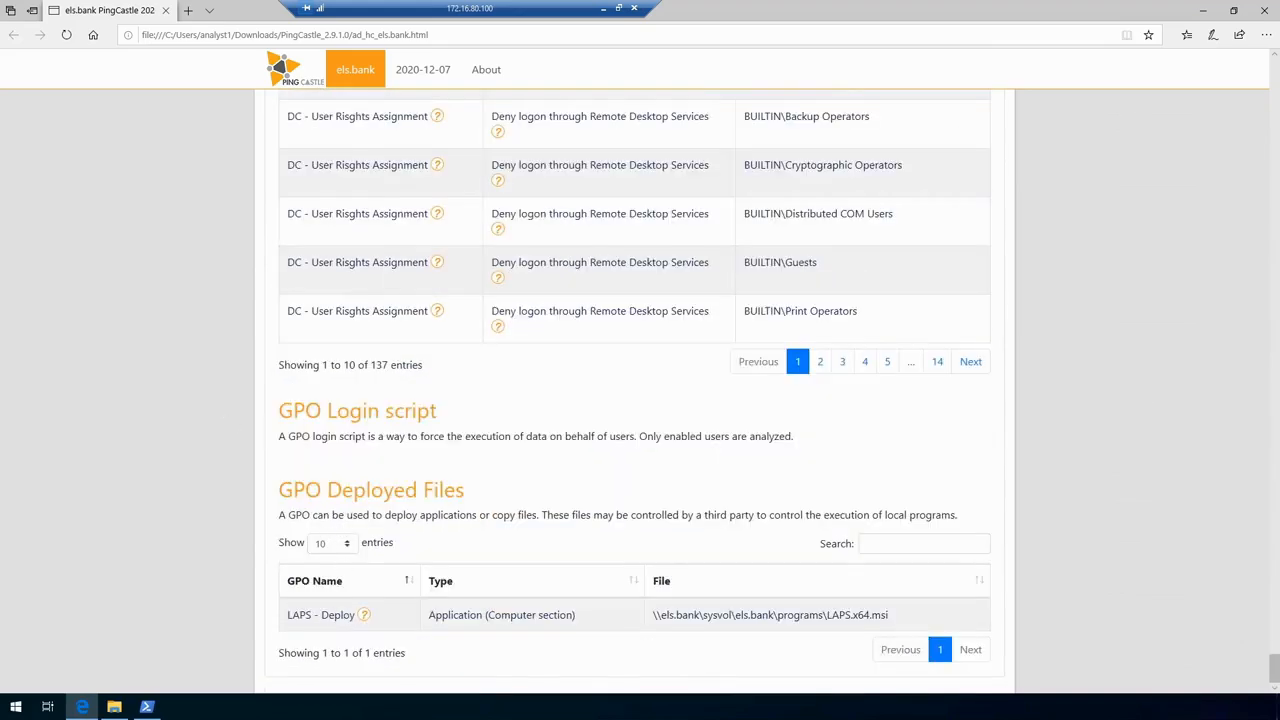
pyautogui.moveTo(356, 632)
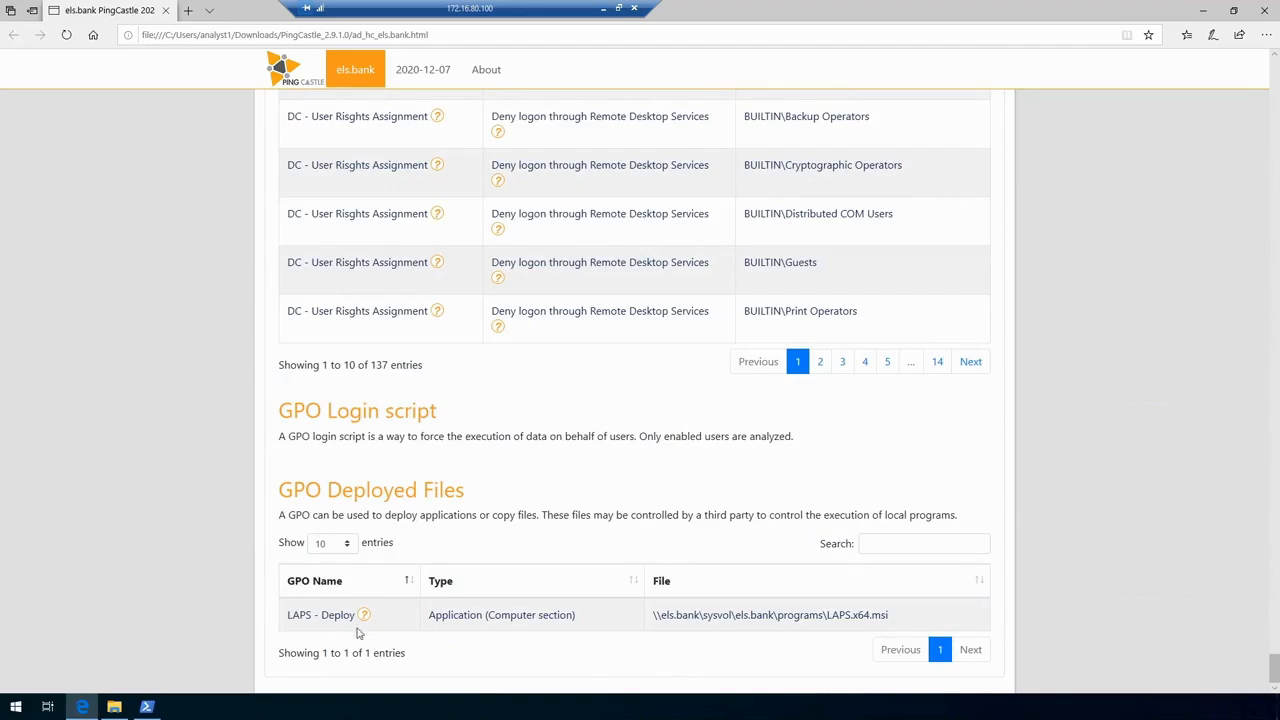
pyautogui.moveTo(884, 620)
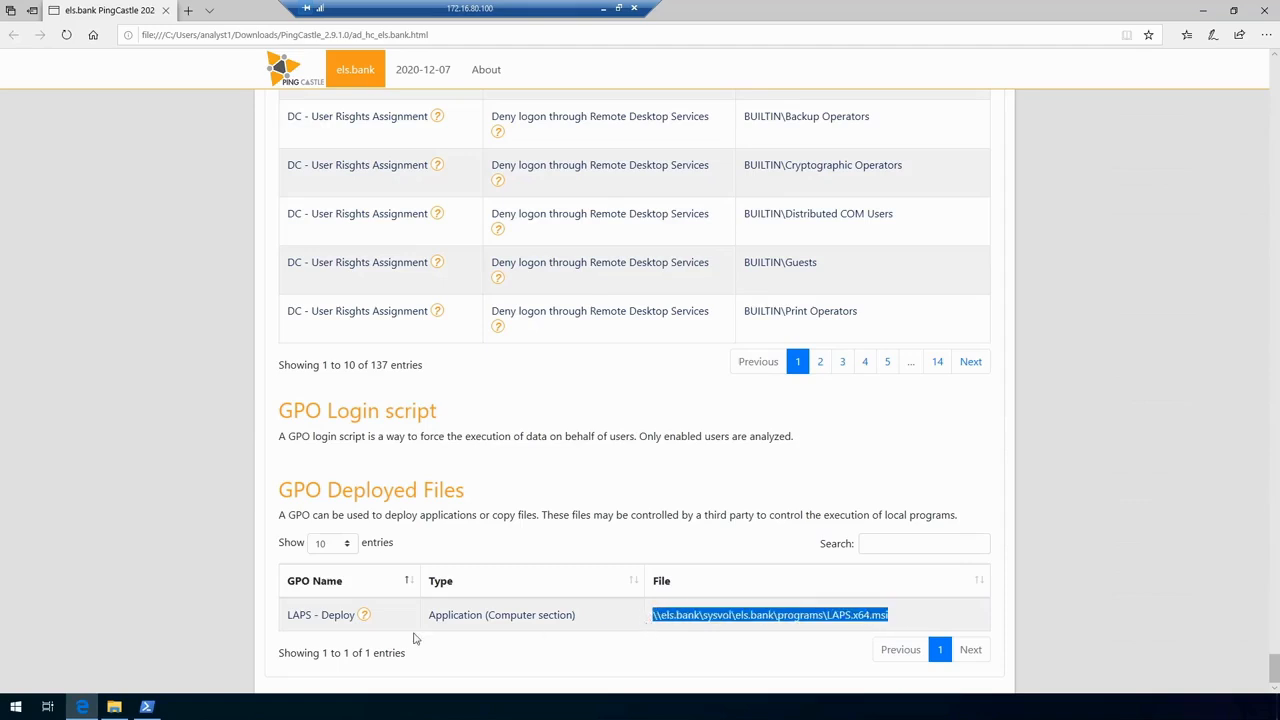
pyautogui.doubleClick(320, 614)
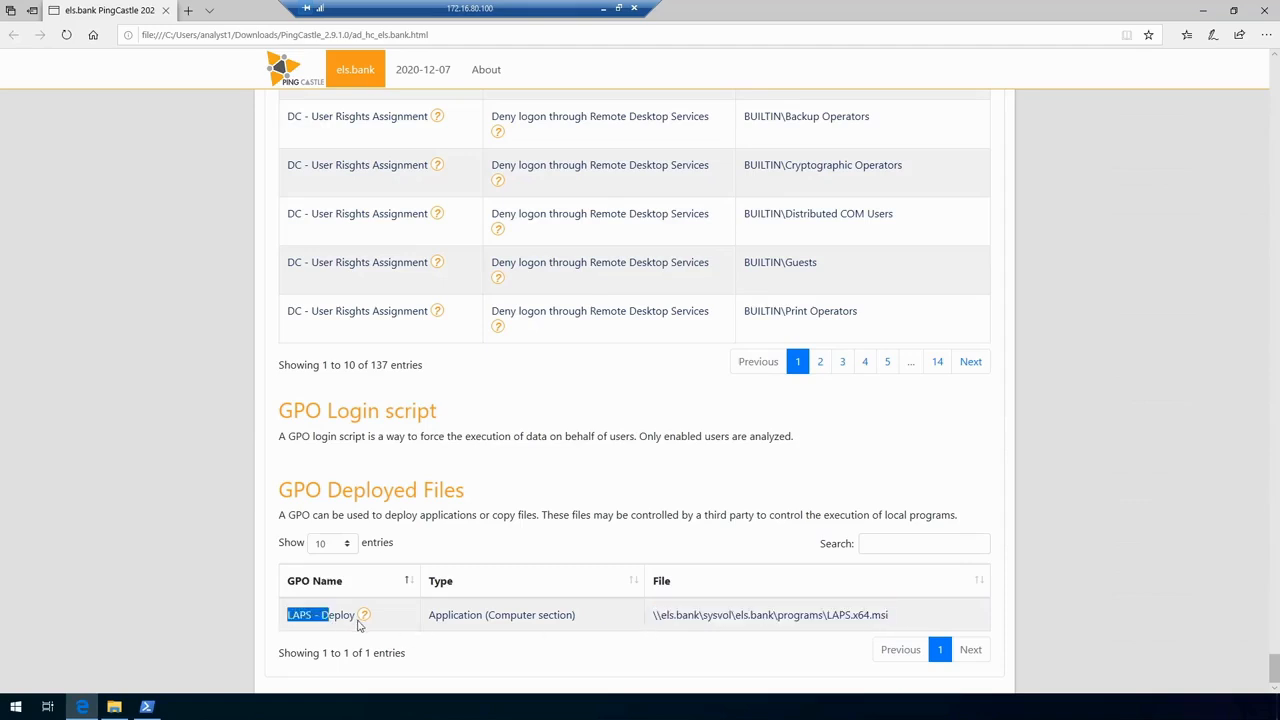